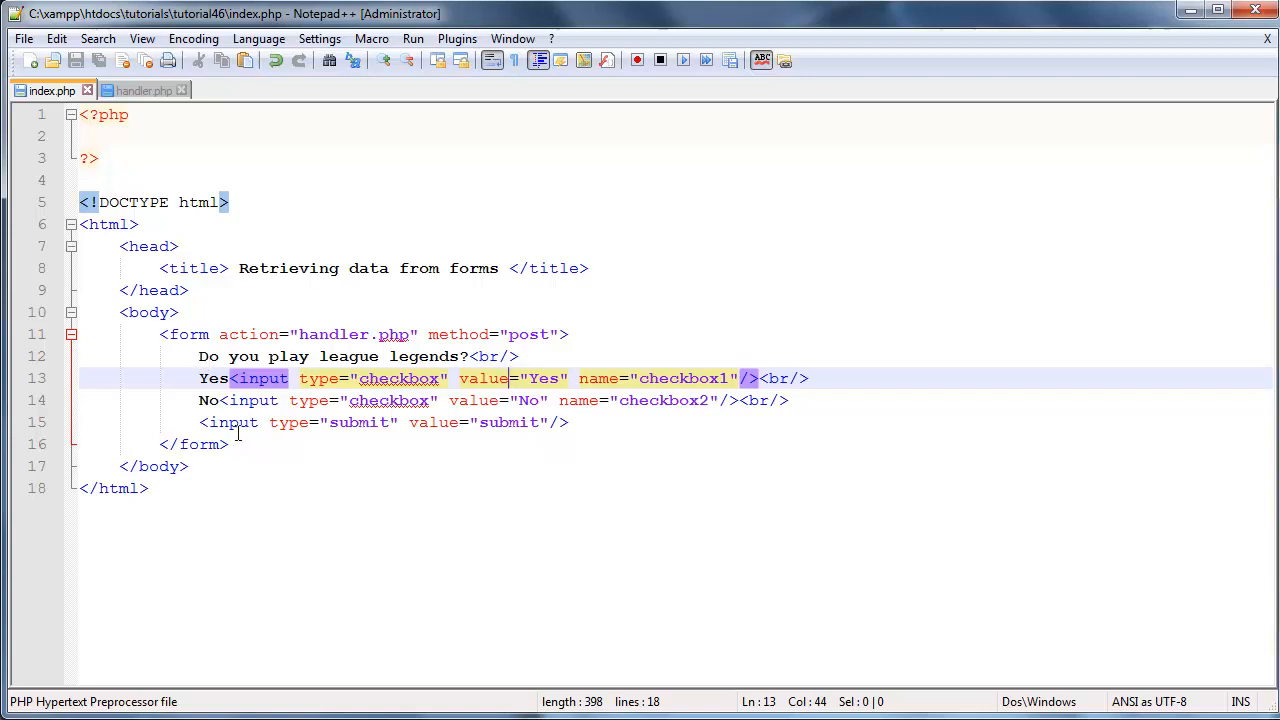
Step: Review the old league legends question and Yes/No checkboxes in the code and the browser form
{"action": "double_click", "coordinate": [400, 378]}
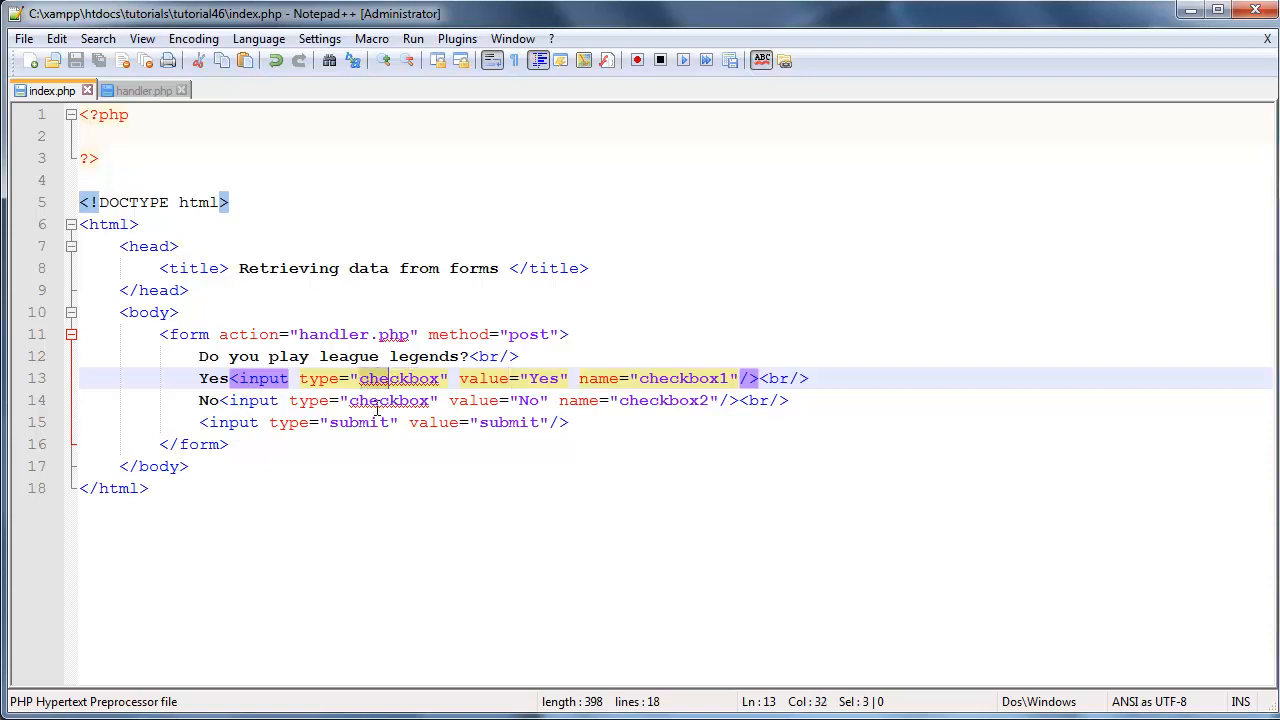
{"action": "mouse_move", "coordinate": [400, 444]}
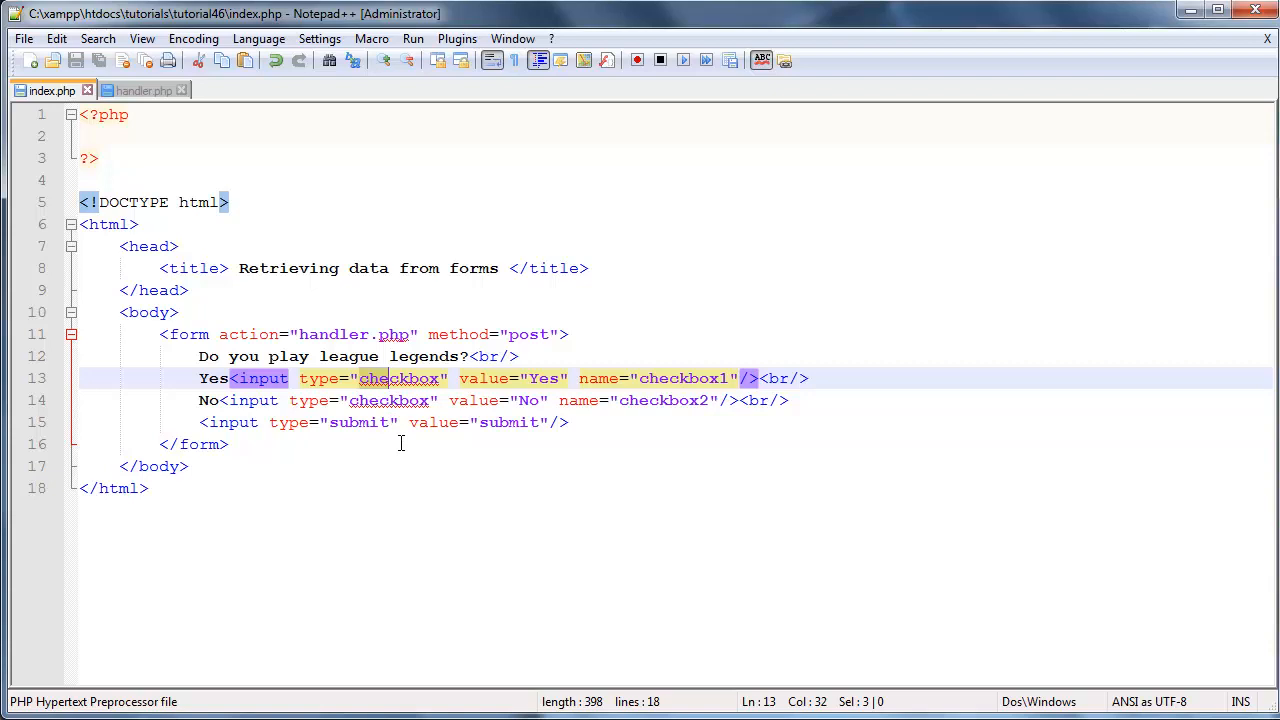
{"action": "left_click_drag", "start_coordinate": [230, 378], "coordinate": [230, 400]}
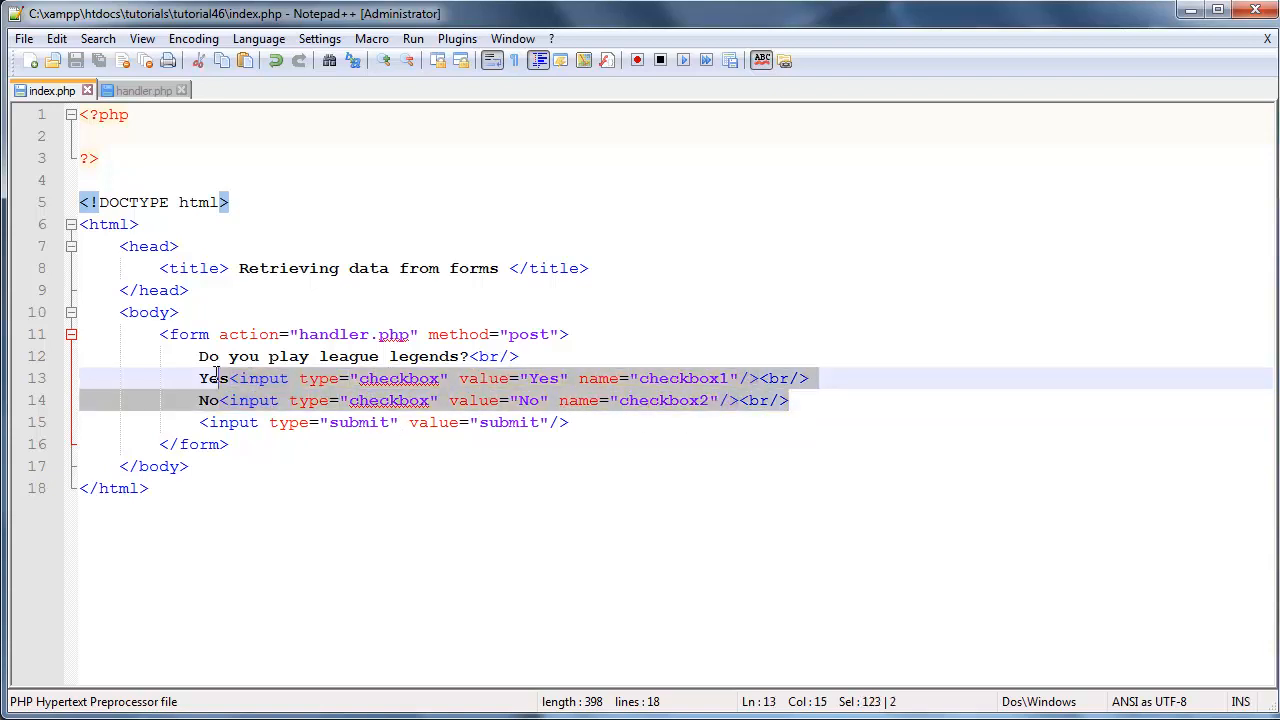
{"action": "mouse_move", "coordinate": [398, 414]}
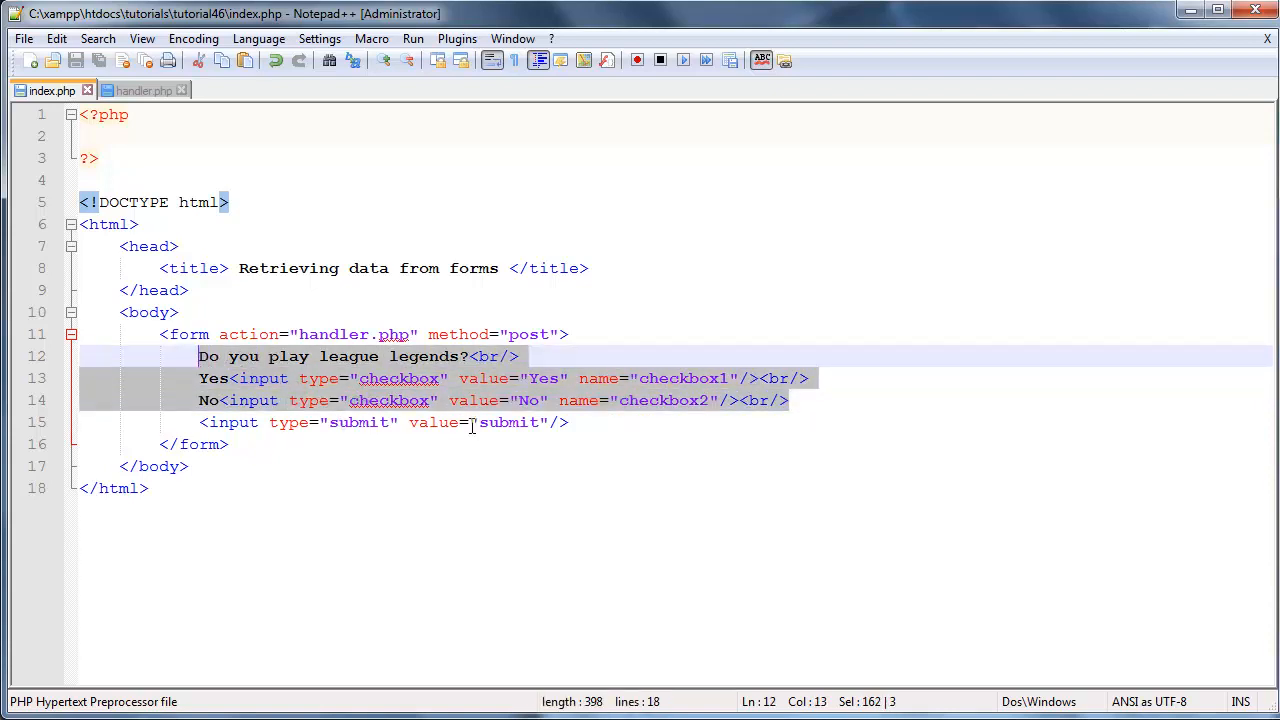
{"action": "left_click", "coordinate": [348, 356]}
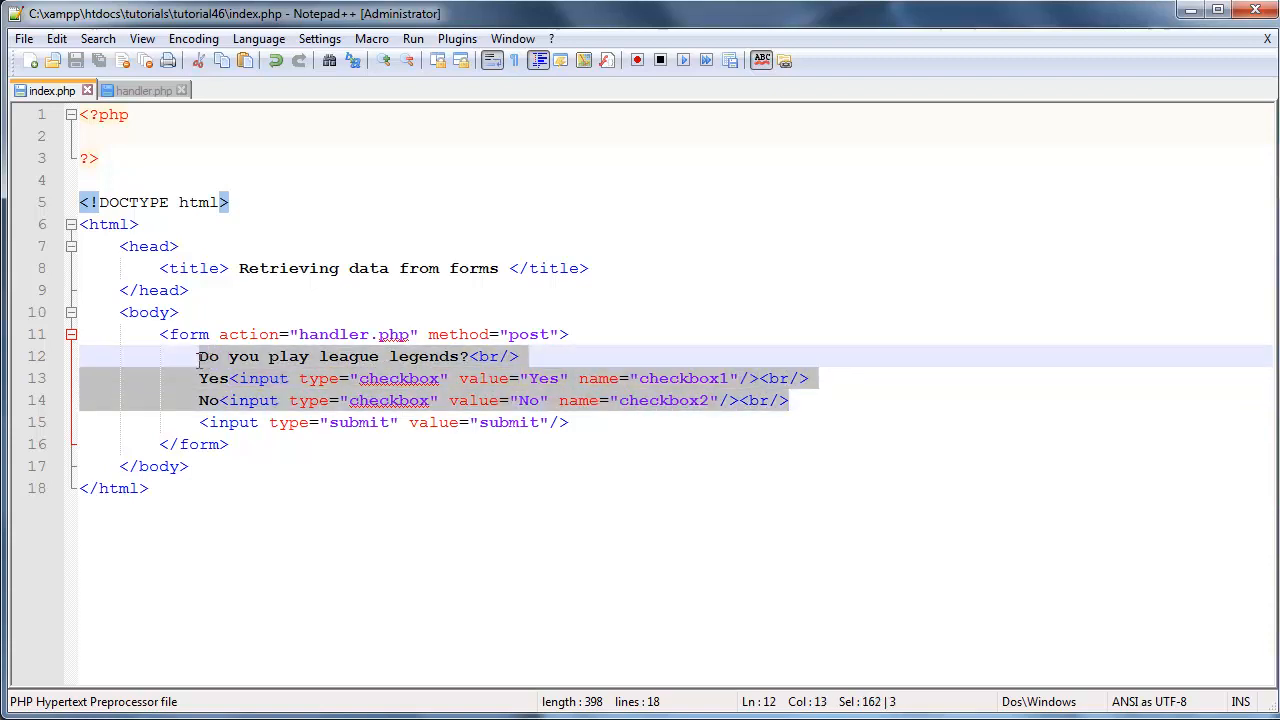
{"action": "mouse_move", "coordinate": [472, 410]}
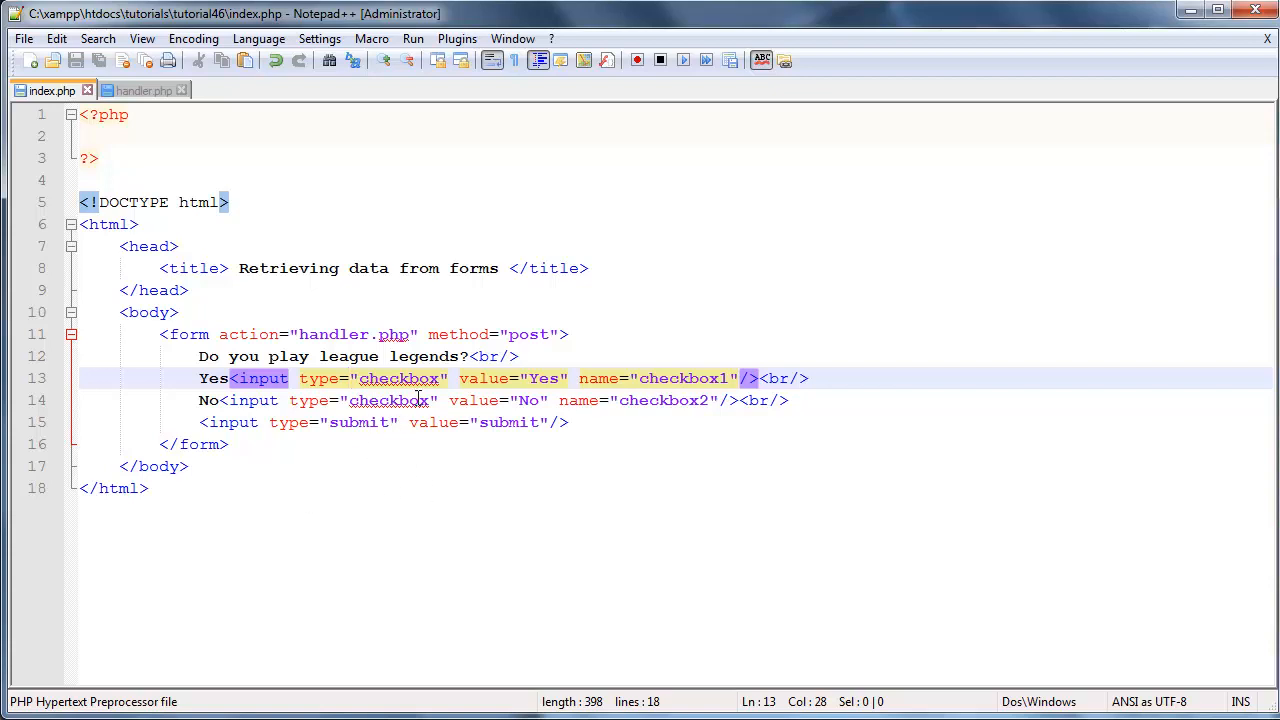
{"action": "mouse_move", "coordinate": [448, 436]}
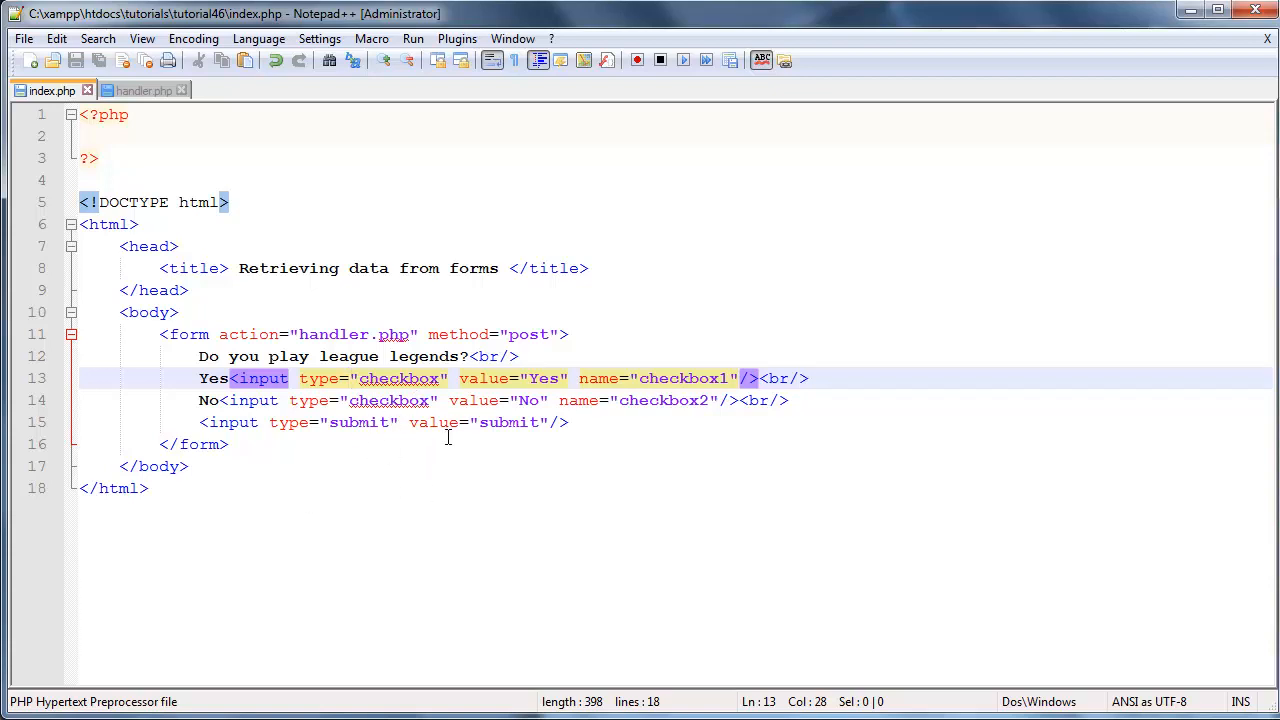
{"action": "mouse_move", "coordinate": [348, 396]}
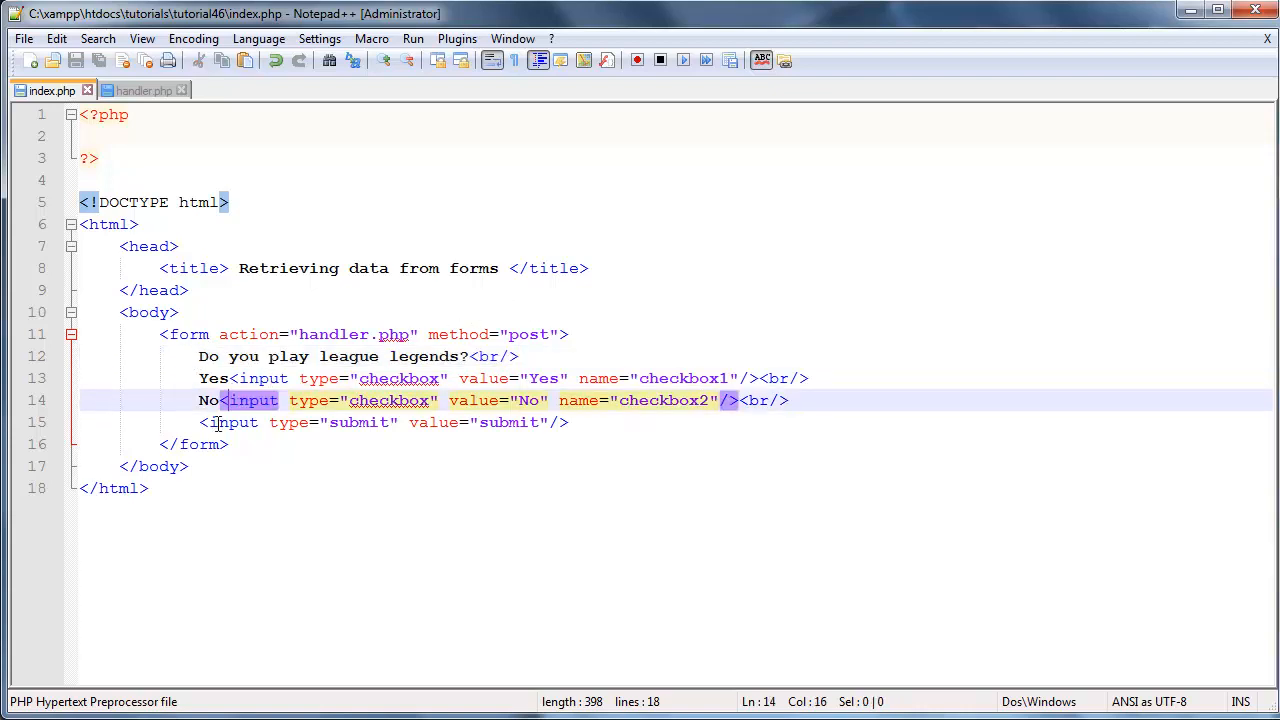
{"action": "left_click", "coordinate": [214, 400]}
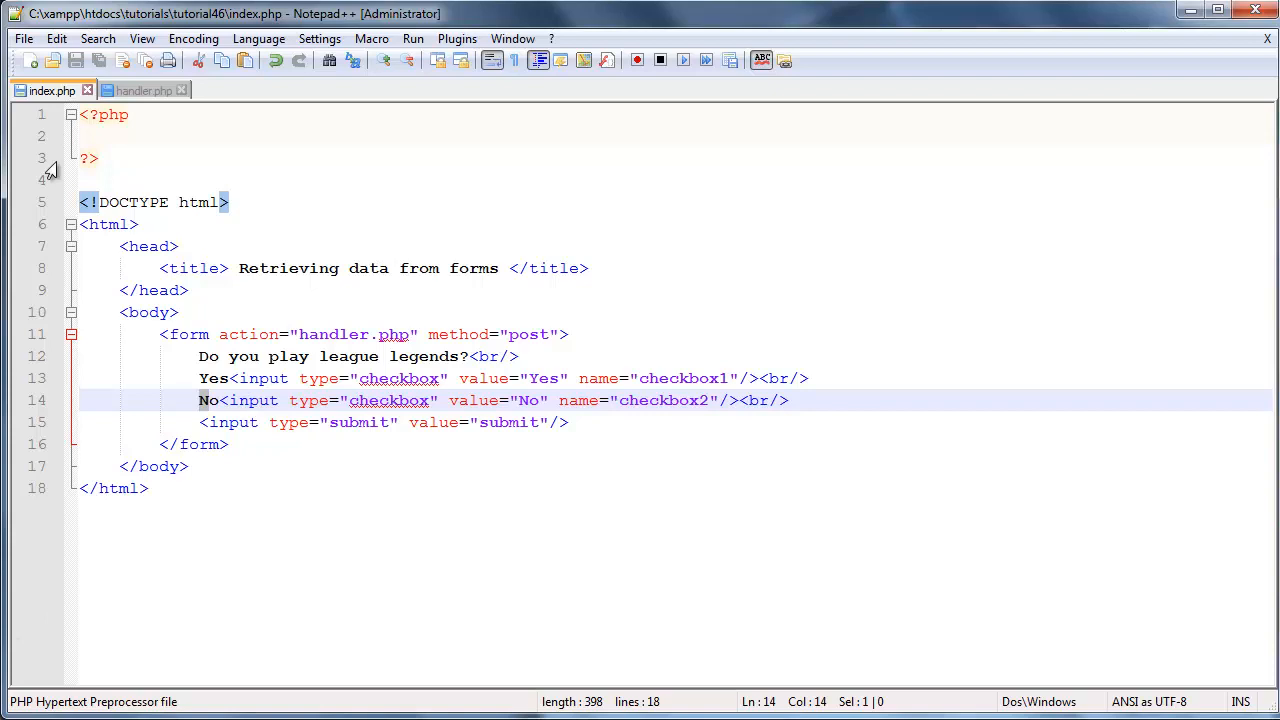
{"action": "left_click", "coordinate": [230, 378]}
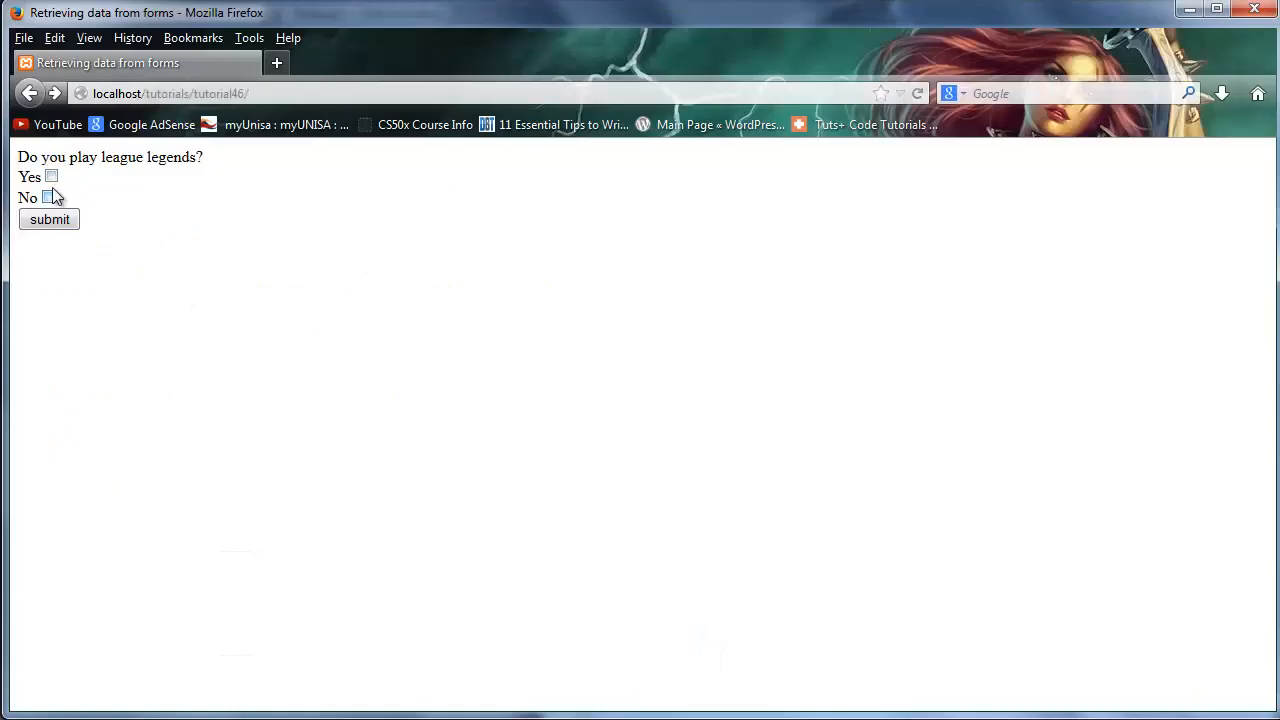
{"action": "left_click", "coordinate": [48, 198]}
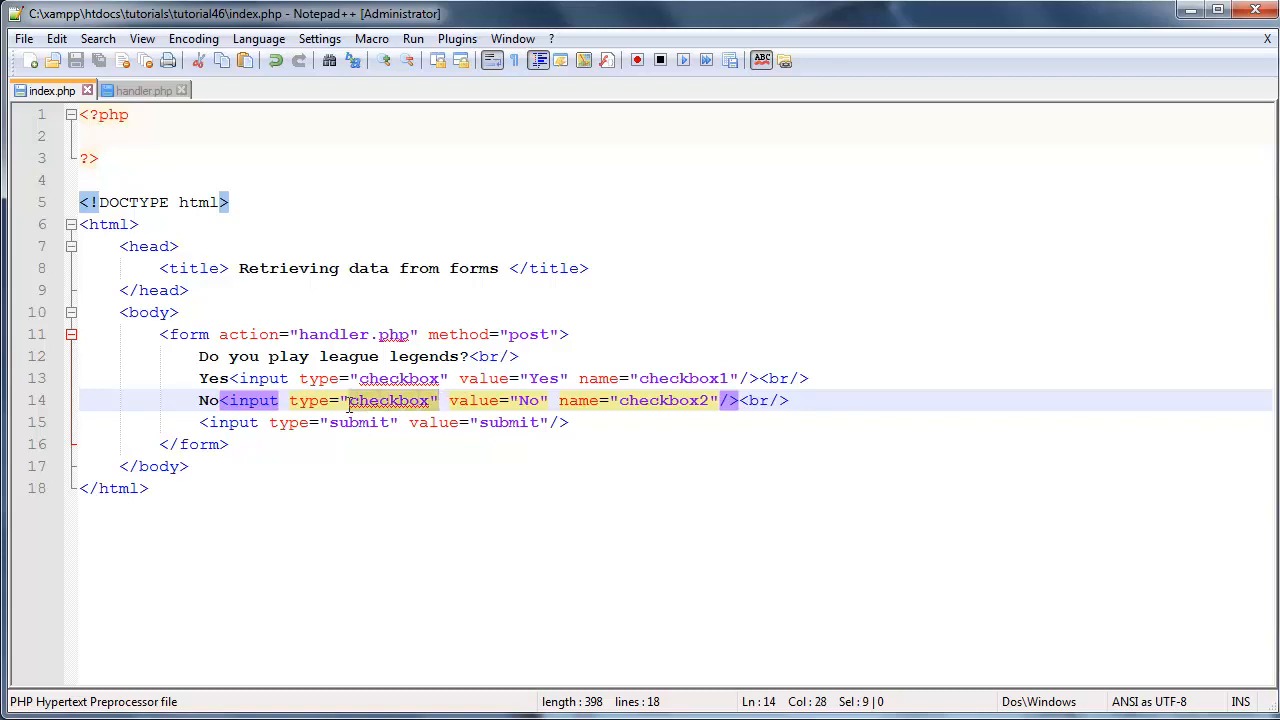
{"action": "mouse_move", "coordinate": [896, 396]}
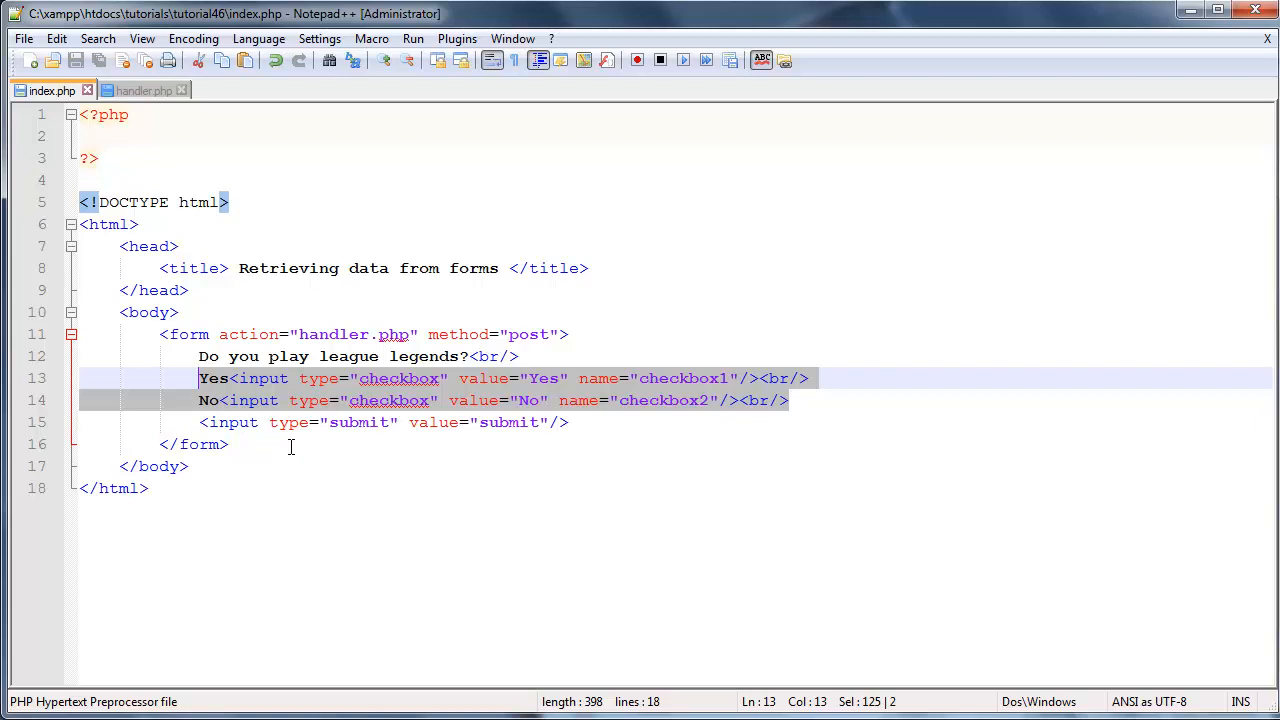
Step: Replace the old question and checkboxes with 'What are your favourite foods?' followed by a <br> line break
{"action": "double_click", "coordinate": [256, 378]}
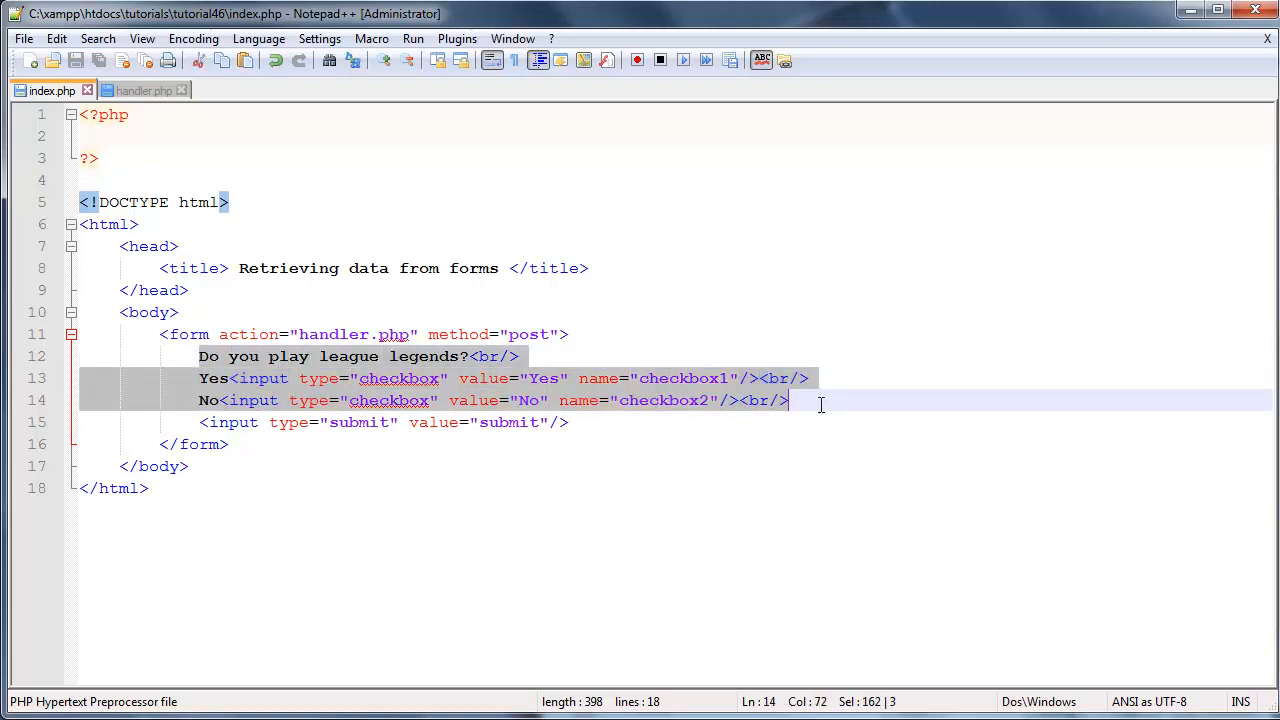
{"action": "key", "text": "Delete"}
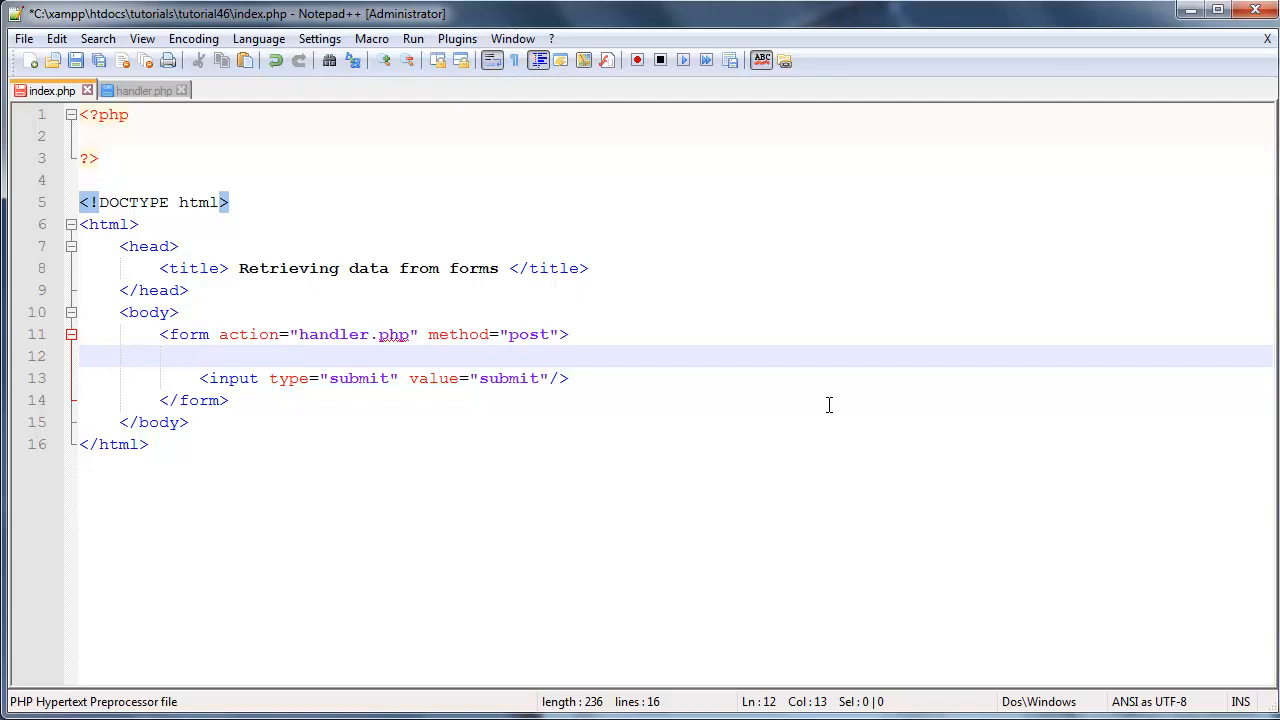
{"action": "type", "text": "What"}
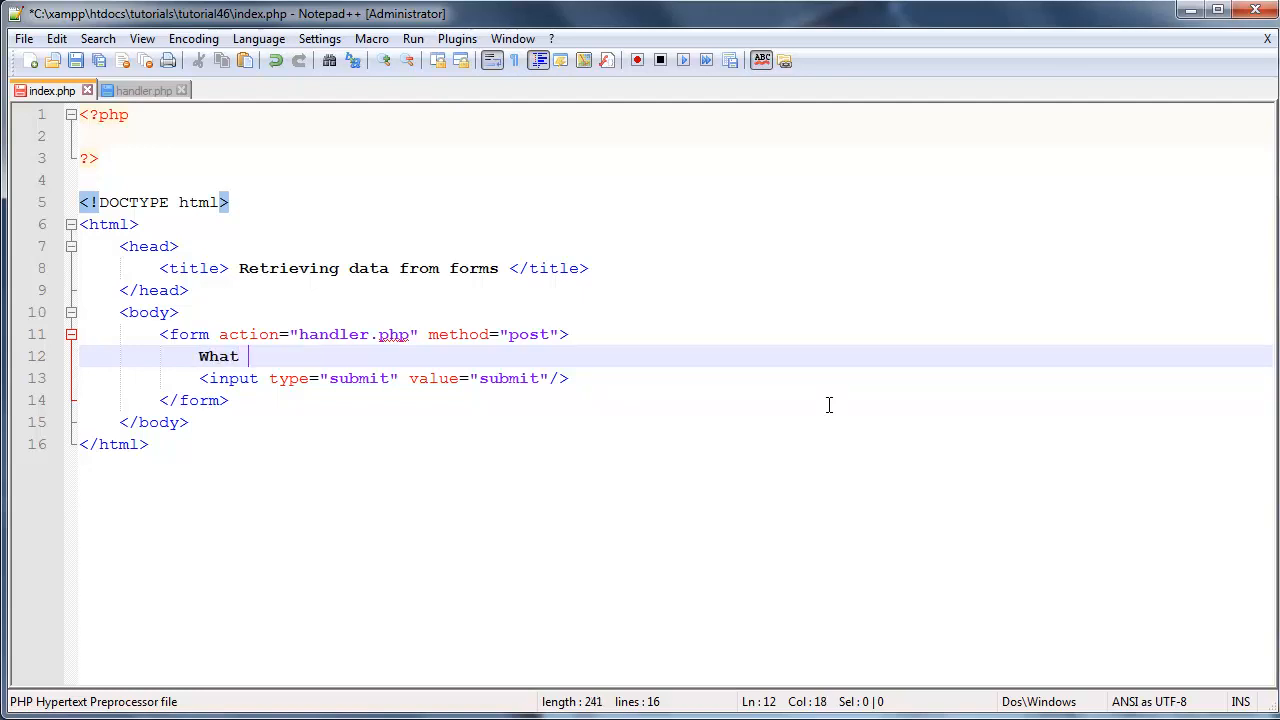
{"action": "type", "text": "are your fa"}
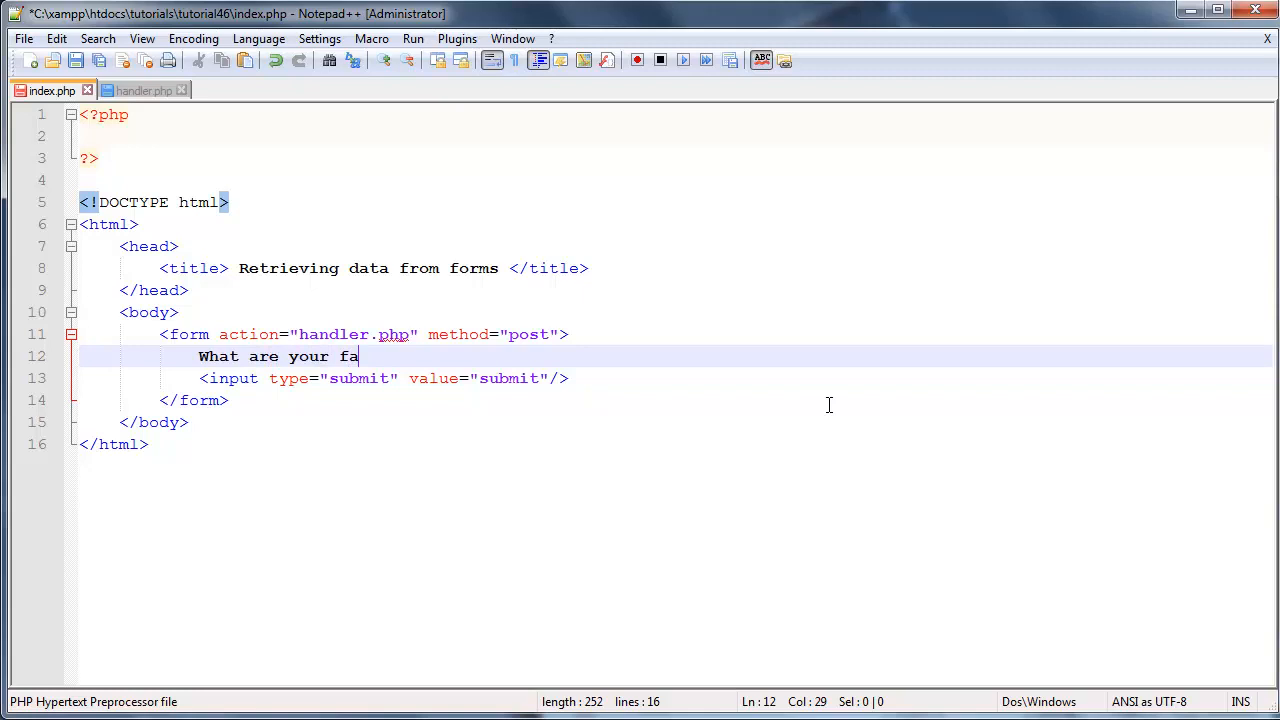
{"action": "type", "text": "vour"}
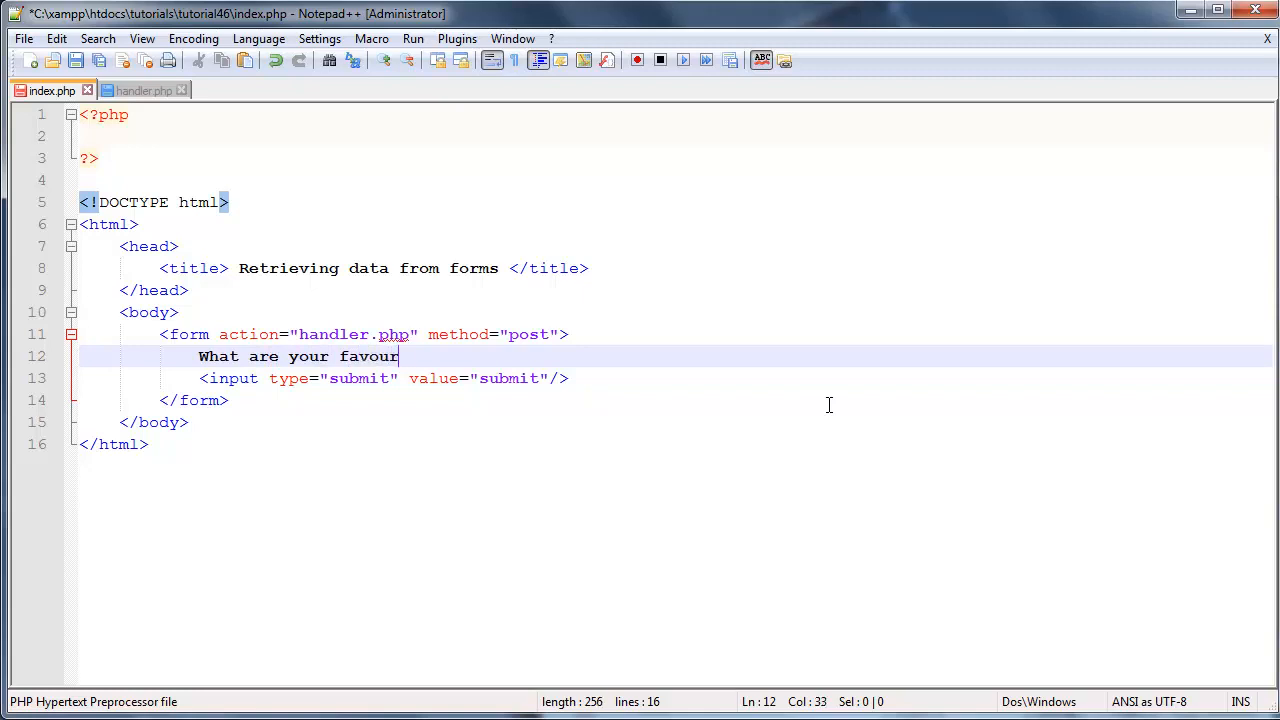
{"action": "type", "text": "ite food?"}
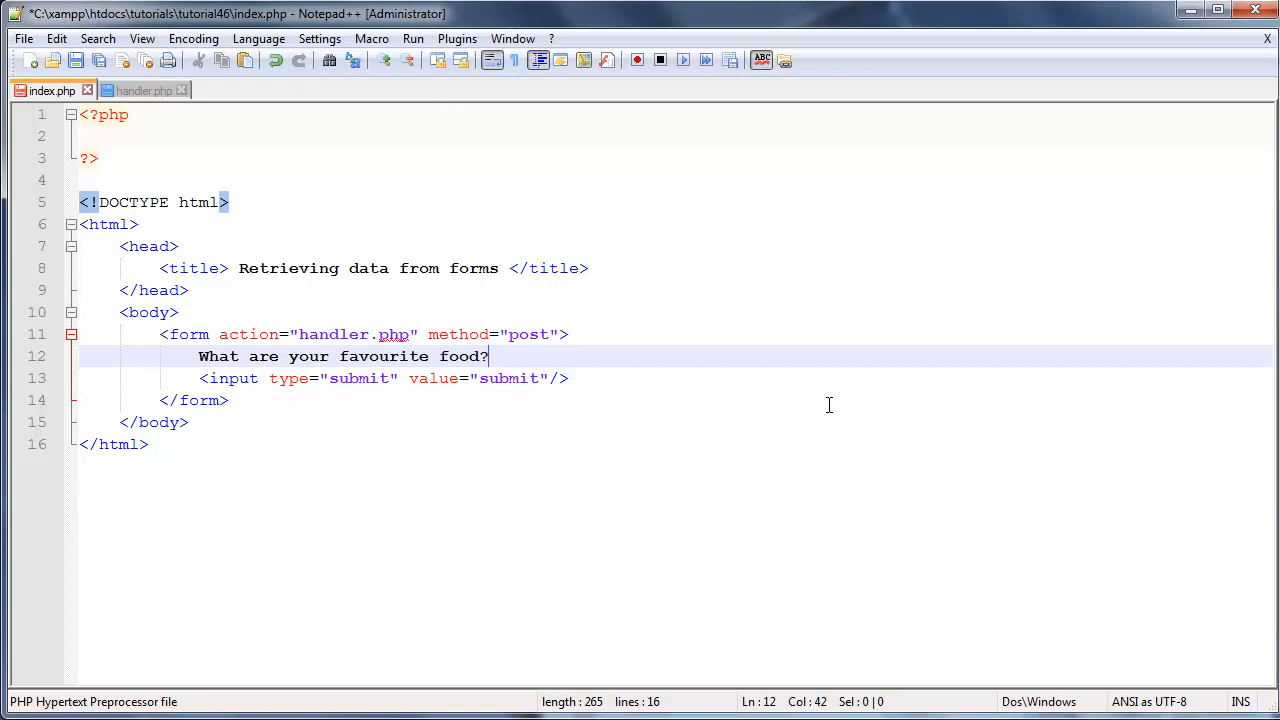
{"action": "type", "text": "s"}
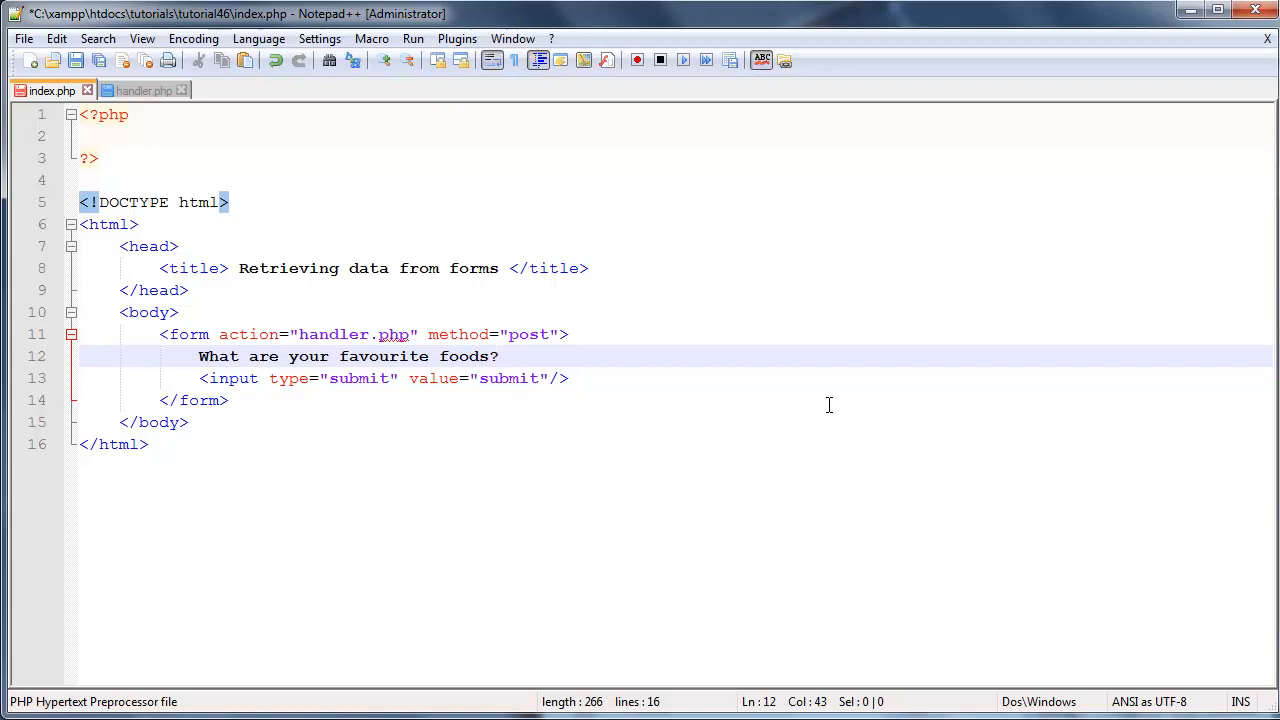
{"action": "type", "text": "<br>"}
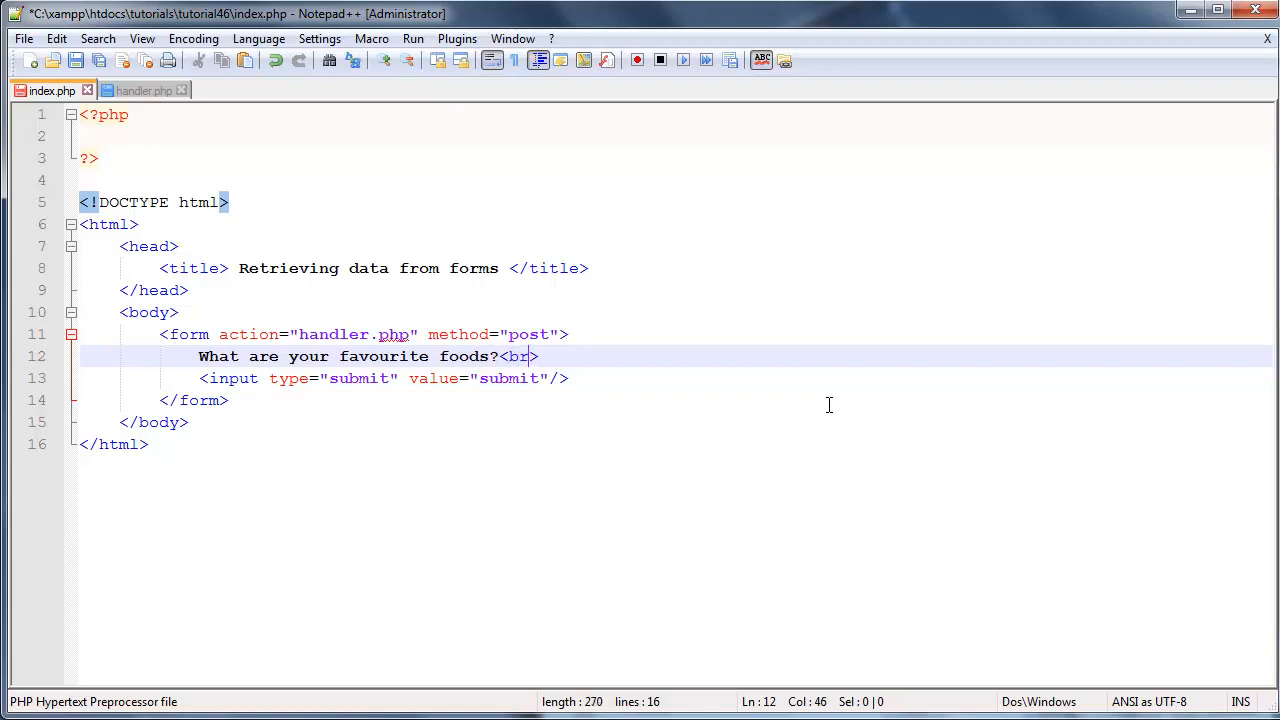
{"action": "type", "text": "/"}
{"action": "key", "text": "Enter"}
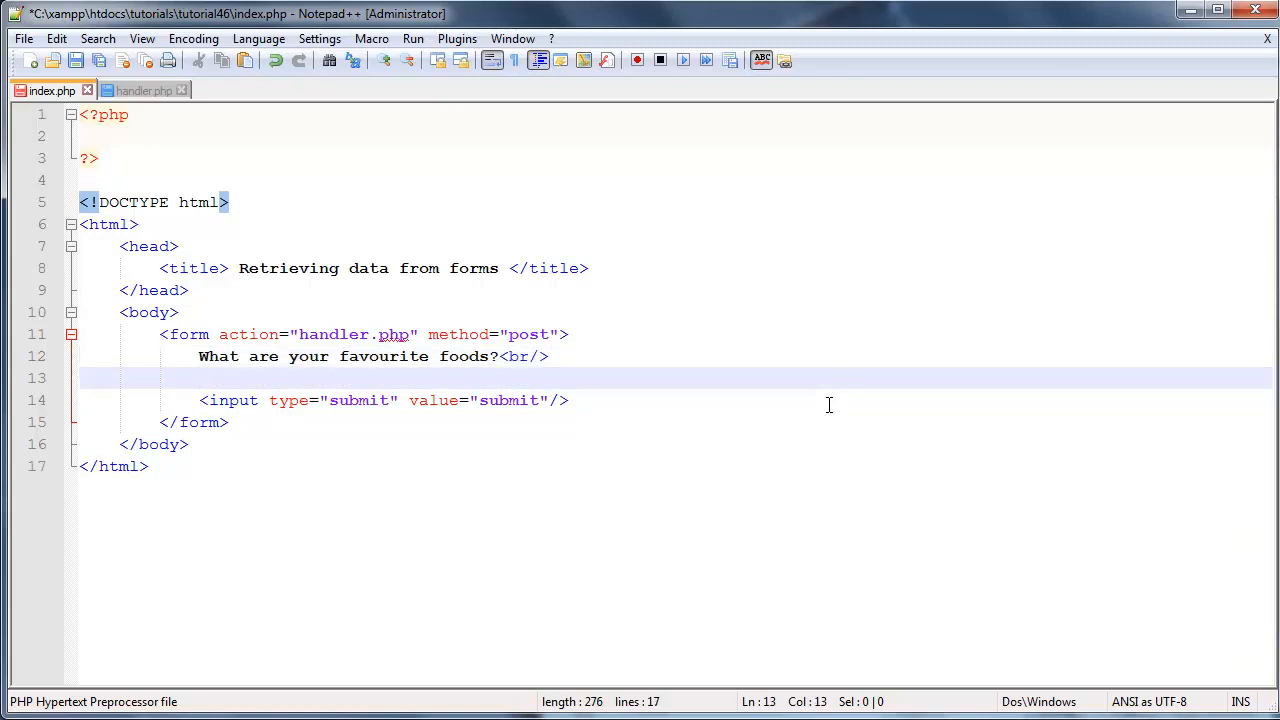
Step: Write a Burger label with a checkbox input whose value is 'burger'
{"action": "type", "text": "Burge"}
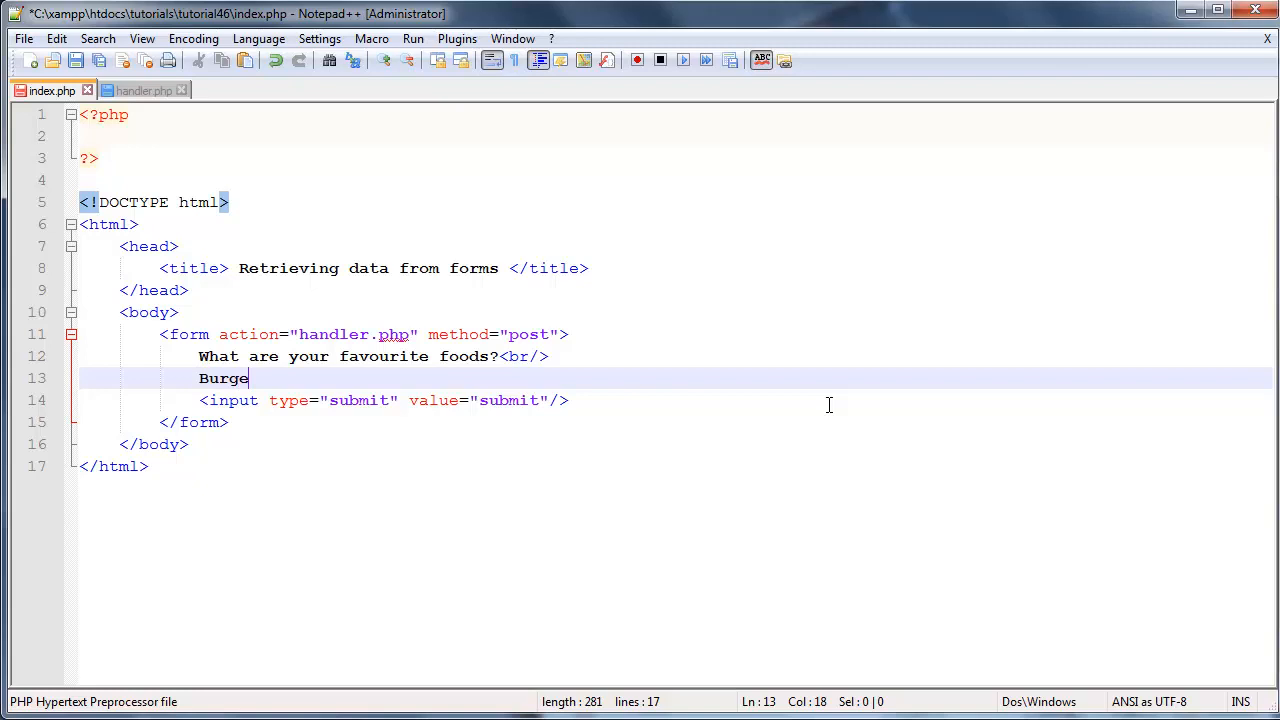
{"action": "type", "text": "r"}
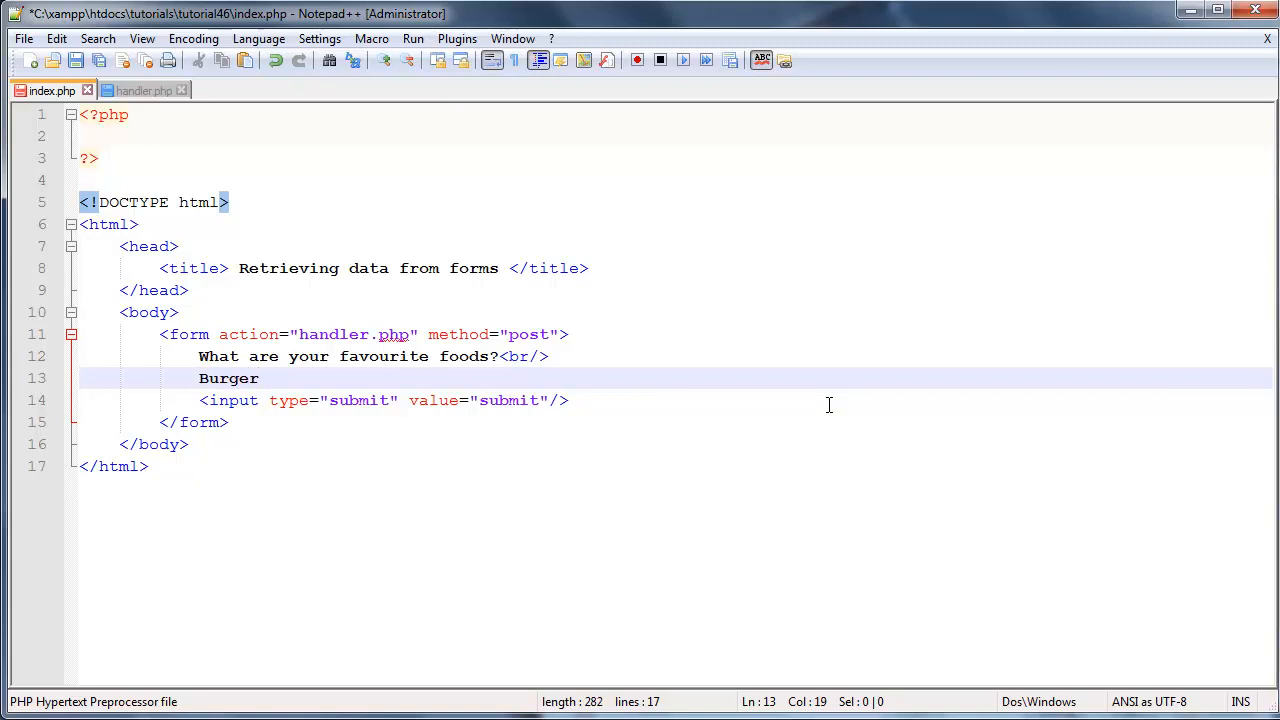
{"action": "type", "text": "<>"}
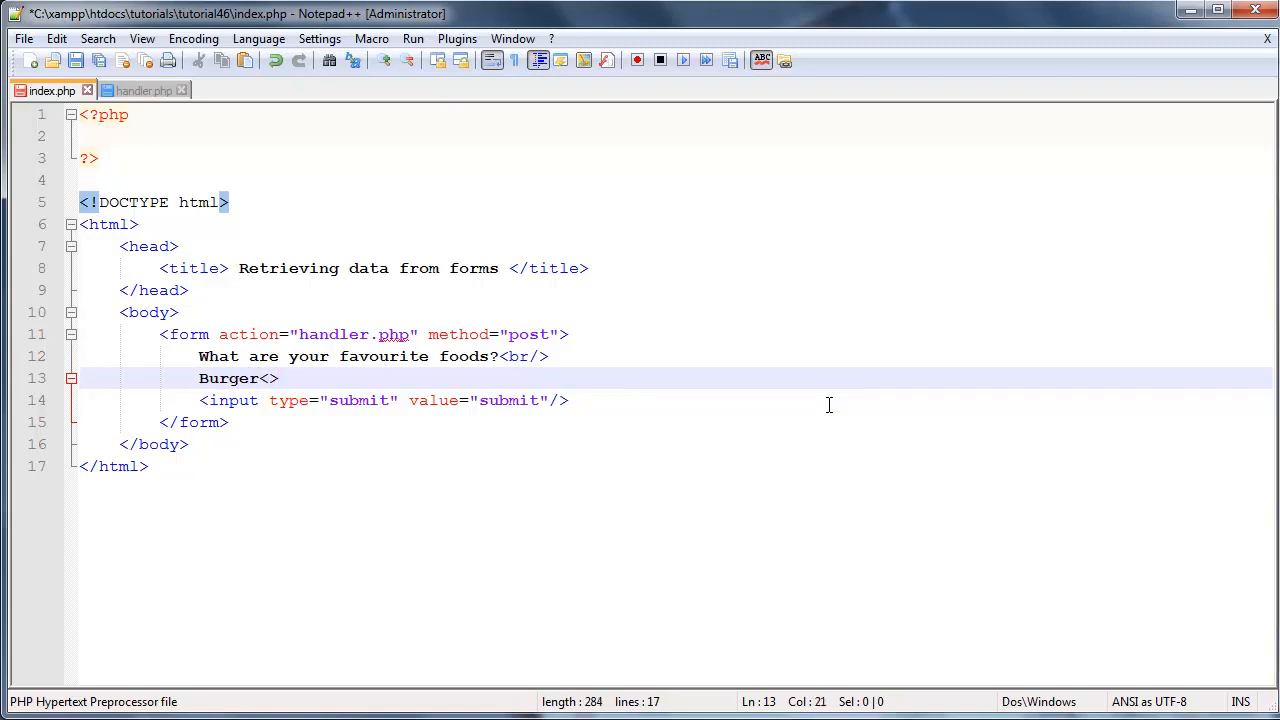
{"action": "type", "text": "input"}
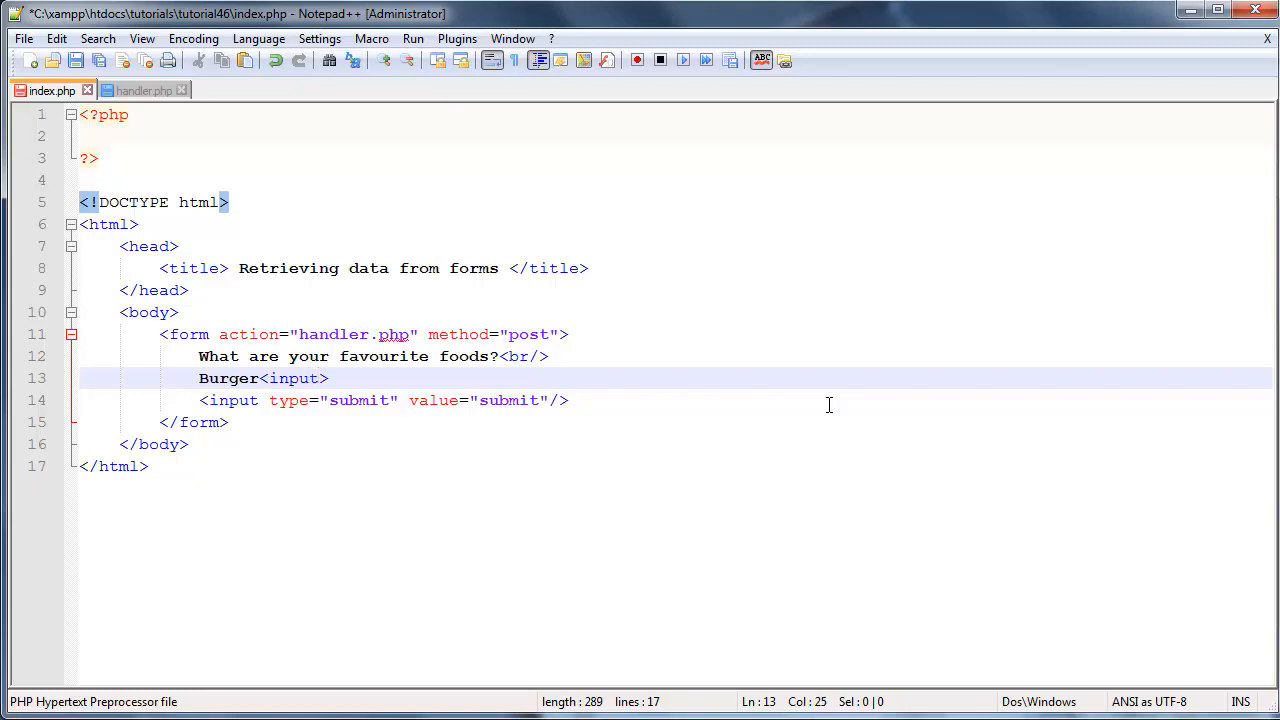
{"action": "type", "text": "tye"}
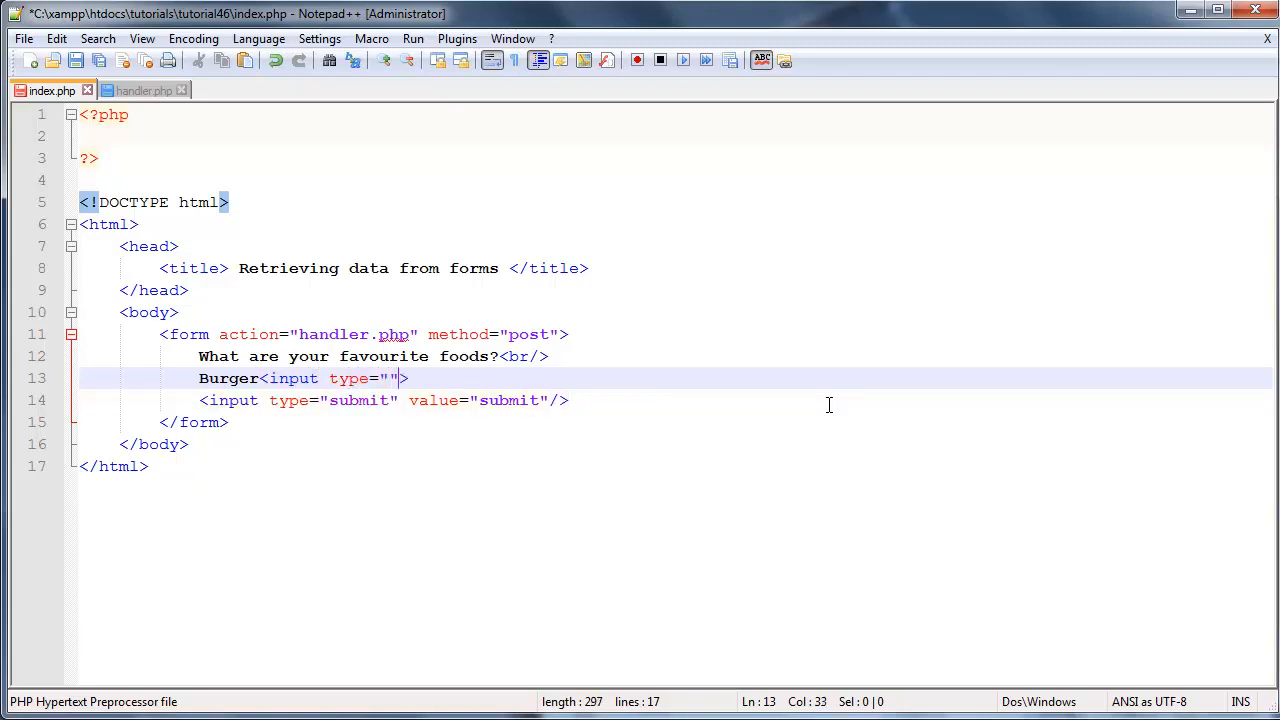
{"action": "type", "text": "che"}
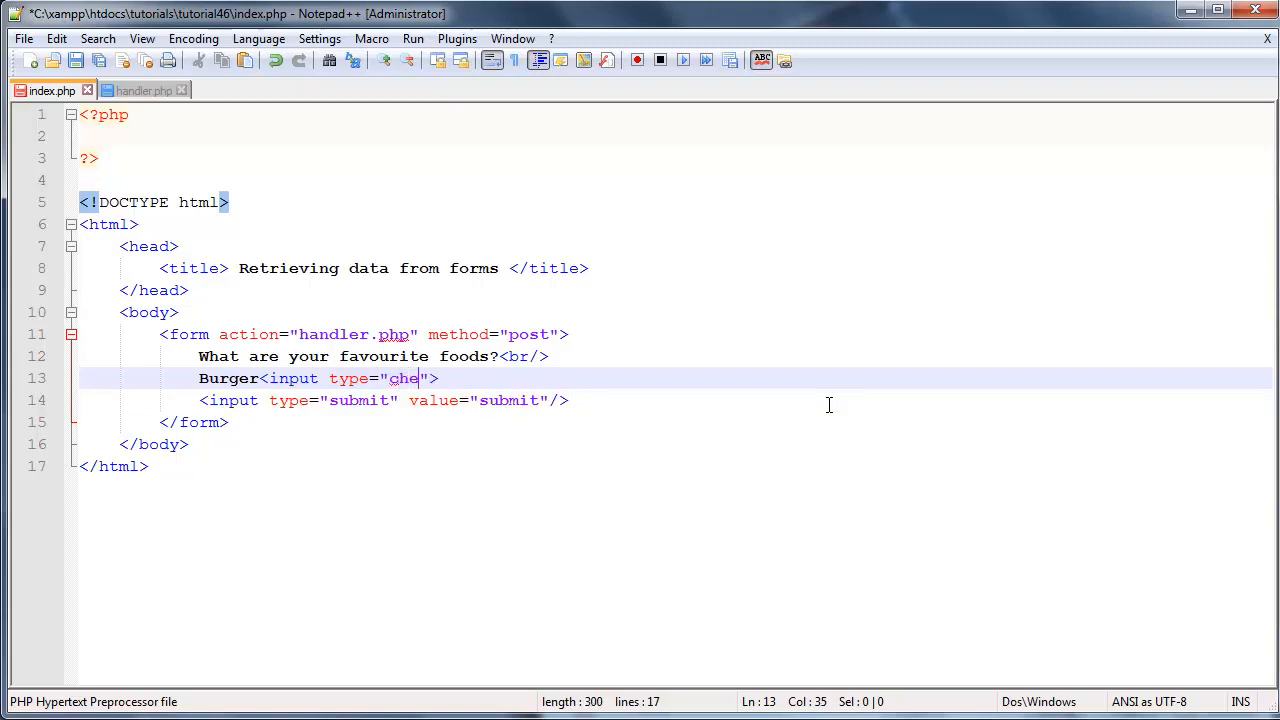
{"action": "type", "text": "ckbox"}
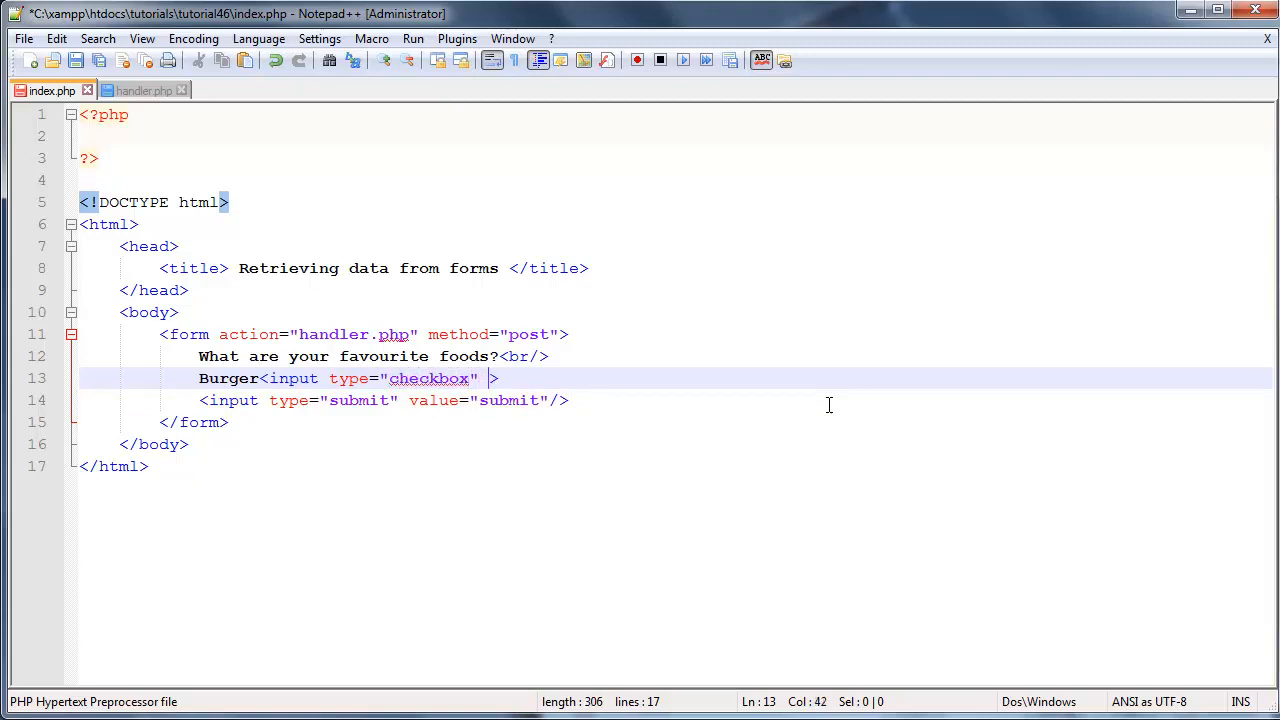
{"action": "type", "text": "value="}
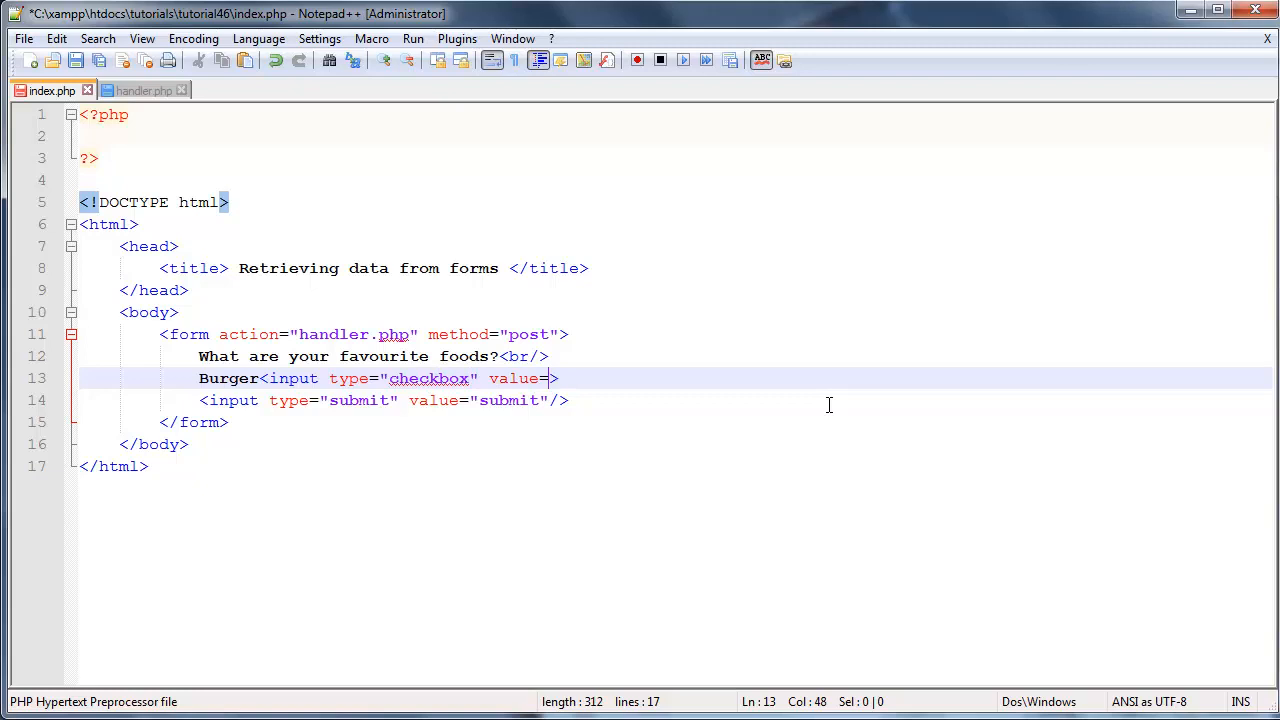
{"action": "type", "text": "\""}
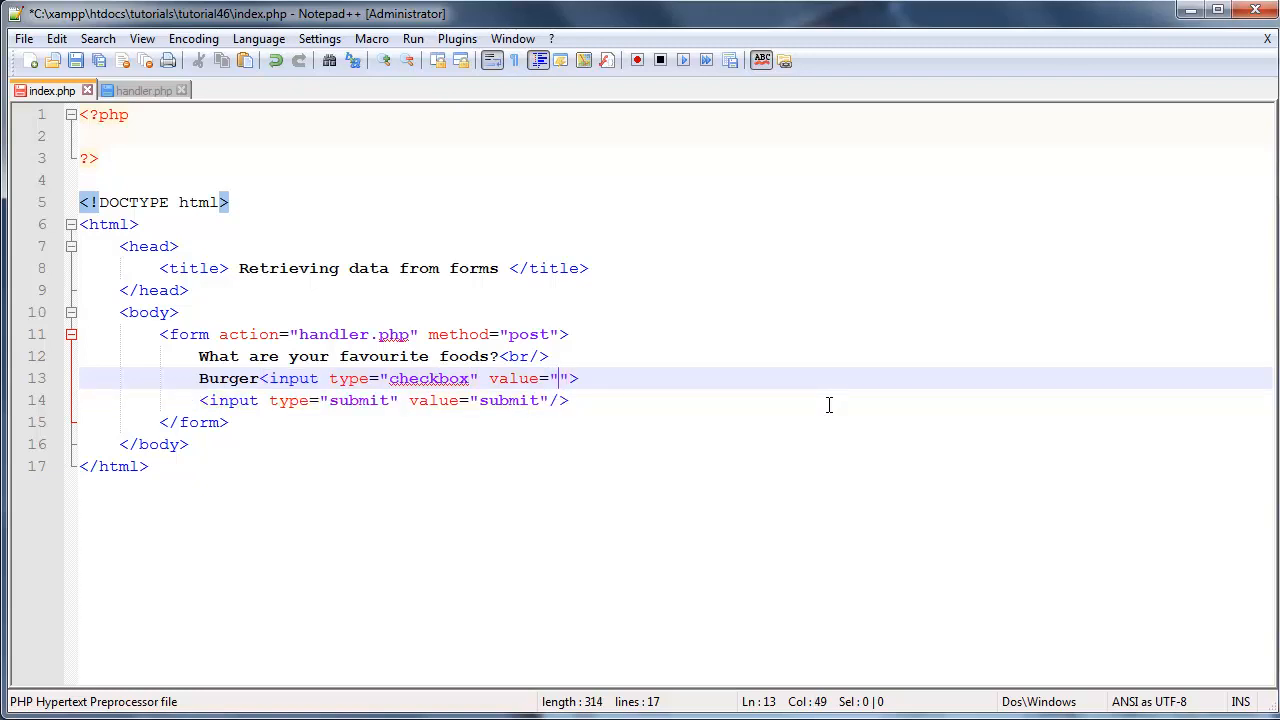
{"action": "type", "text": "burger"}
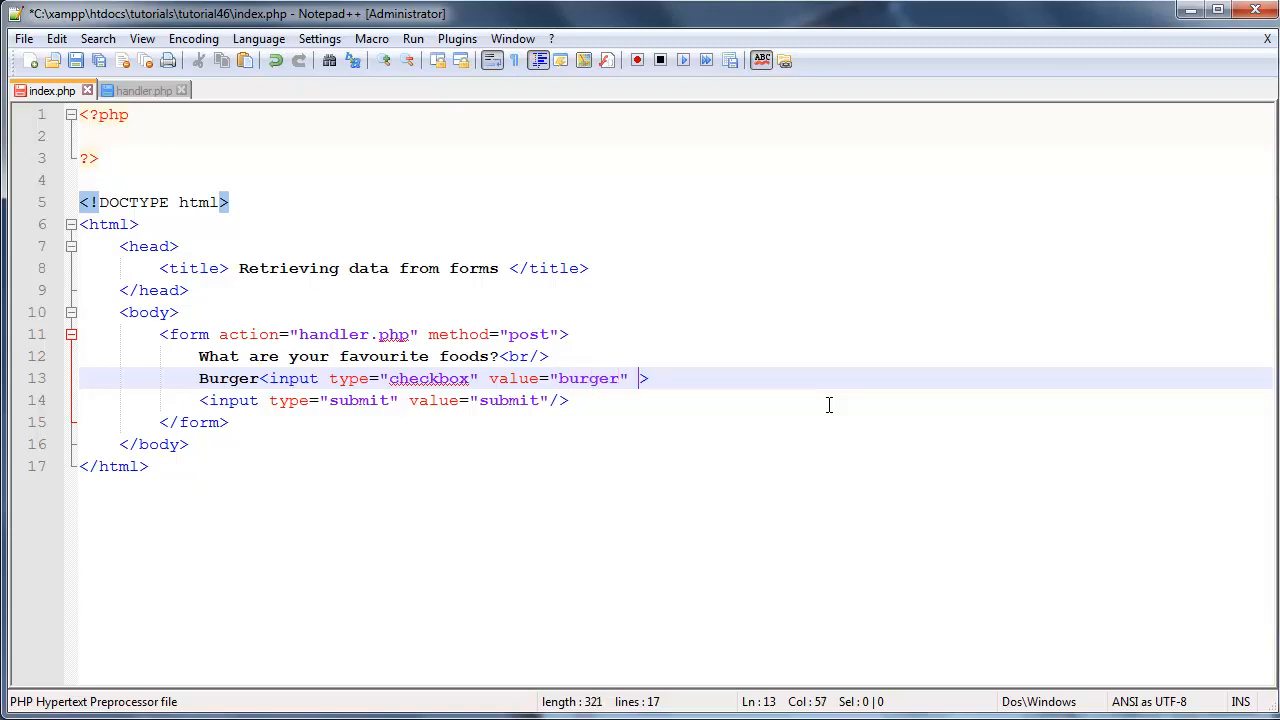
Step: Name the checkbox food[], self-close the tag, add a <br/> and duplicate the line
{"action": "type", "text": "name="}
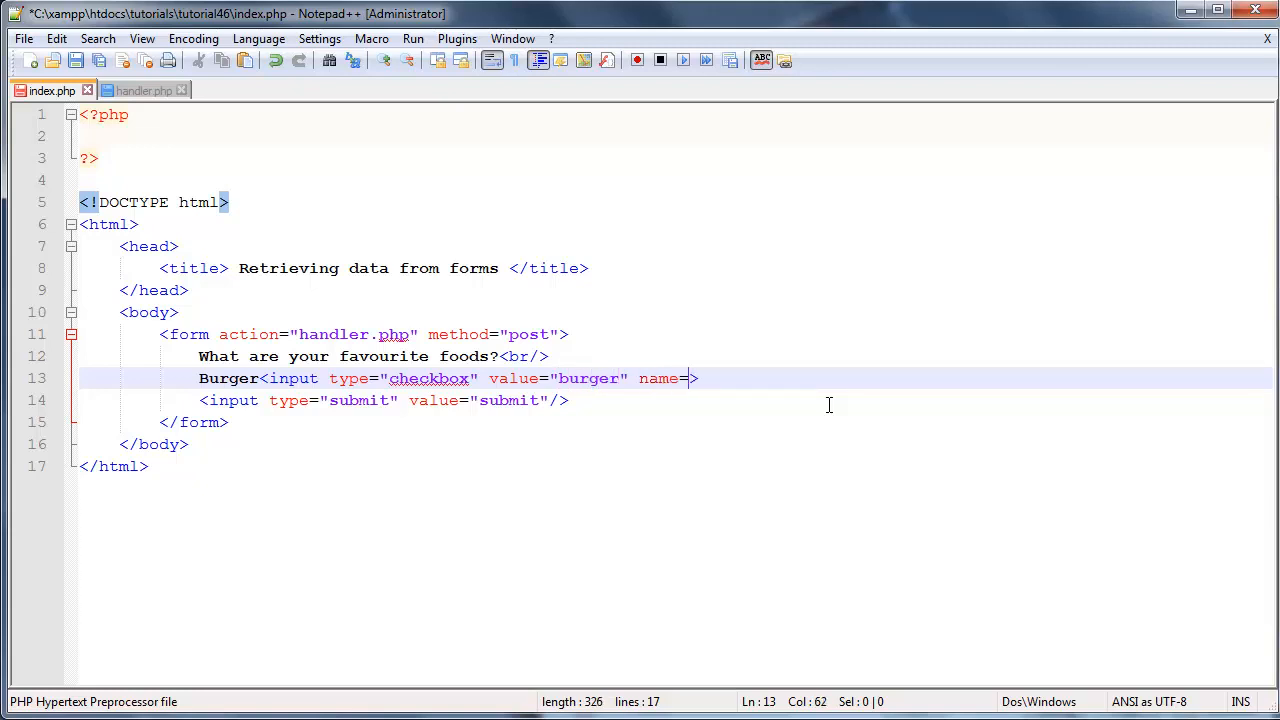
{"action": "type", "text": "\"\""}
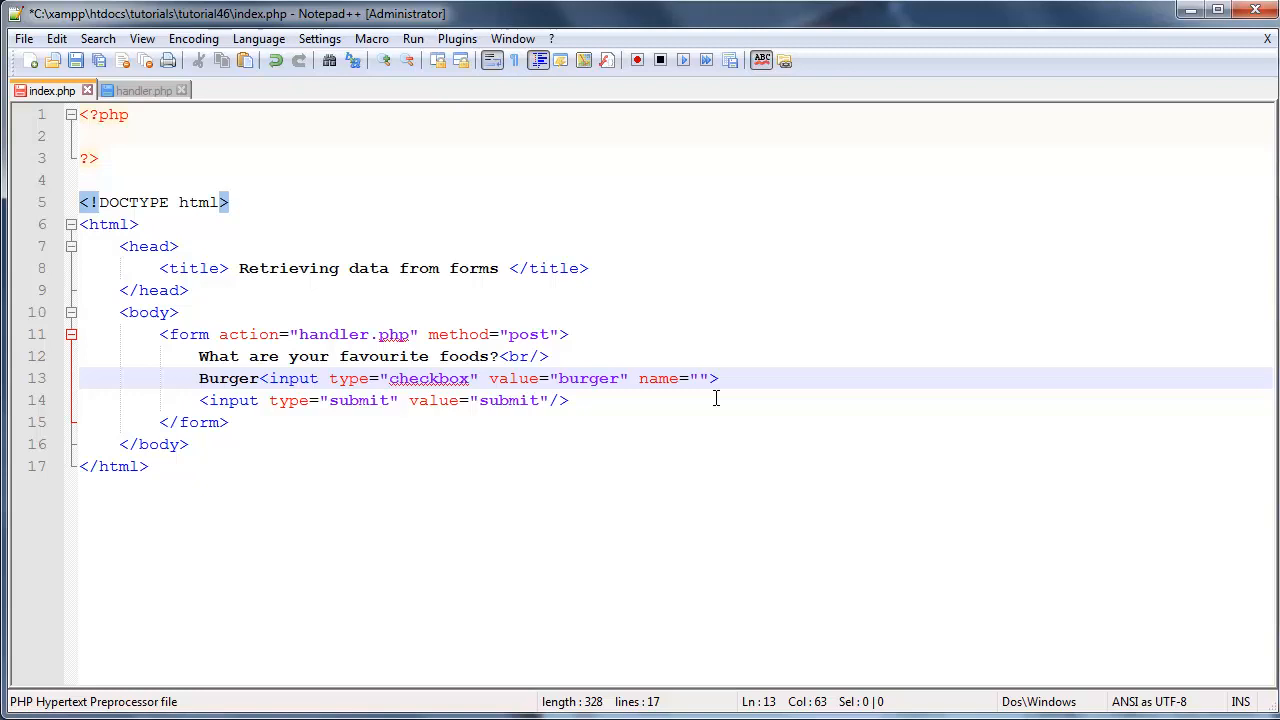
{"action": "mouse_move", "coordinate": [720, 428]}
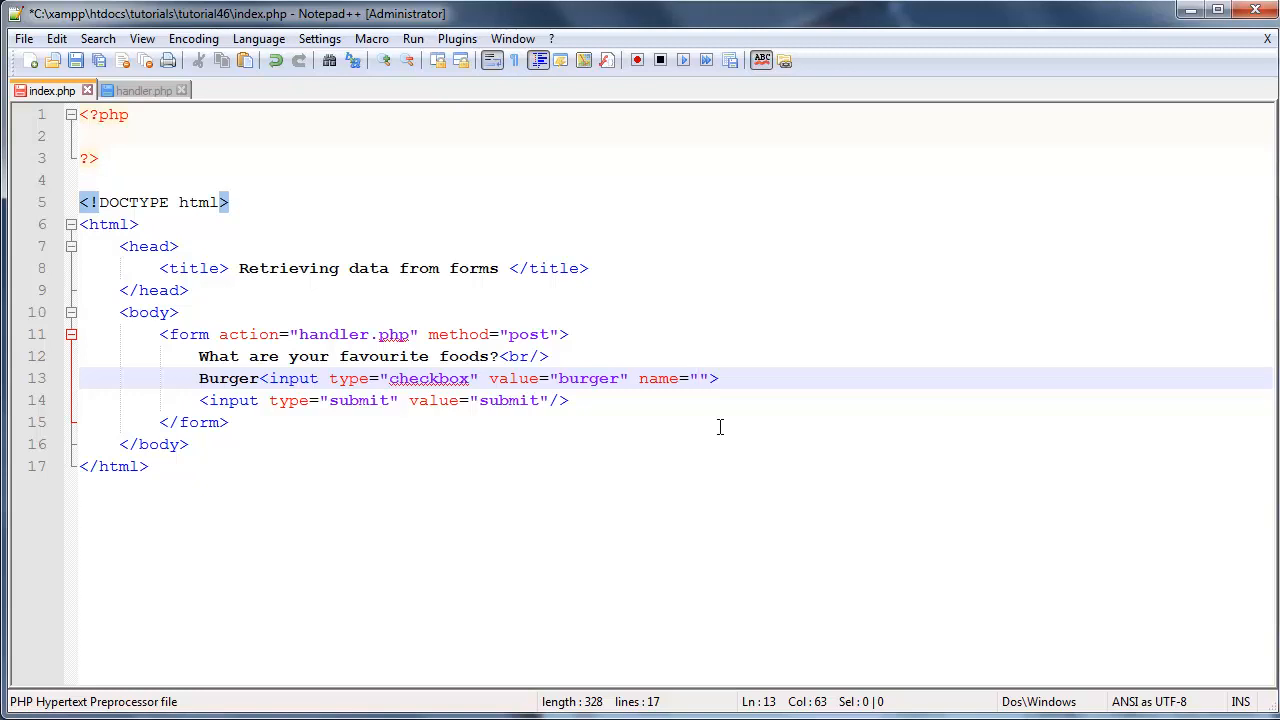
{"action": "type", "text": "d"}
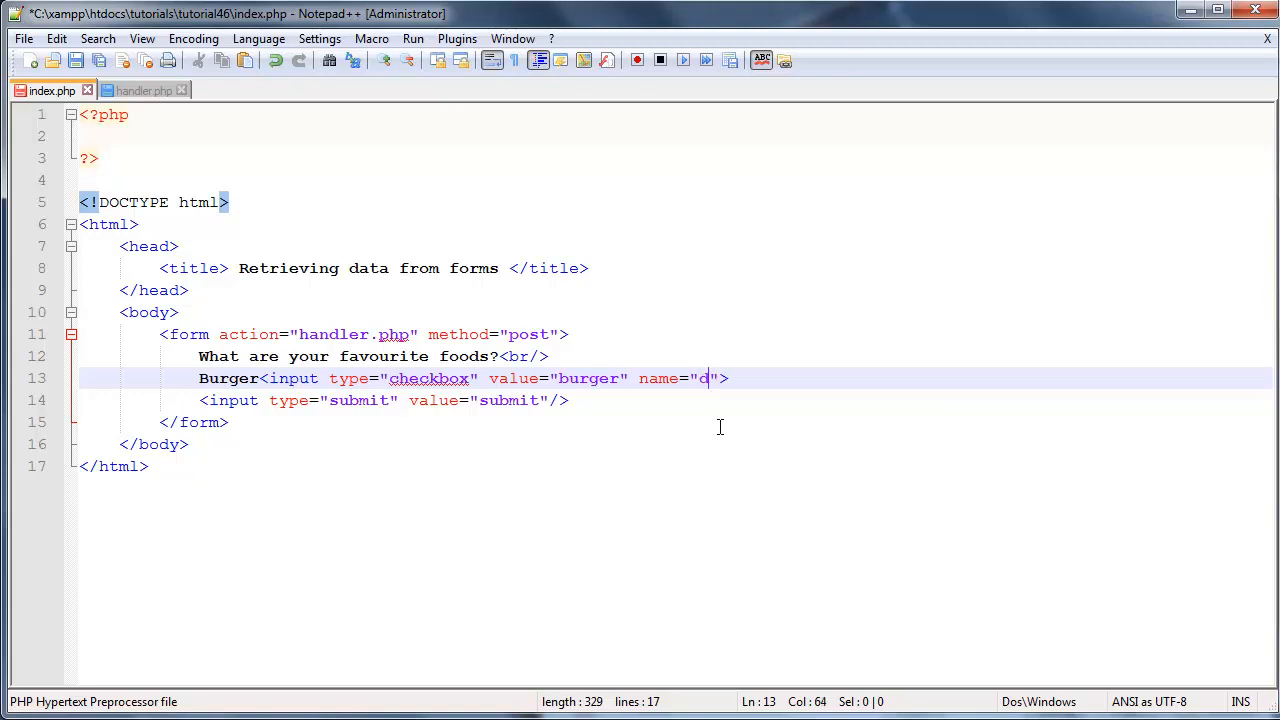
{"action": "type", "text": "oo"}
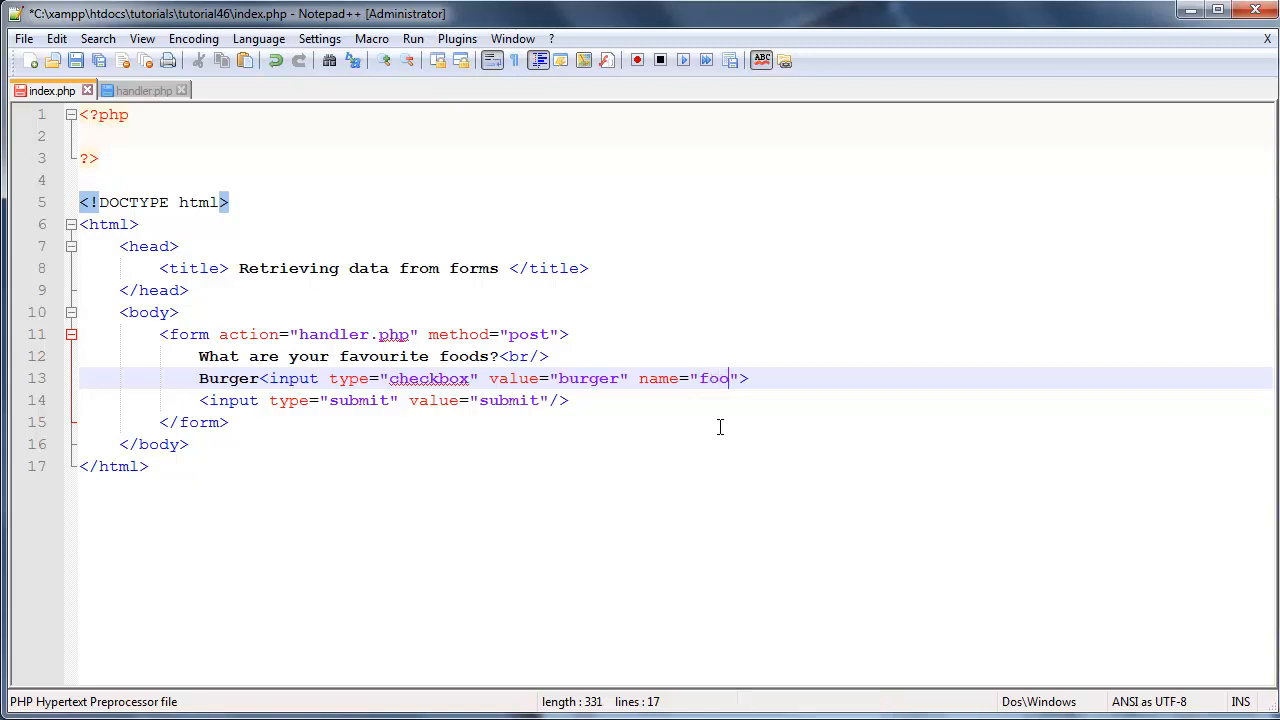
{"action": "type", "text": "[]"}
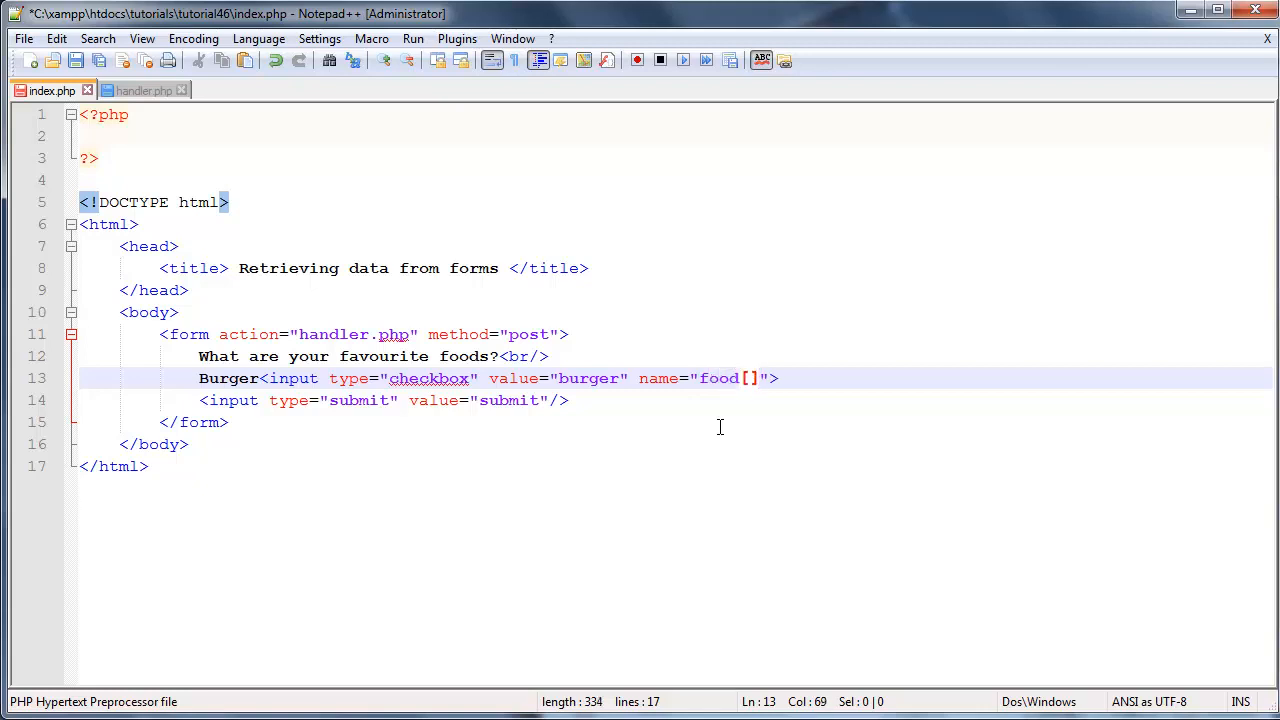
{"action": "double_click", "coordinate": [748, 378]}
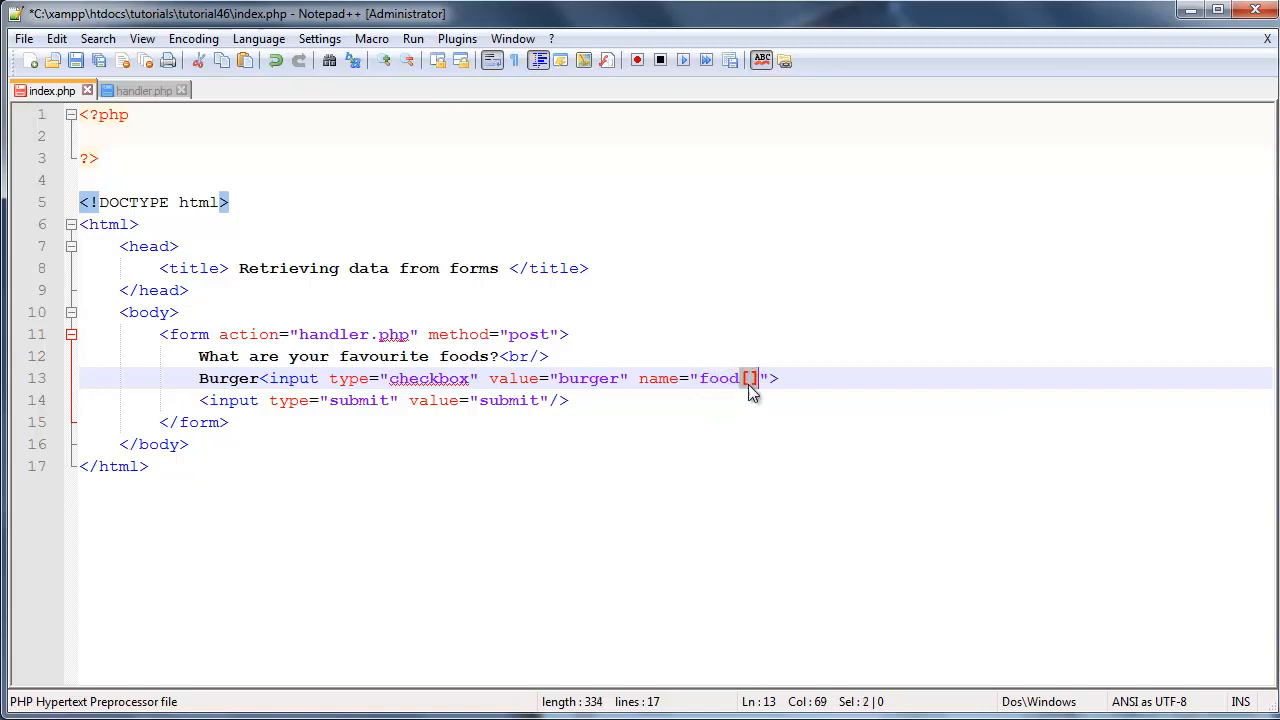
{"action": "type", "text": "/"}
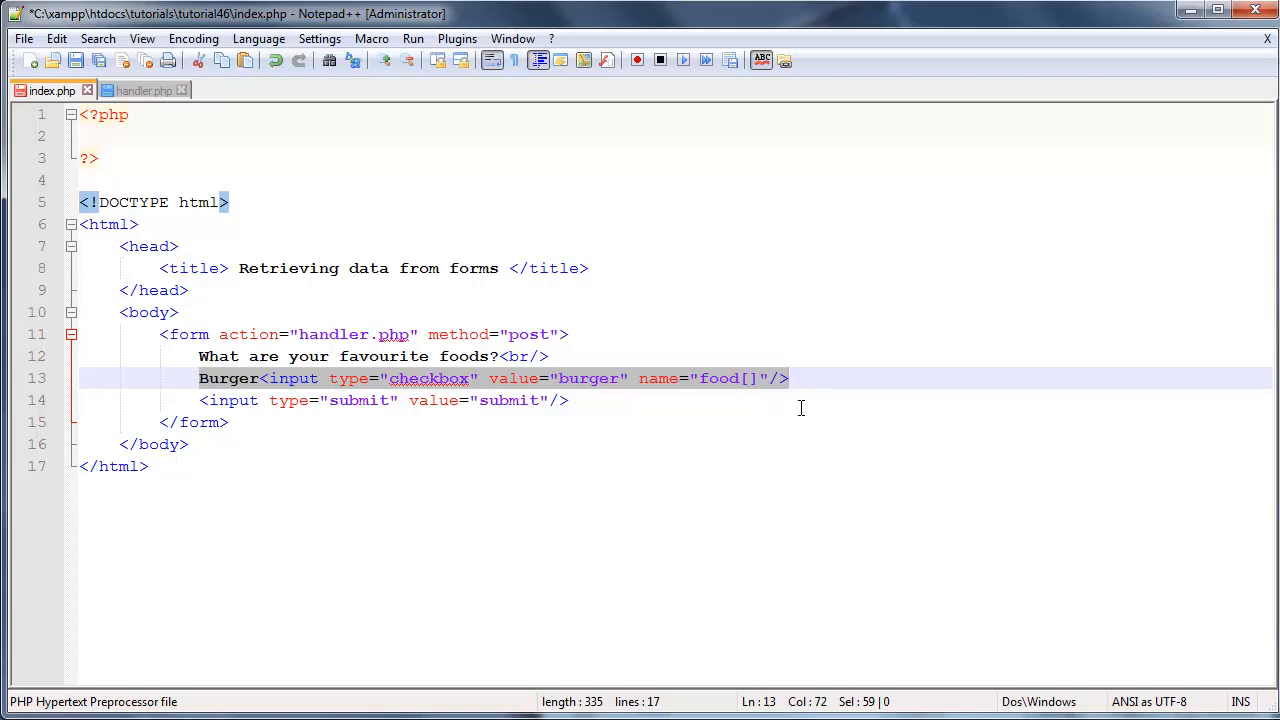
{"action": "mouse_move", "coordinate": [790, 390]}
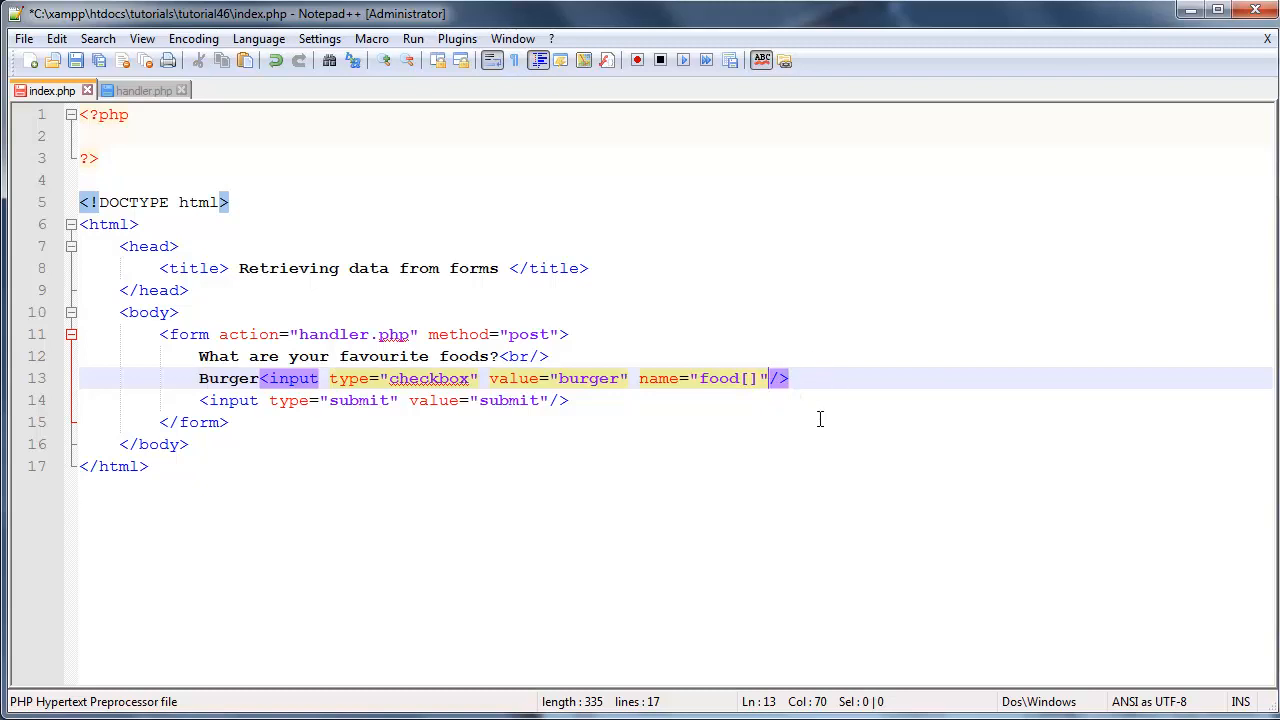
{"action": "mouse_move", "coordinate": [812, 380]}
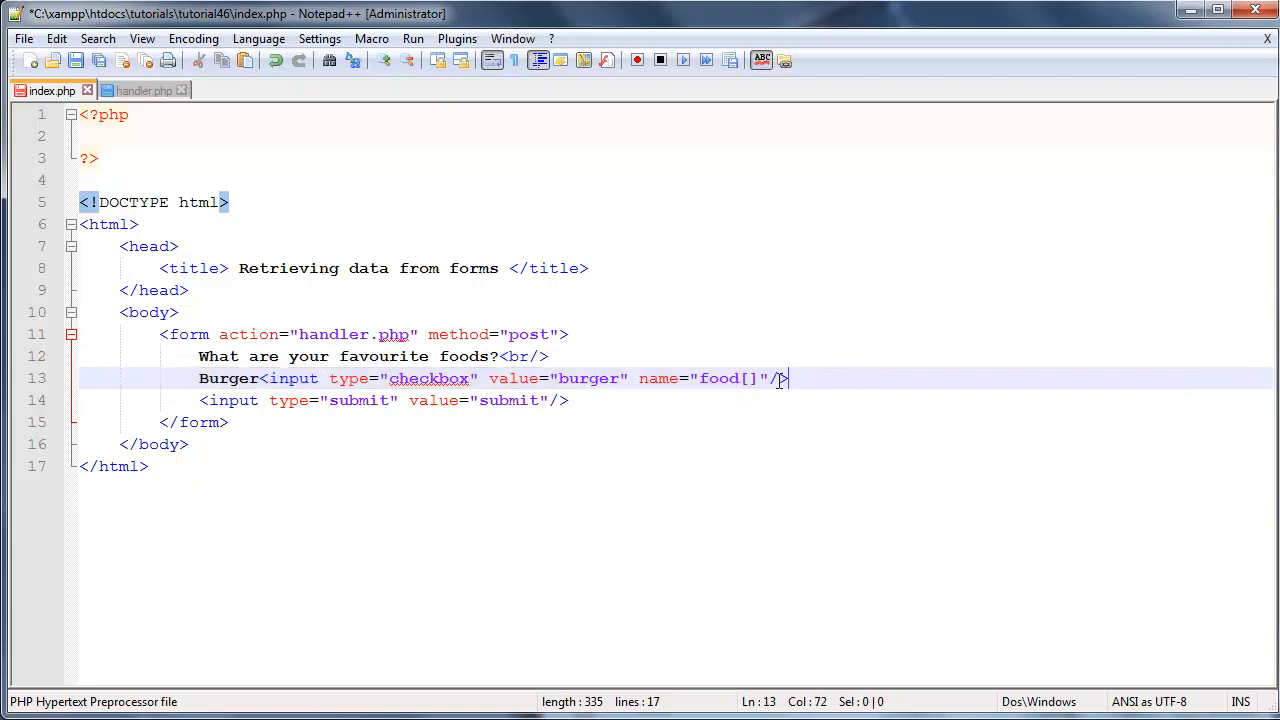
{"action": "type", "text": ">?"}
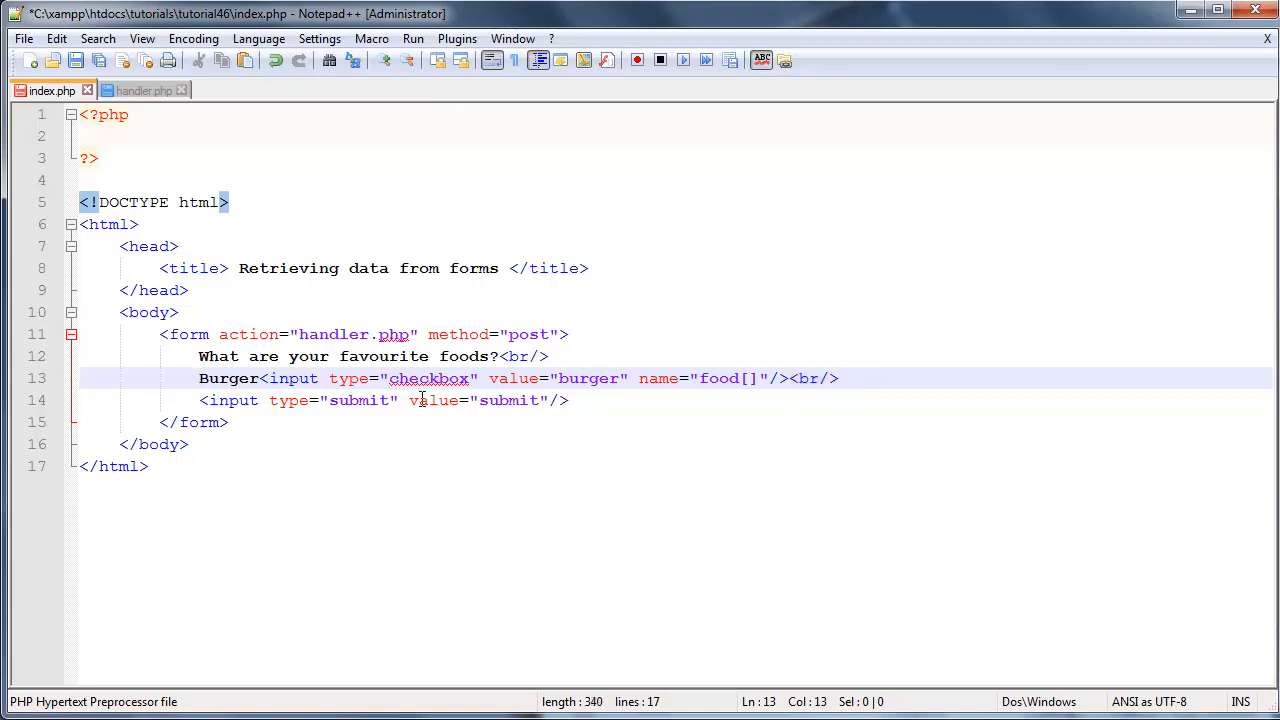
{"action": "key", "text": "ctrl+v"}
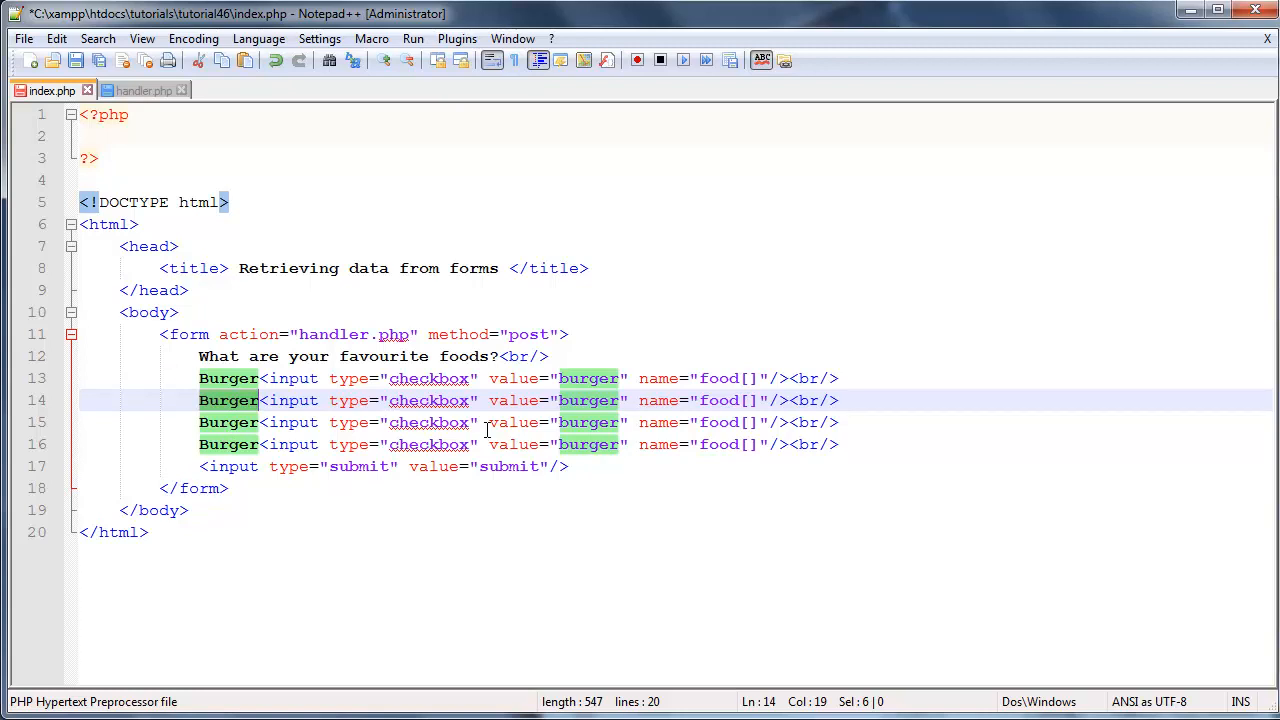
Step: Edit the duplicated lines into Steak, salad and macaroni checkboxes with matching values
{"action": "type", "text": "Steak"}
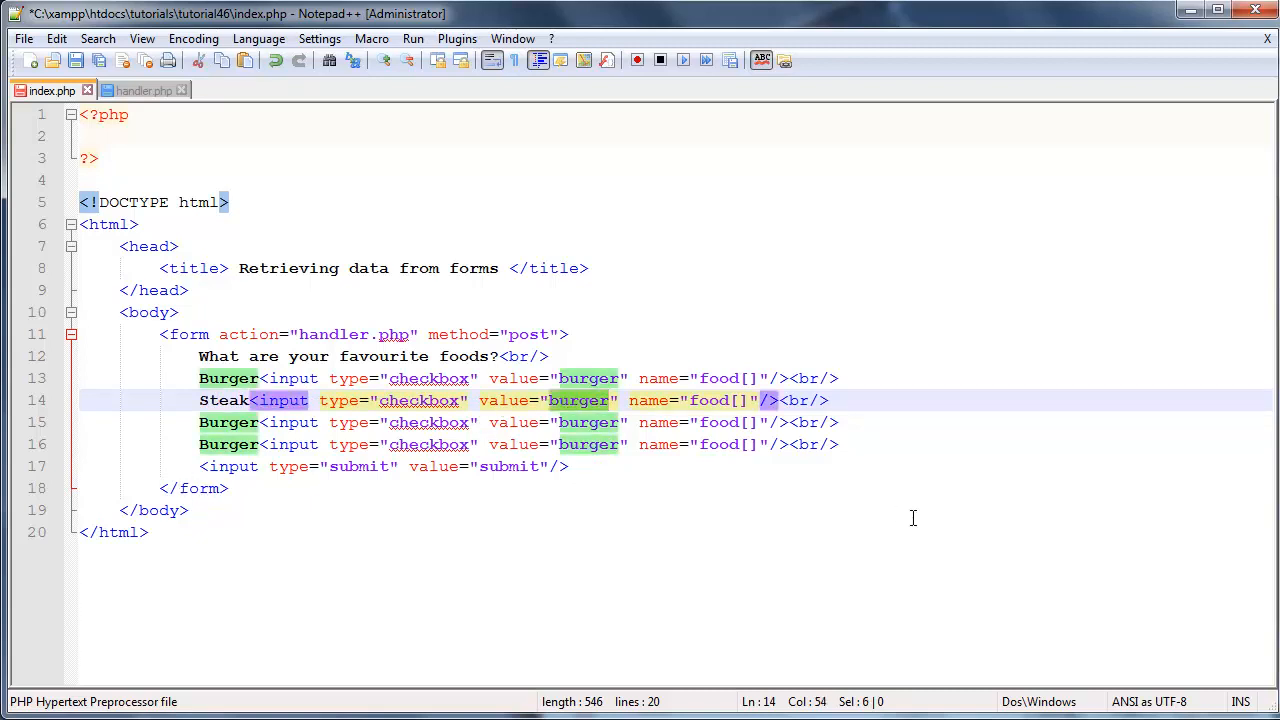
{"action": "type", "text": "steak"}
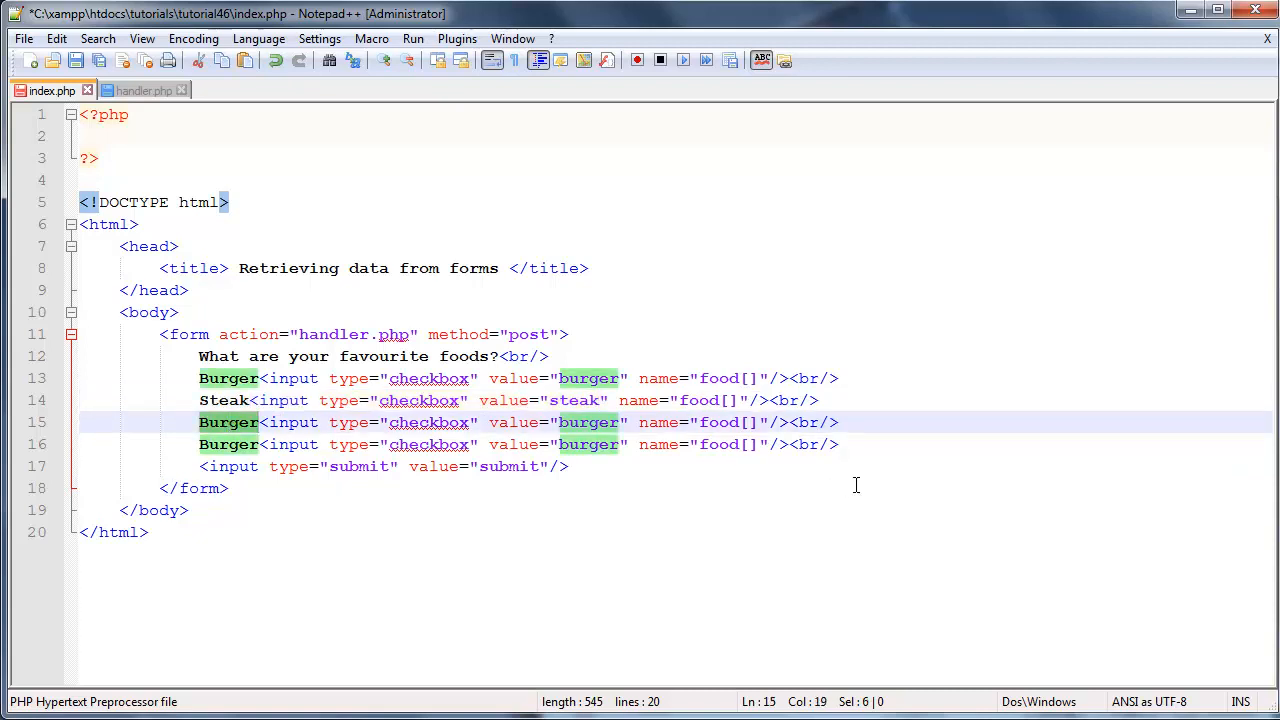
{"action": "type", "text": "salda"}
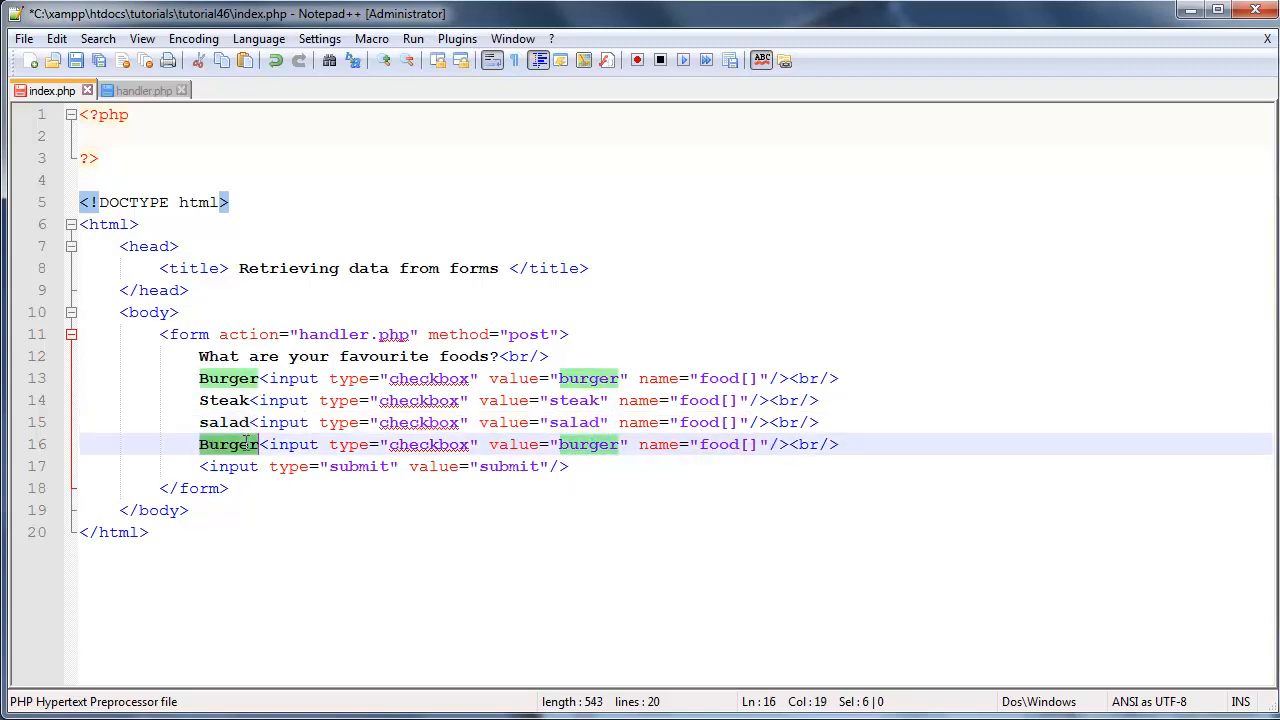
{"action": "mouse_move", "coordinate": [656, 472]}
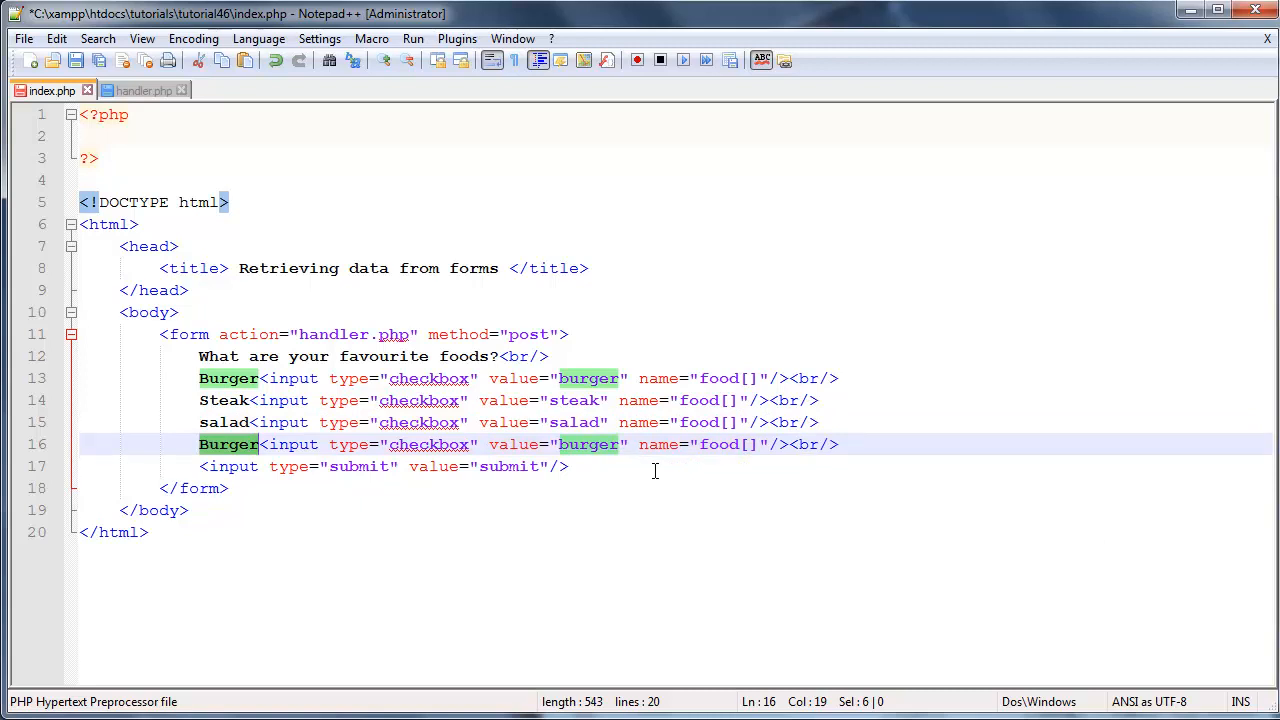
{"action": "type", "text": "macar"}
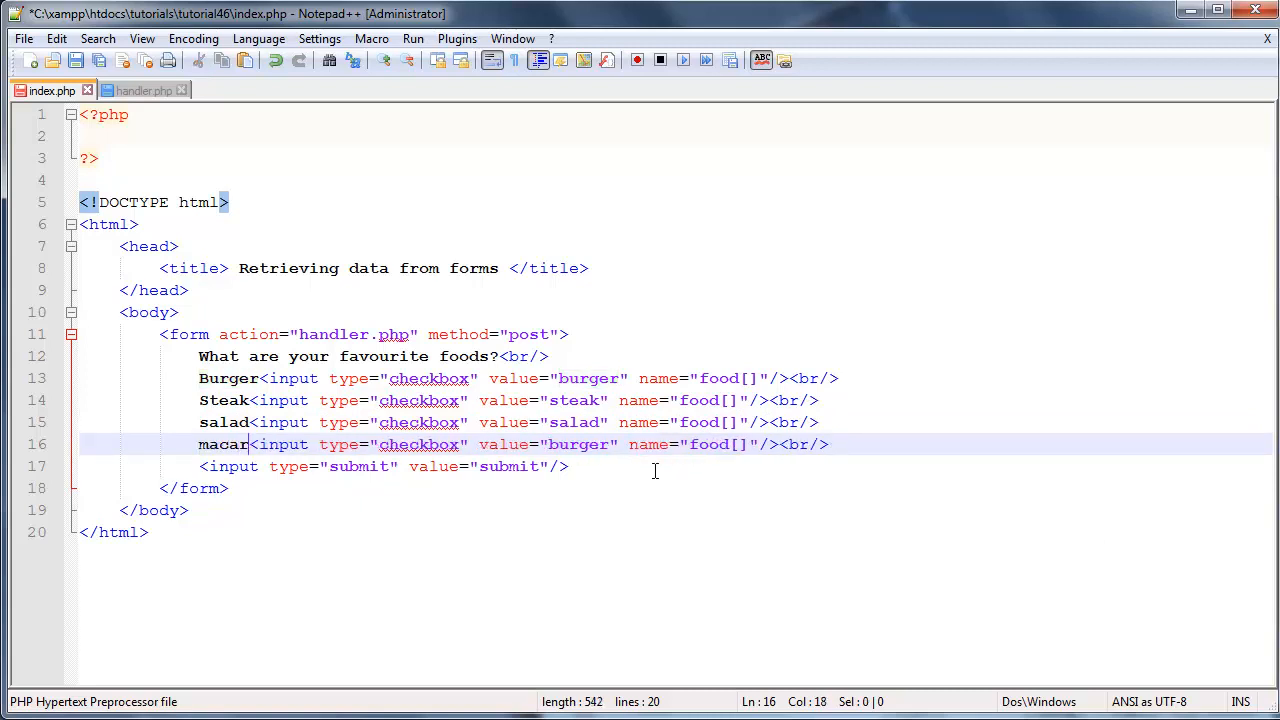
{"action": "type", "text": "oni"}
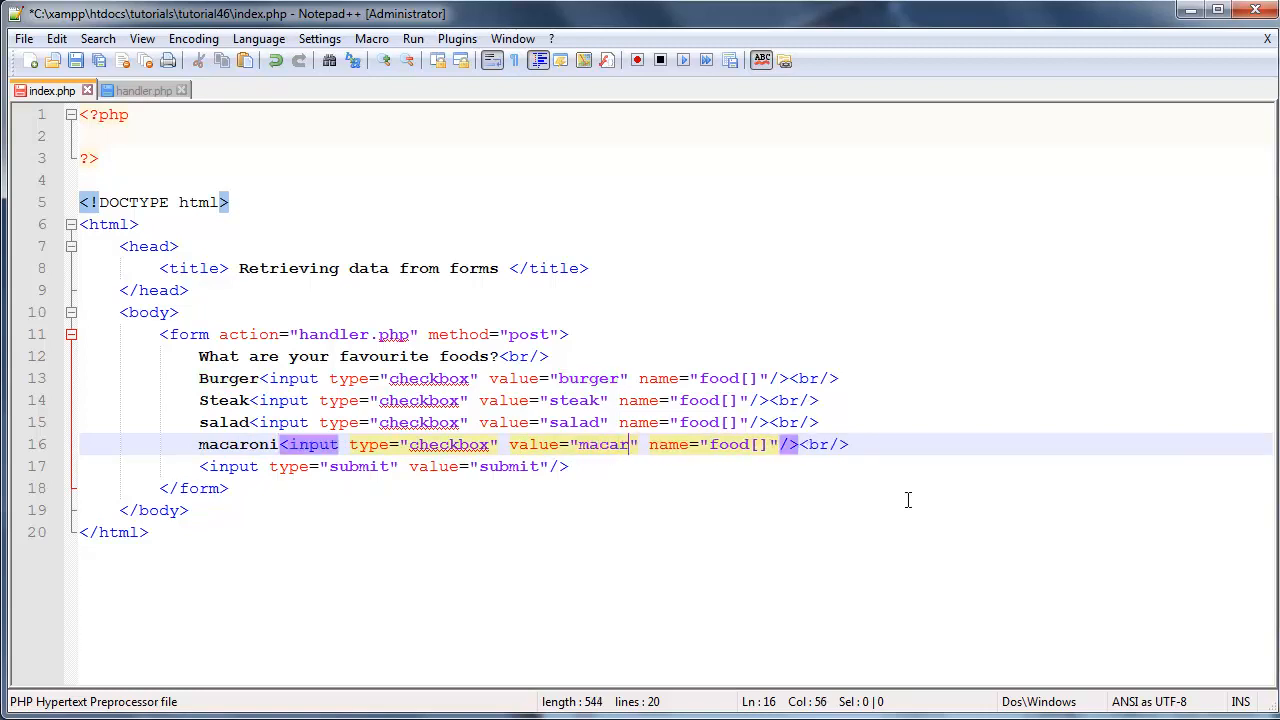
{"action": "type", "text": "oni"}
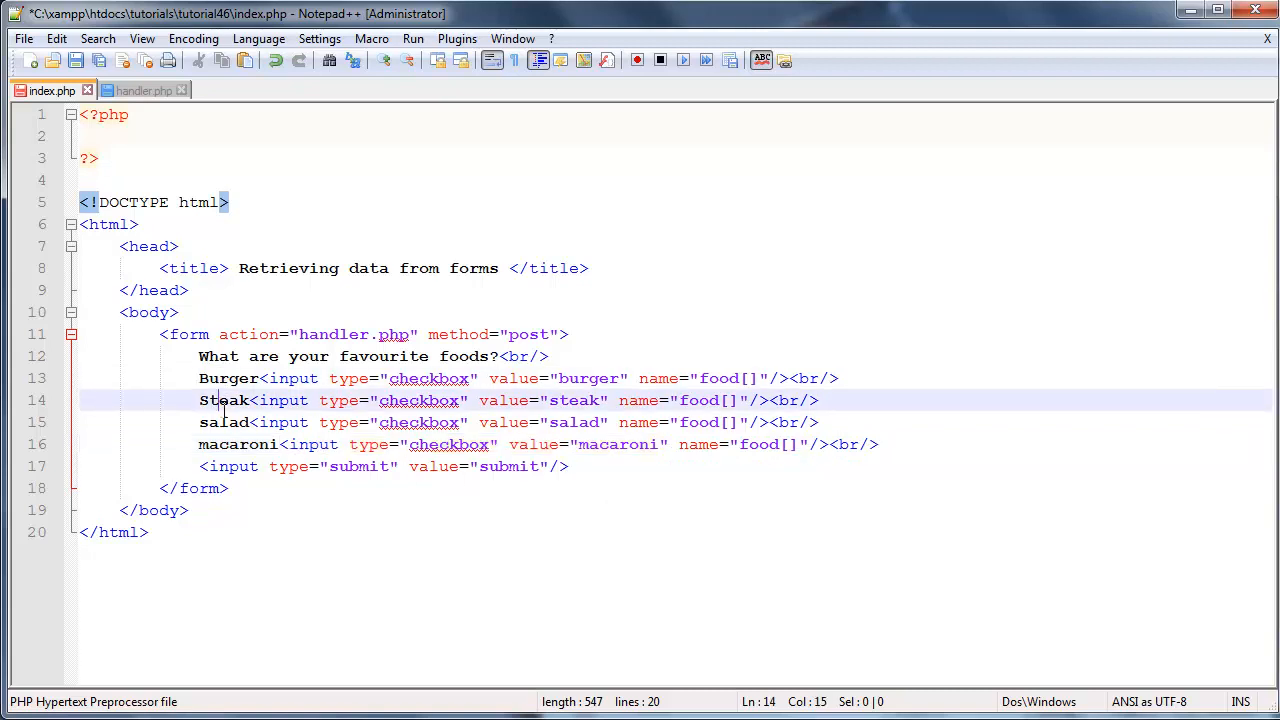
{"action": "left_click", "coordinate": [224, 444]}
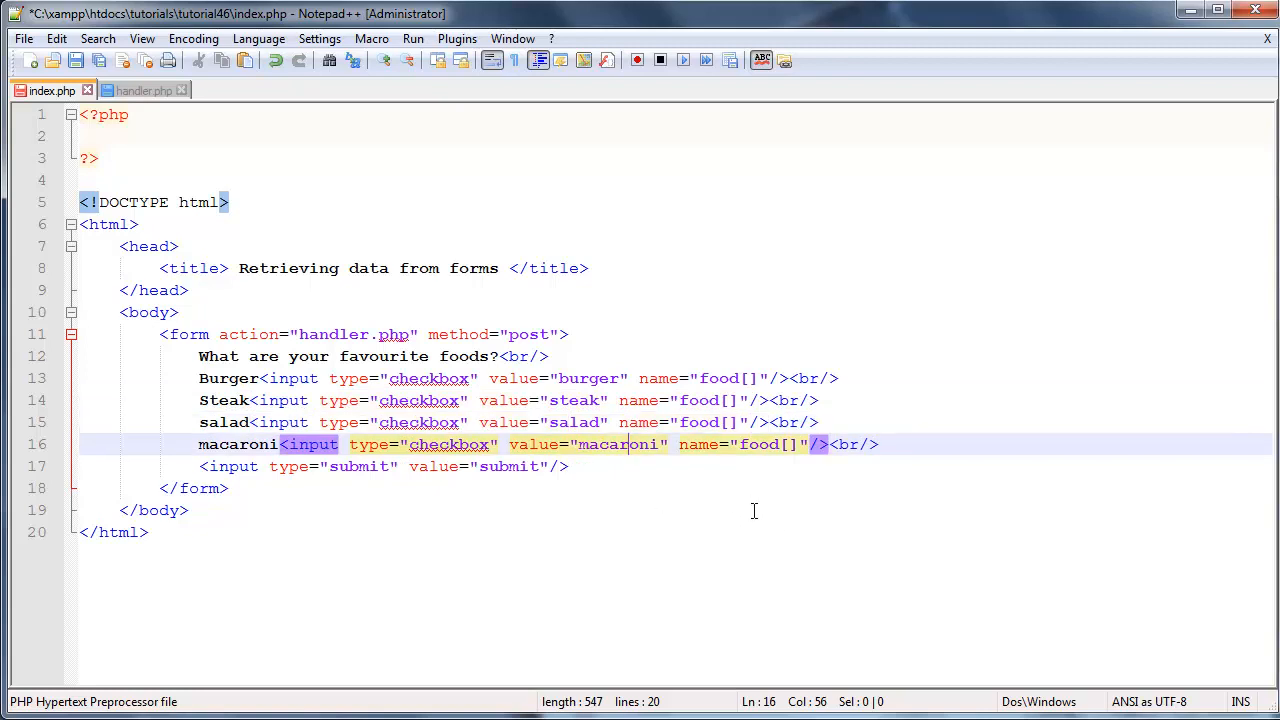
{"action": "mouse_move", "coordinate": [728, 378]}
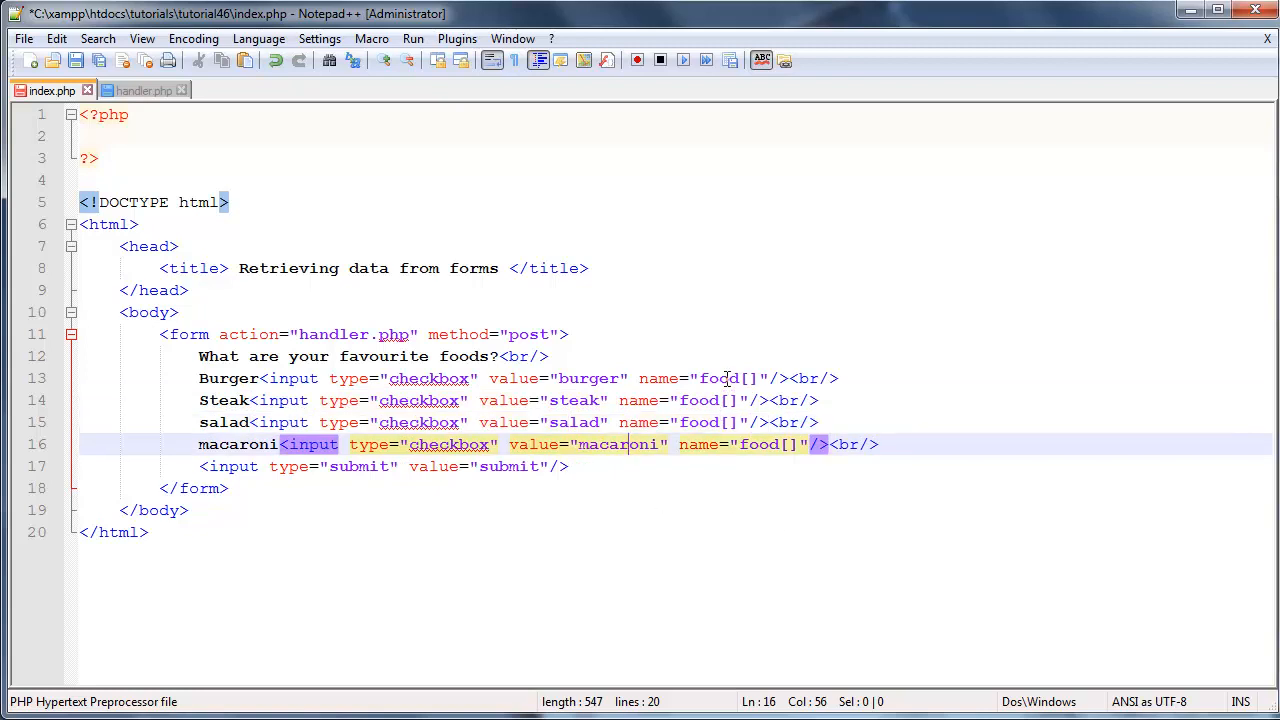
{"action": "left_click", "coordinate": [718, 378]}
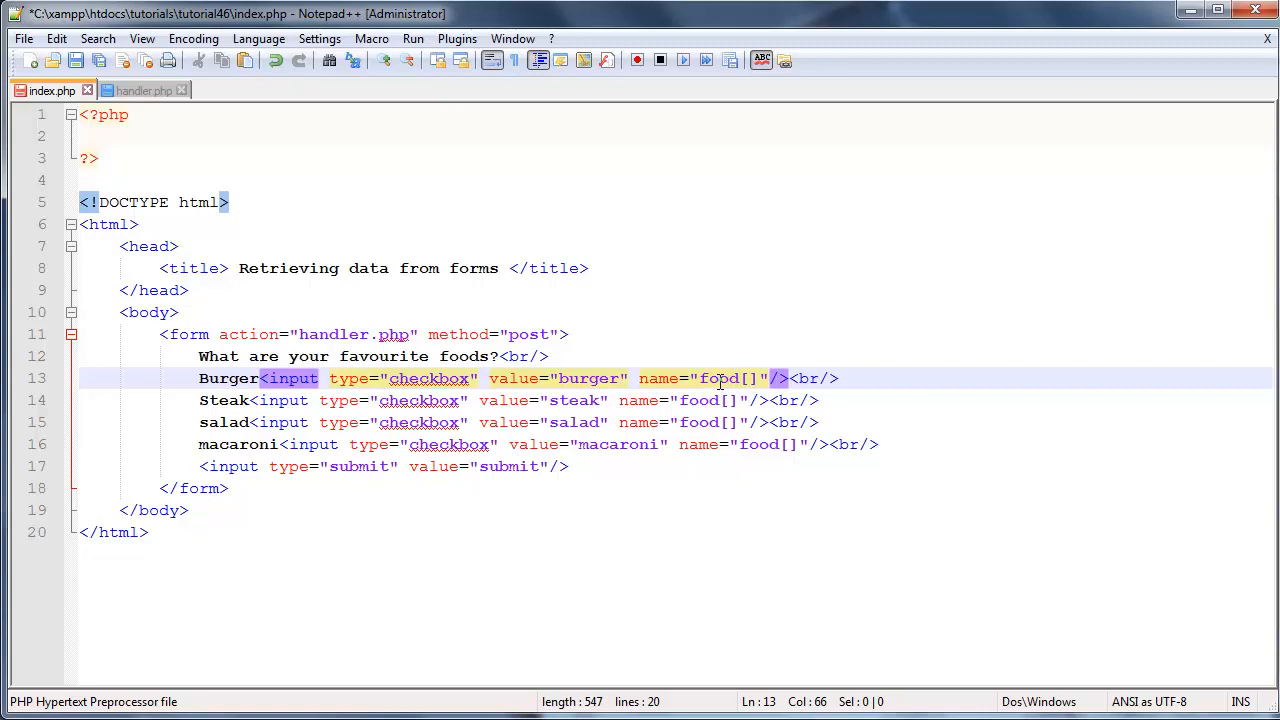
{"action": "left_click", "coordinate": [742, 378]}
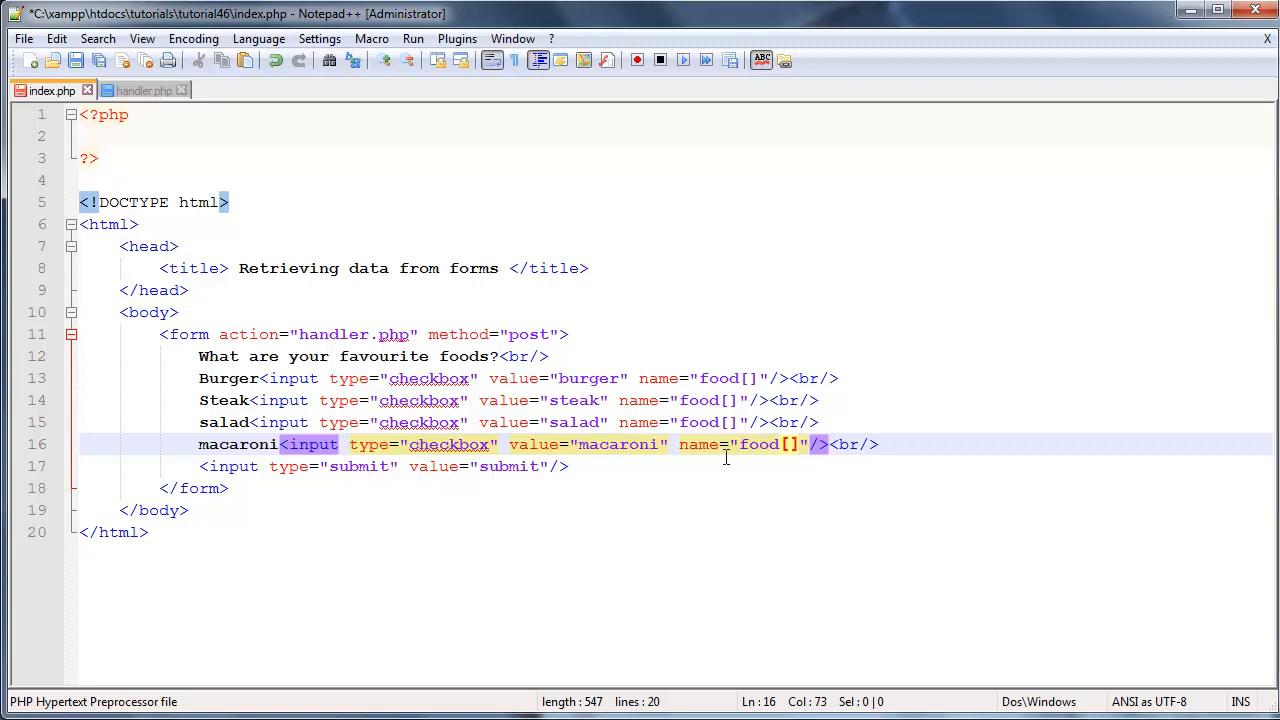
{"action": "mouse_move", "coordinate": [80, 78]}
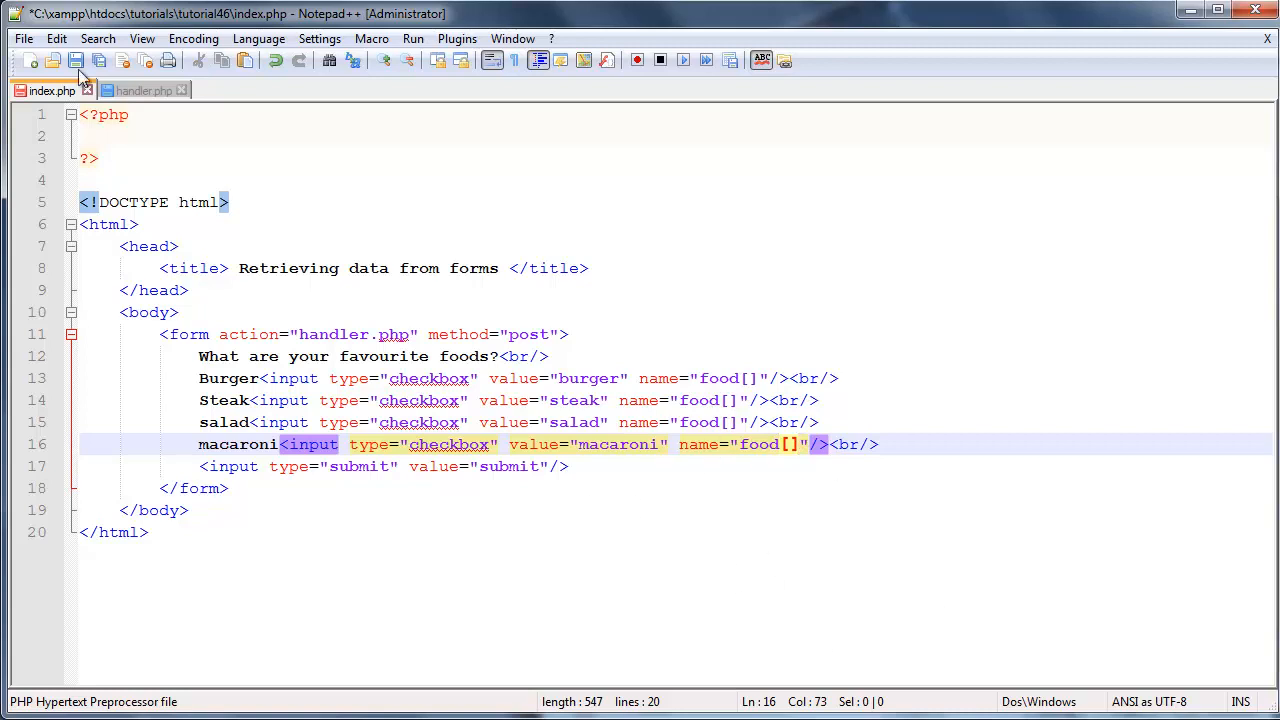
{"action": "left_click", "coordinate": [76, 60]}
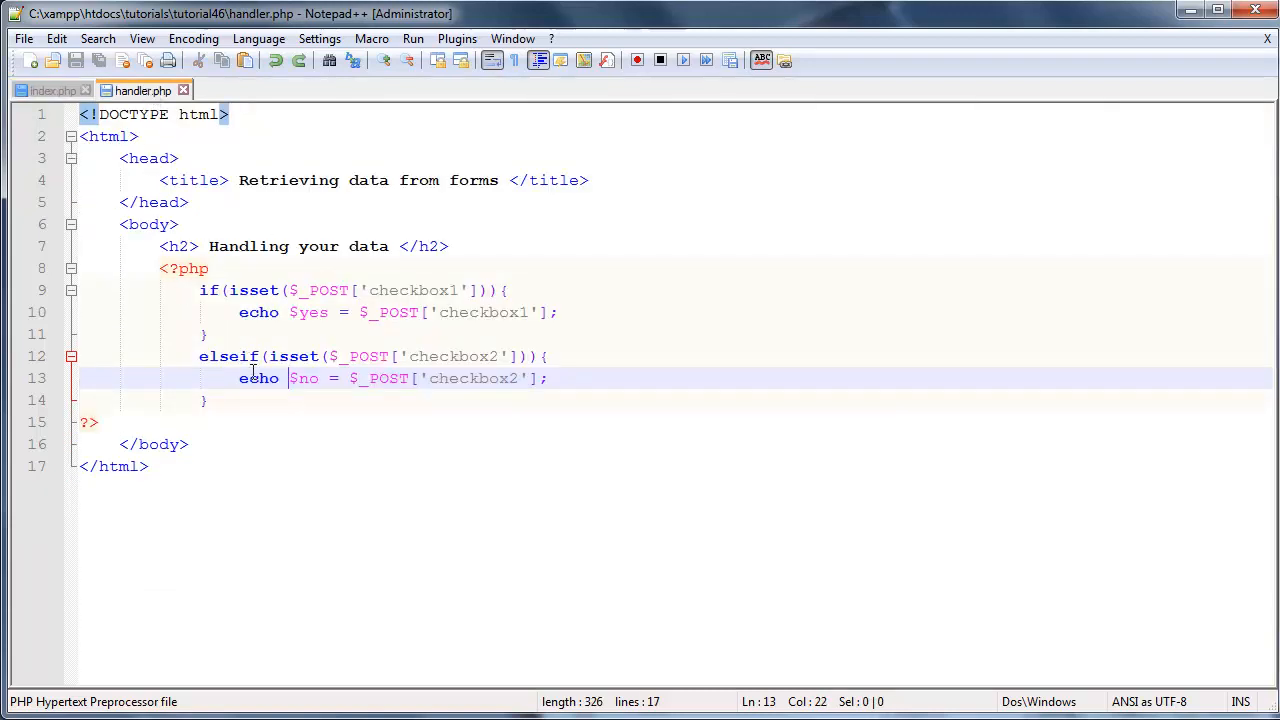
{"action": "left_click", "coordinate": [88, 422]}
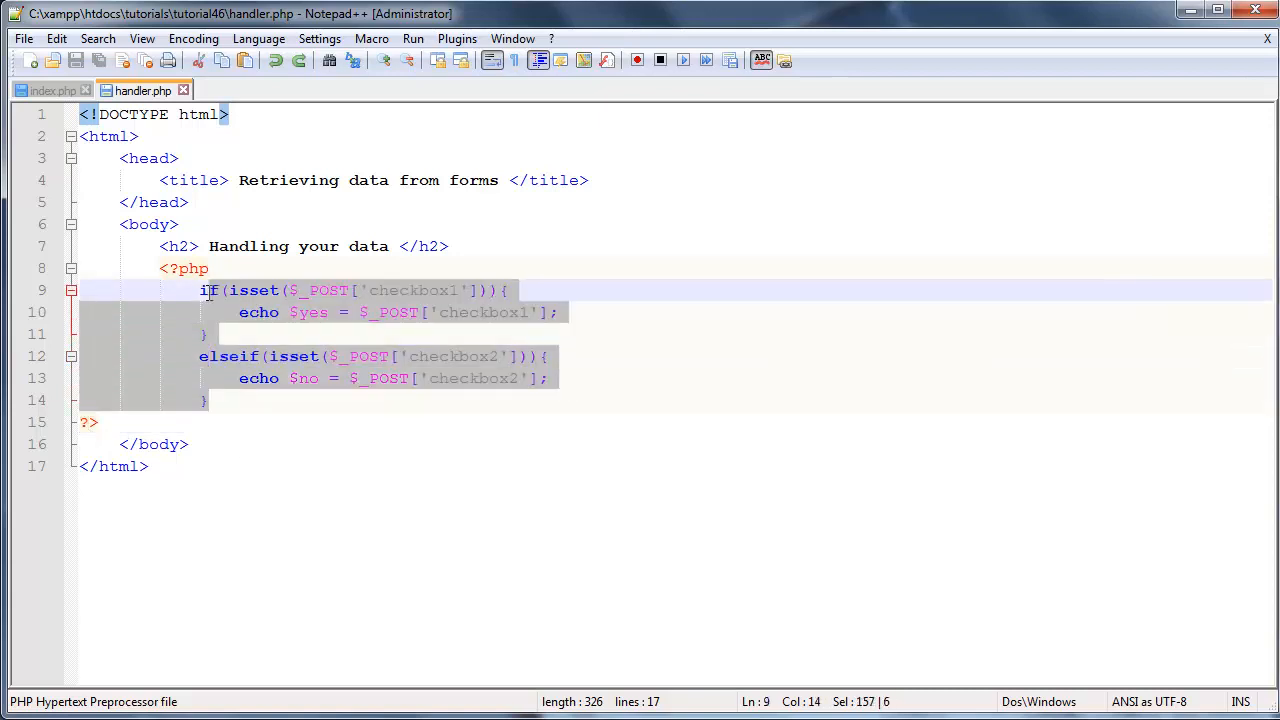
{"action": "key", "text": "Delete"}
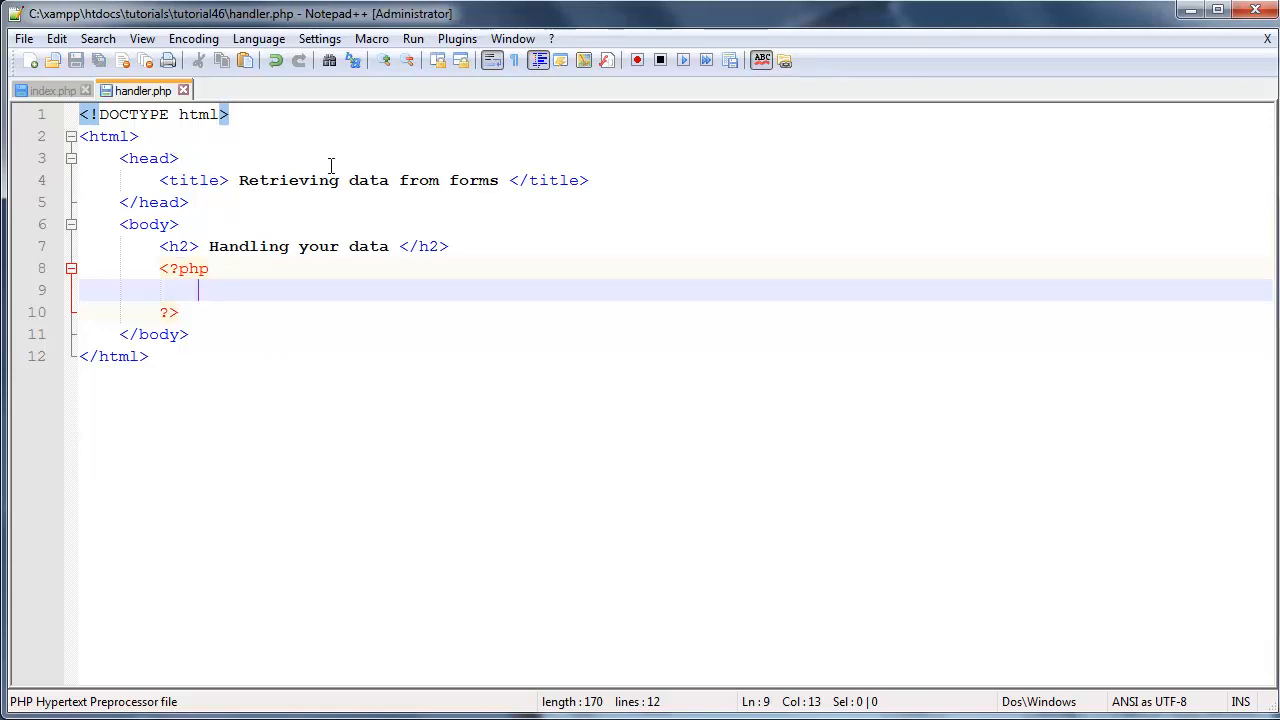
{"action": "mouse_move", "coordinate": [290, 396]}
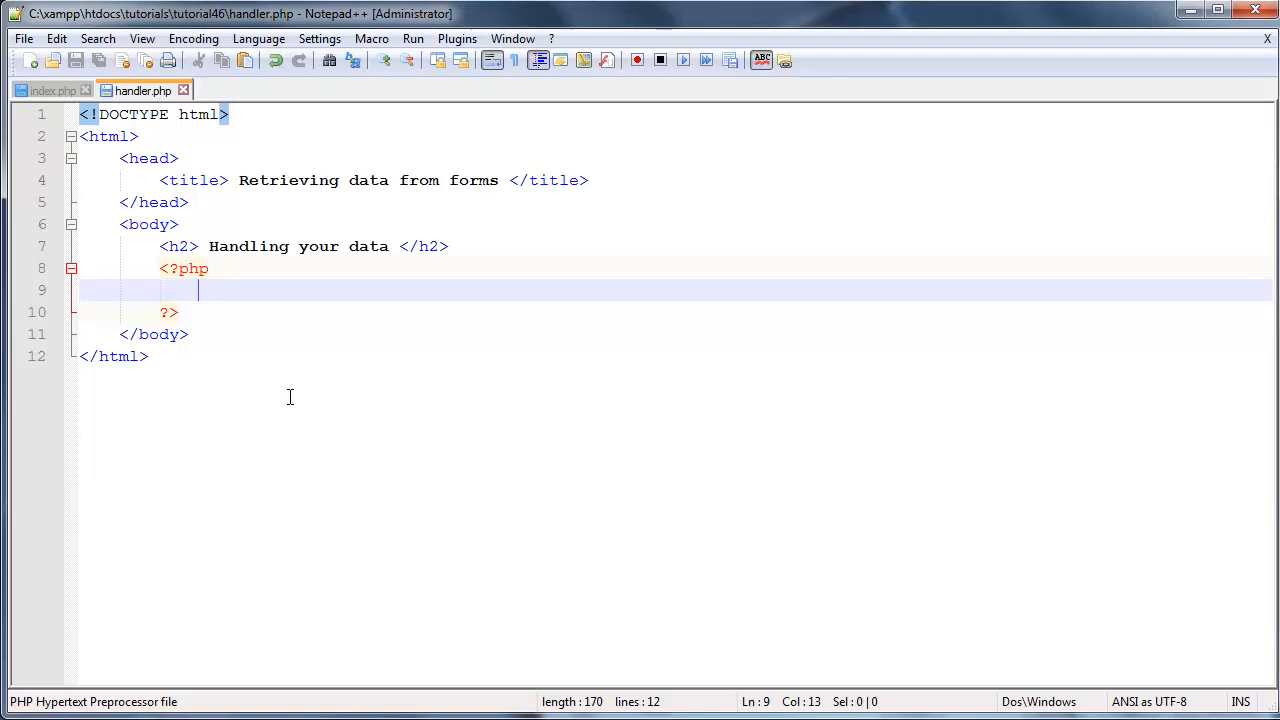
Step: Write echo 'You selected: <br/>'; inside handler.php's PHP block
{"action": "type", "text": "ec"}
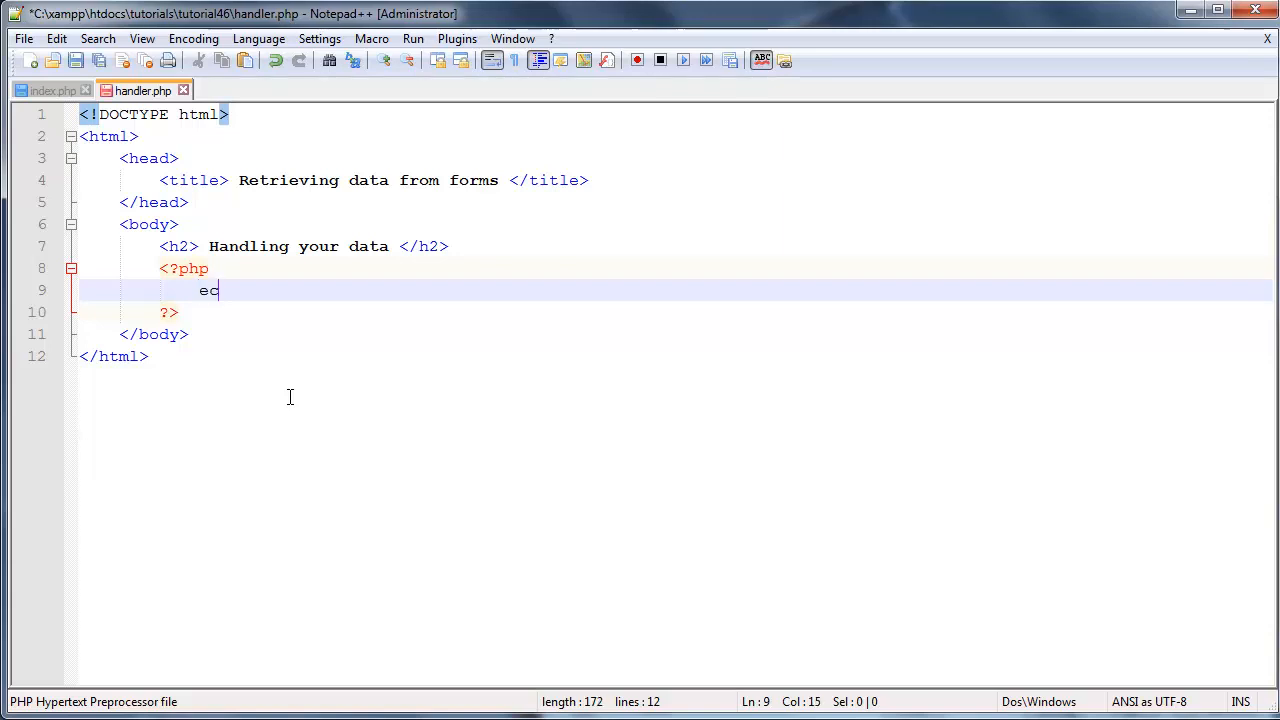
{"action": "type", "text": "ho"}
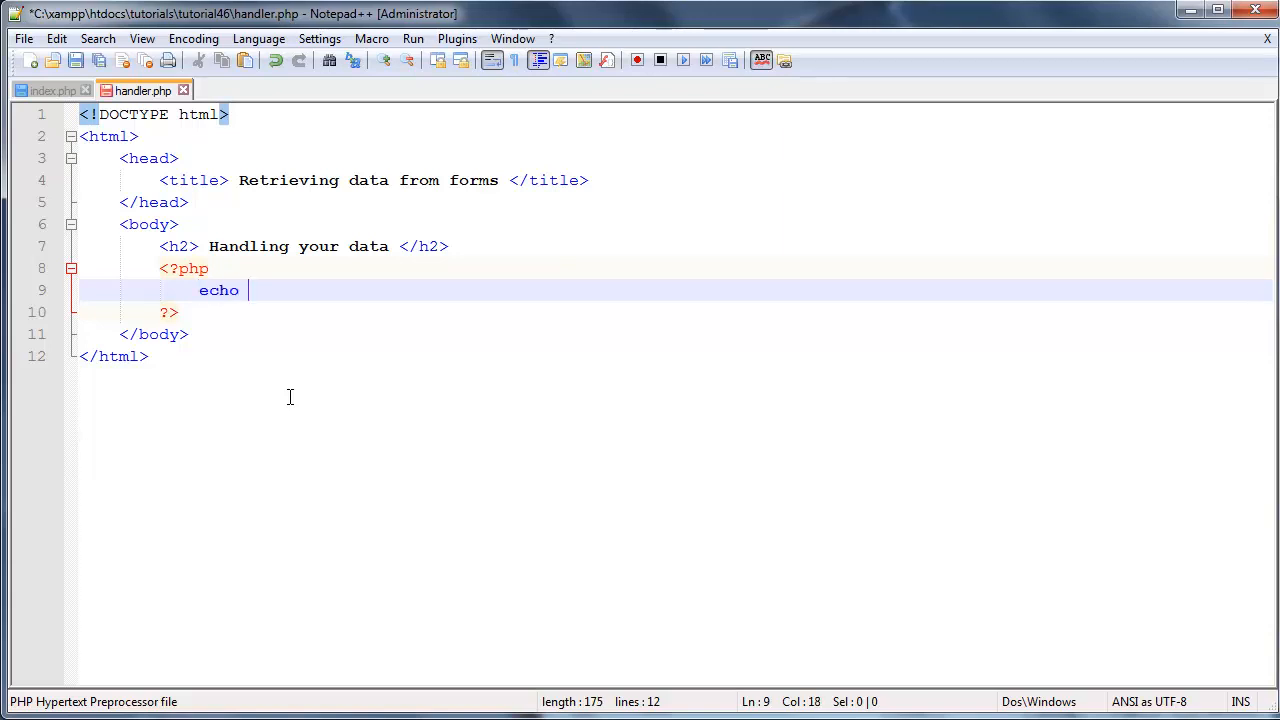
{"action": "type", "text": "'';"}
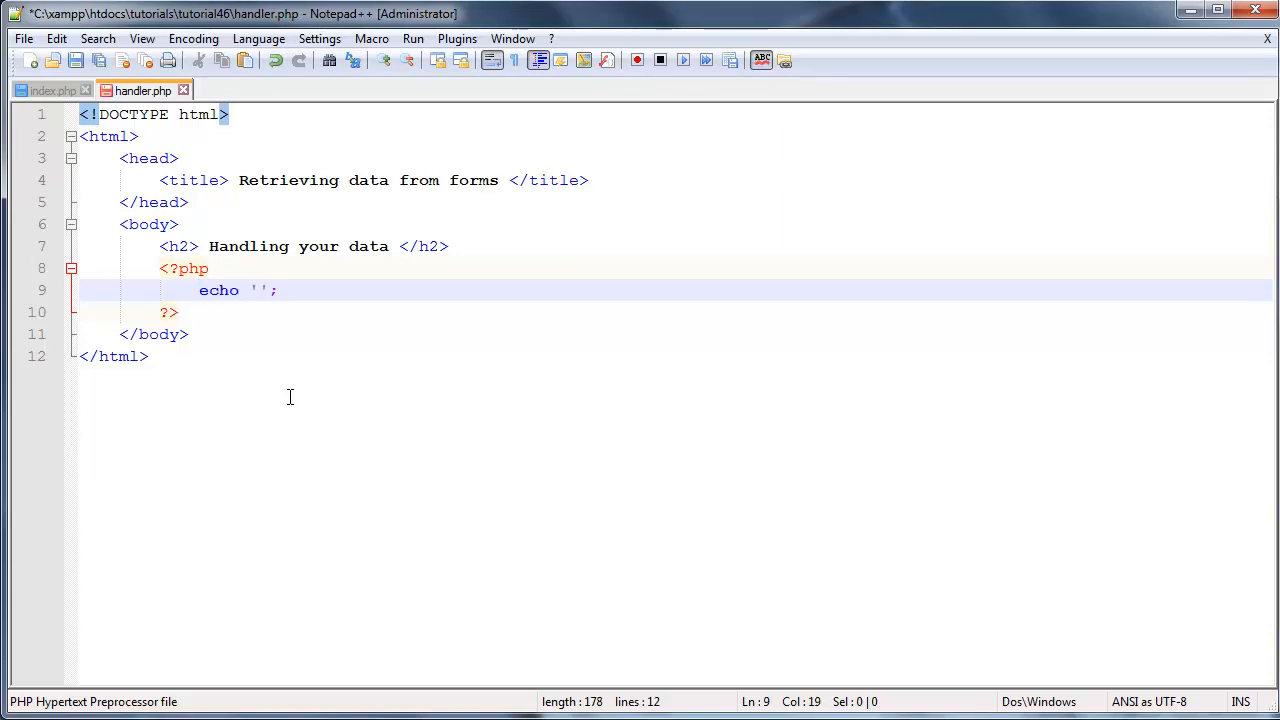
{"action": "type", "text": "You s"}
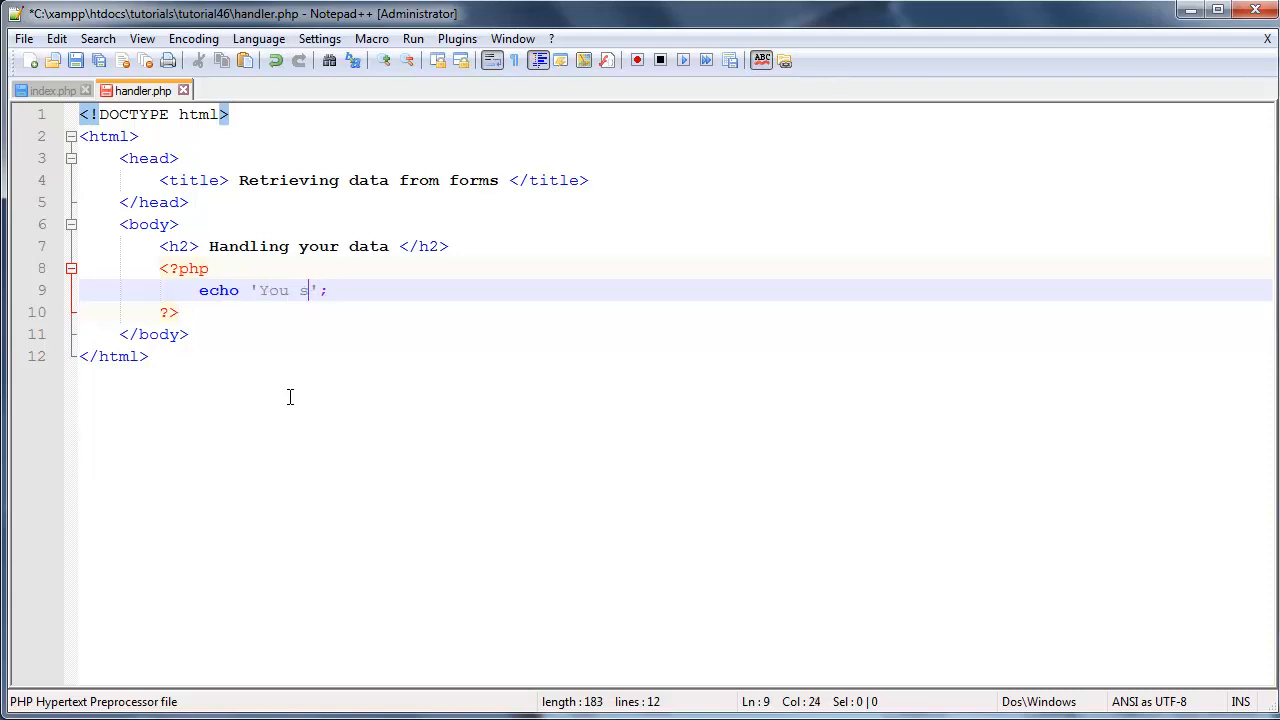
{"action": "type", "text": "elected"}
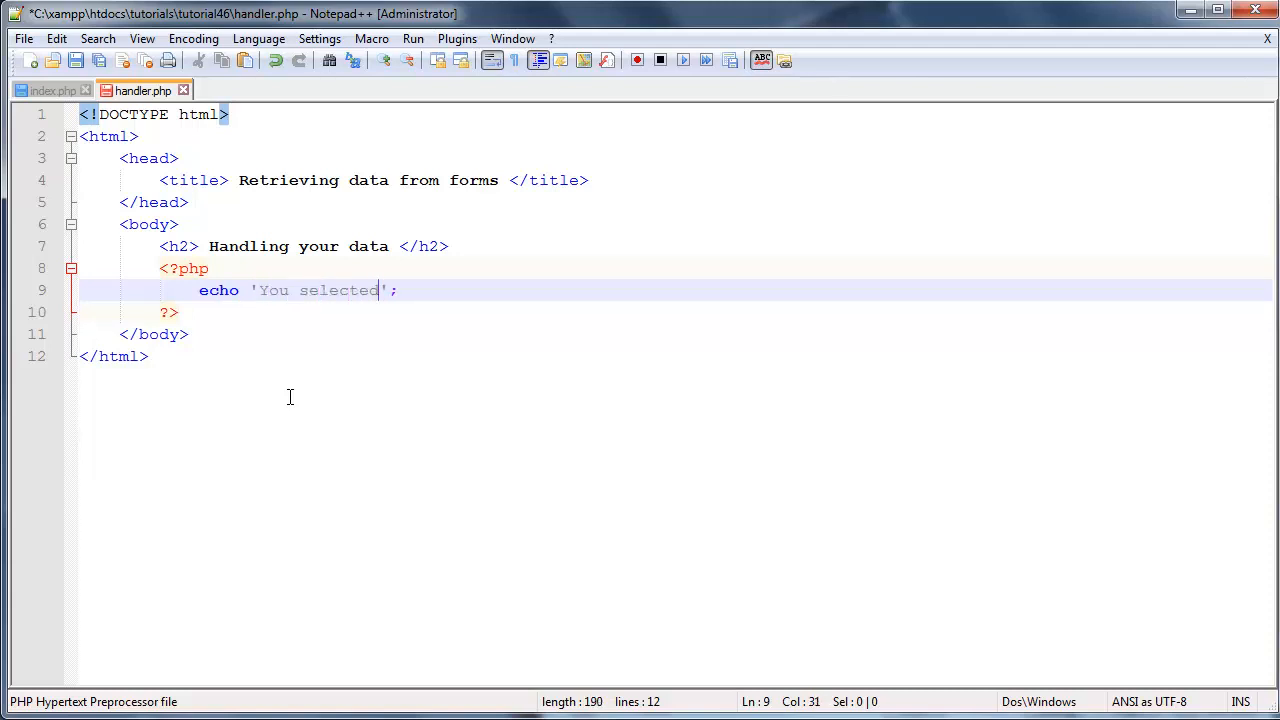
{"action": "type", "text": ": <b>"}
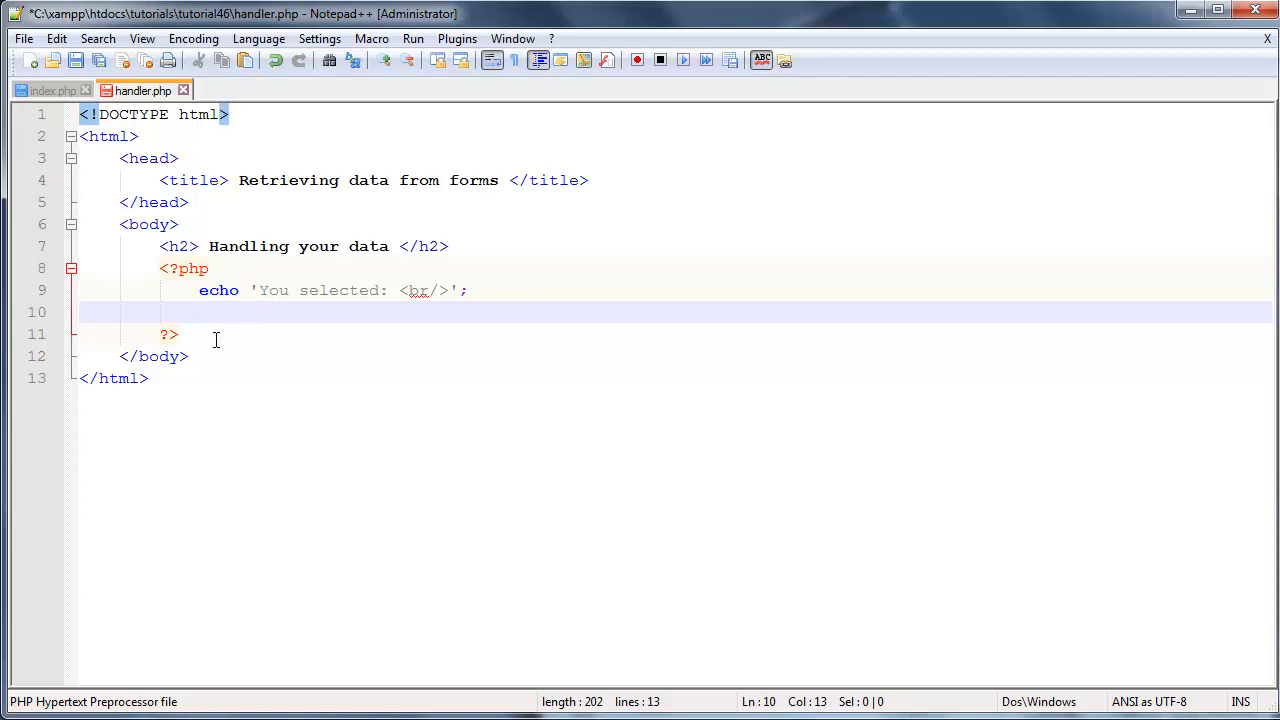
{"action": "mouse_move", "coordinate": [194, 324]}
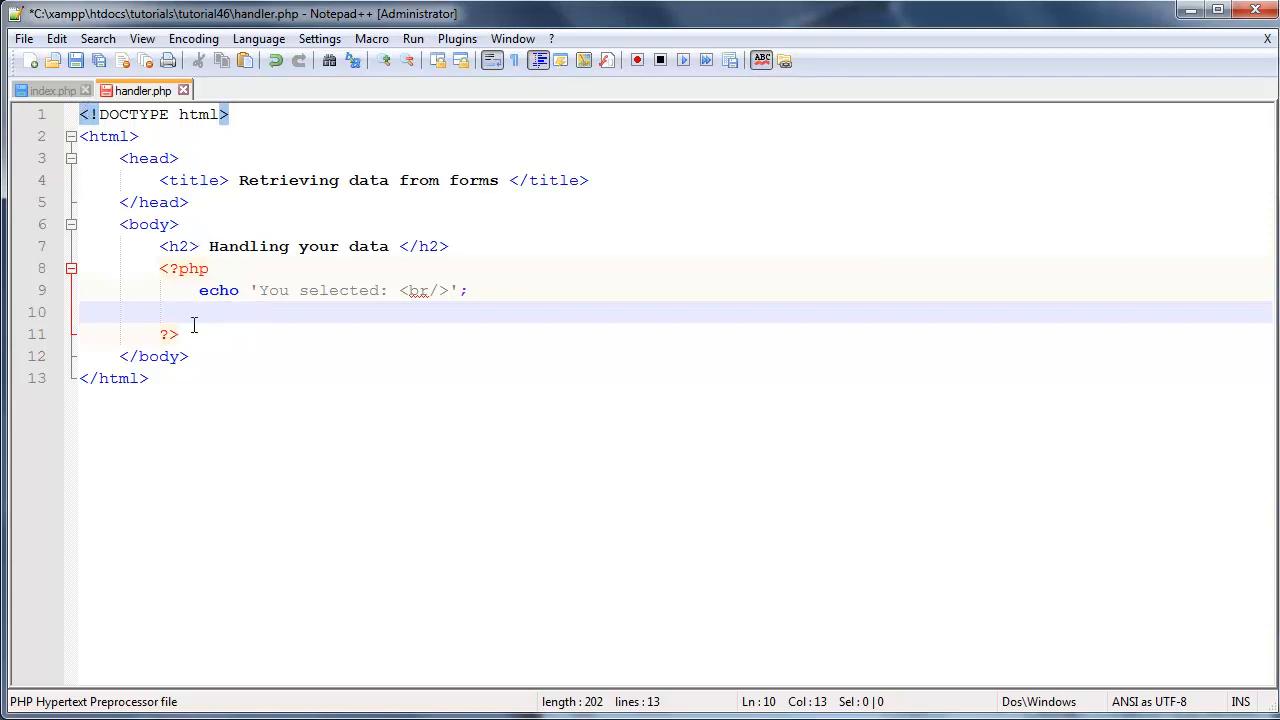
{"action": "mouse_move", "coordinate": [240, 348]}
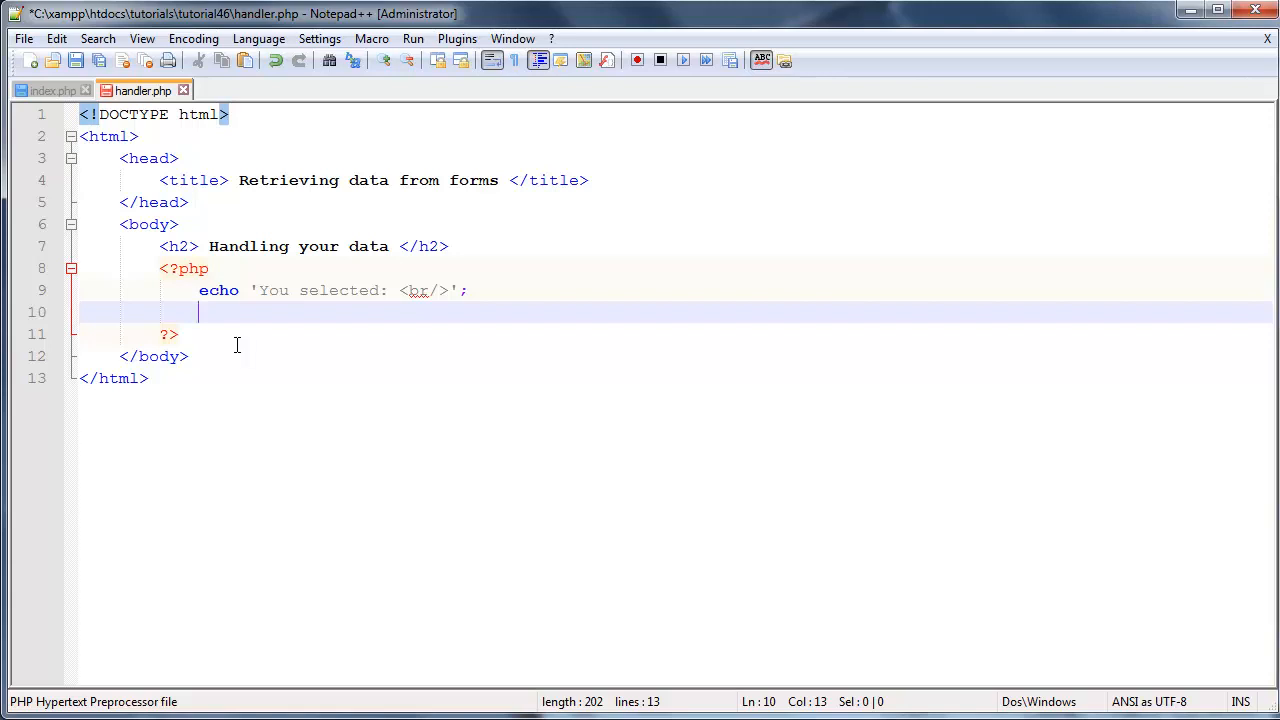
Step: Write an empty foreach(){ } skeleton with a blank line inside the braces
{"action": "type", "text": "forea"}
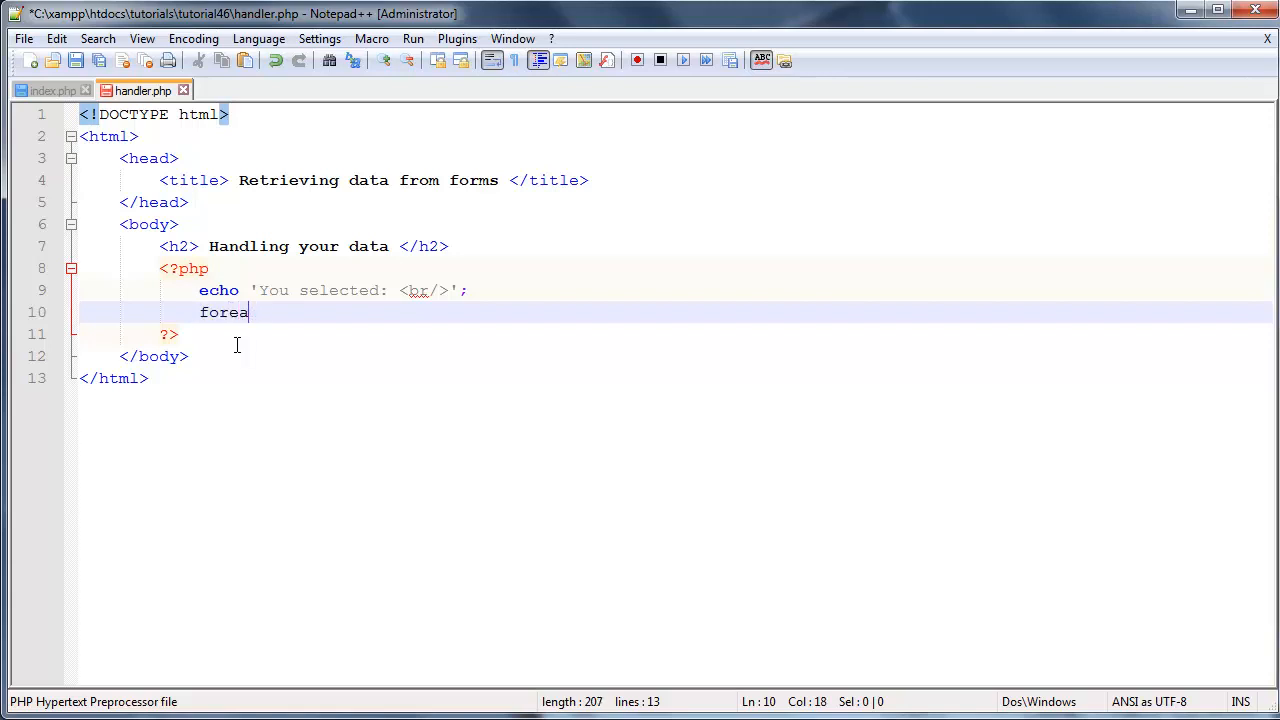
{"action": "type", "text": "ch()"}
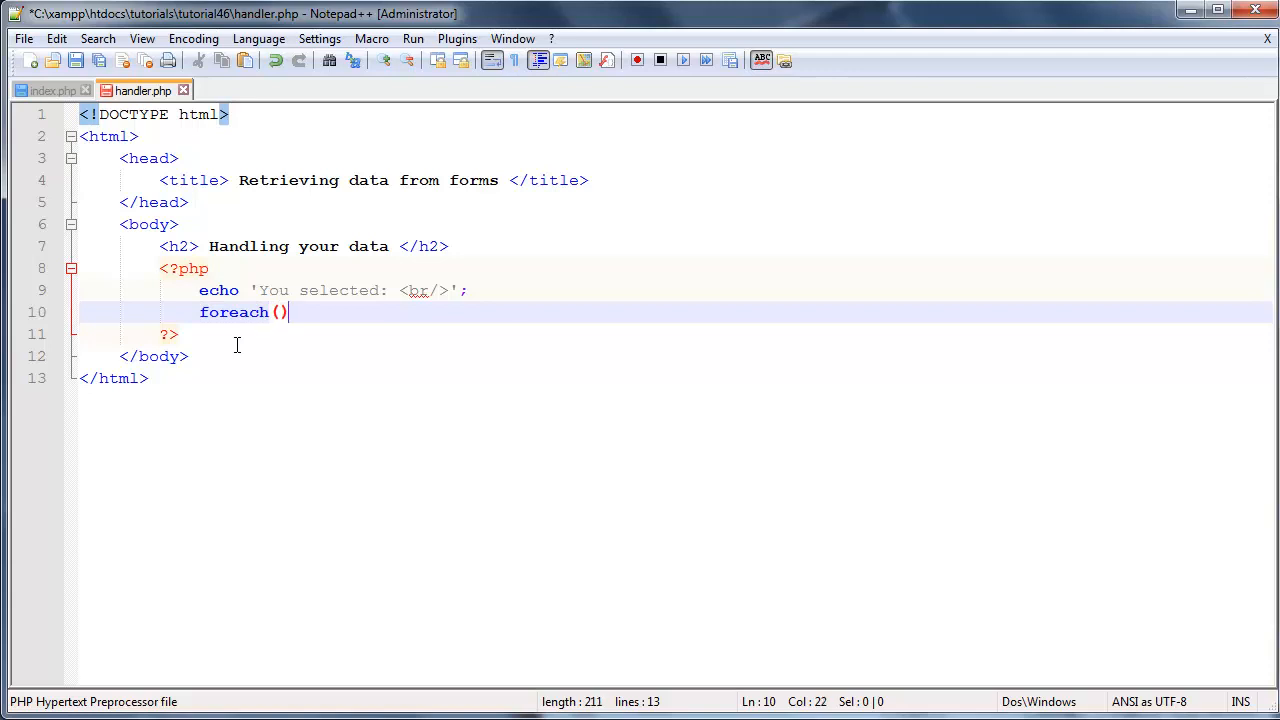
{"action": "type", "text": "{}"}
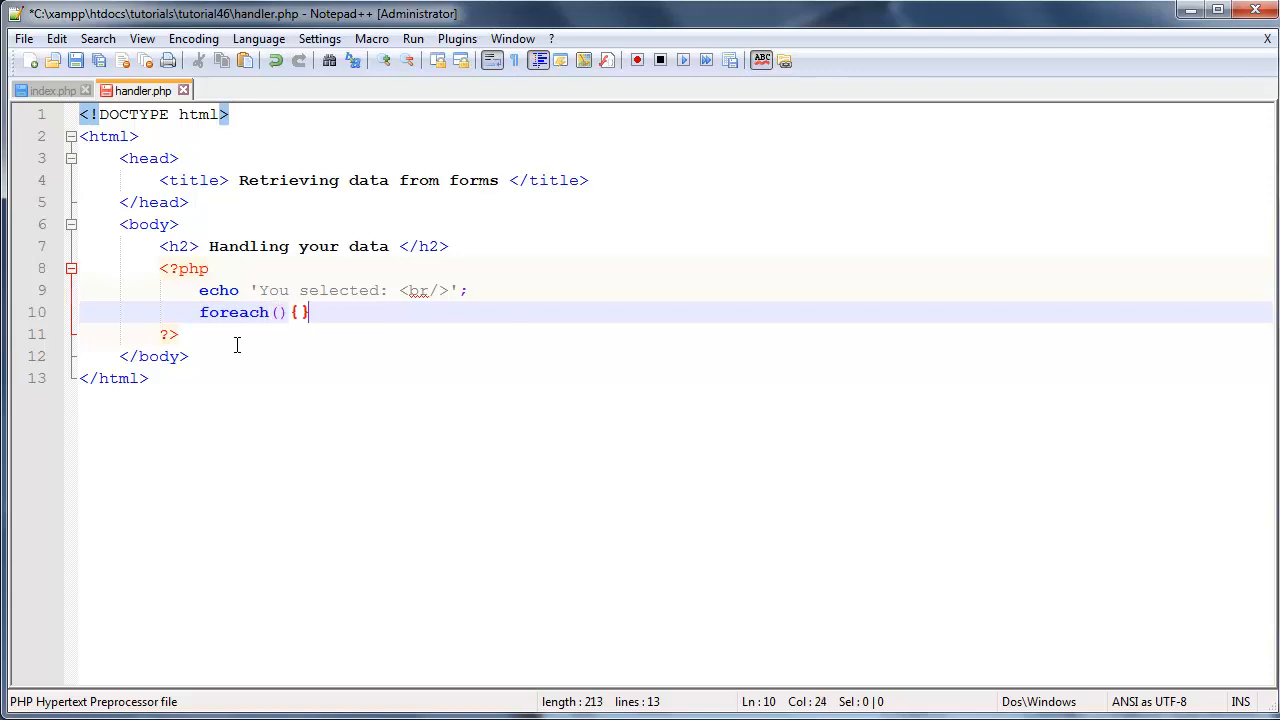
{"action": "key", "text": "Enter"}
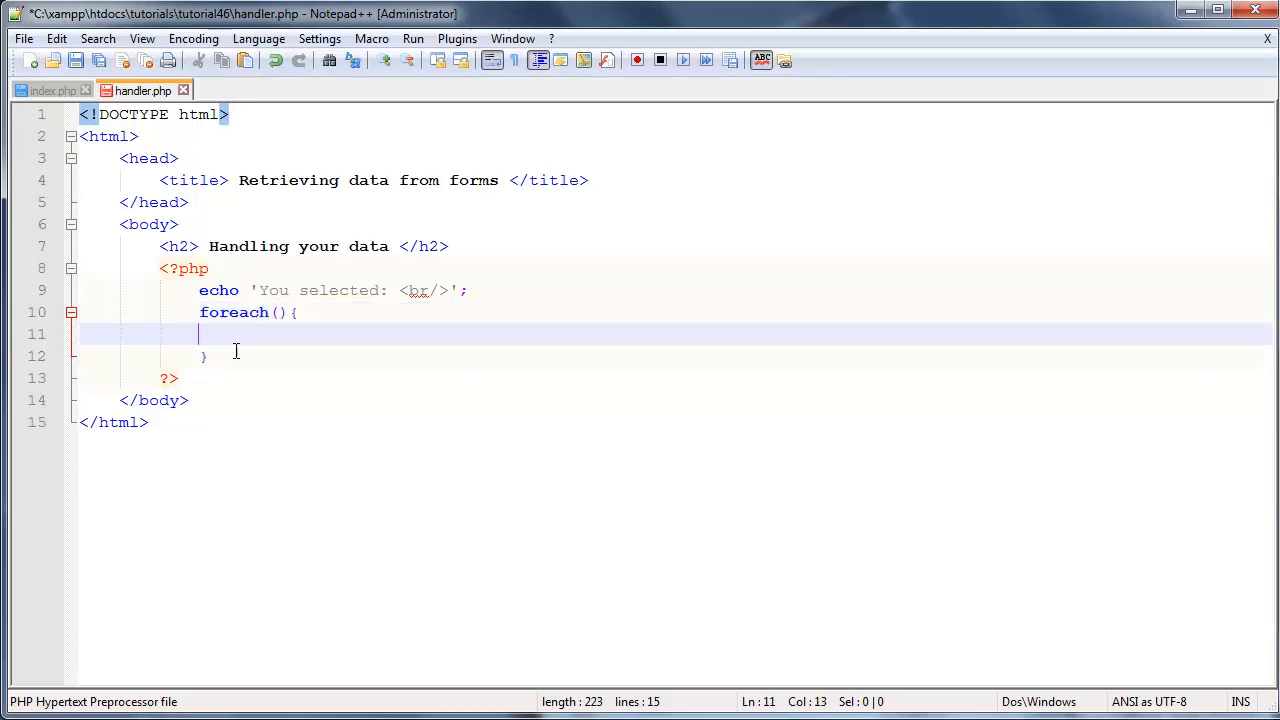
{"action": "left_click", "coordinate": [306, 356]}
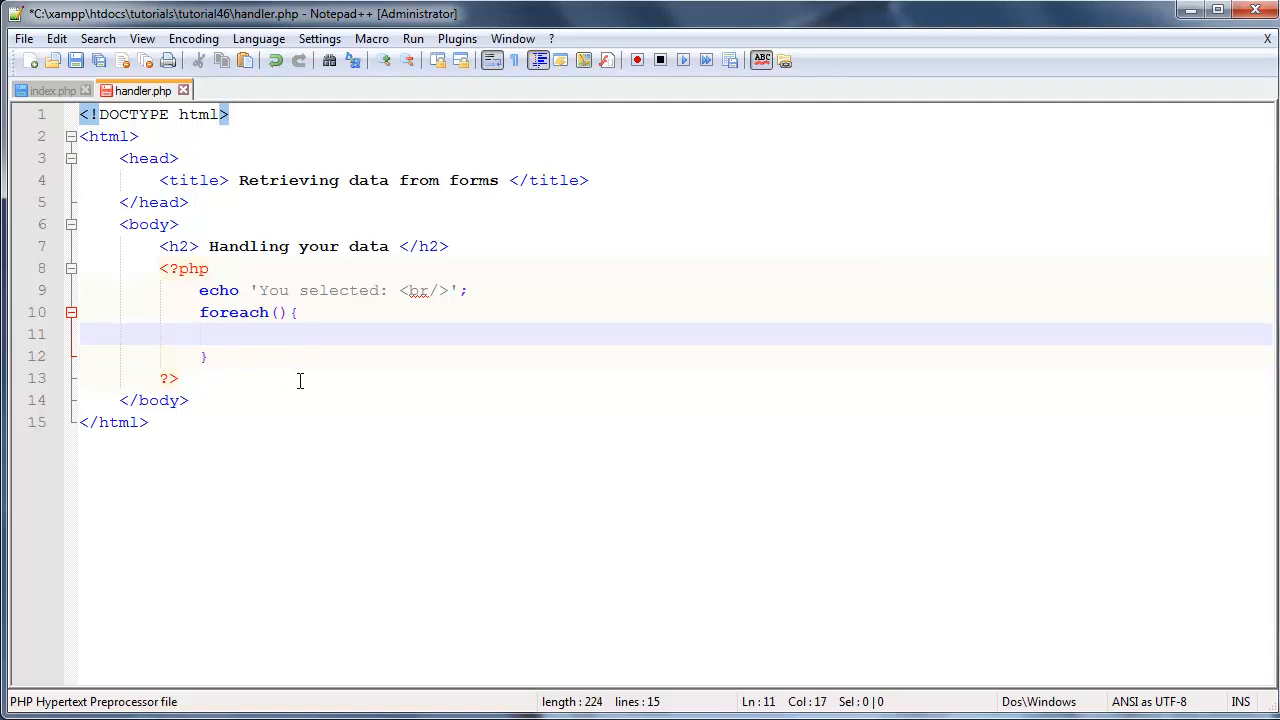
{"action": "left_click", "coordinate": [296, 312]}
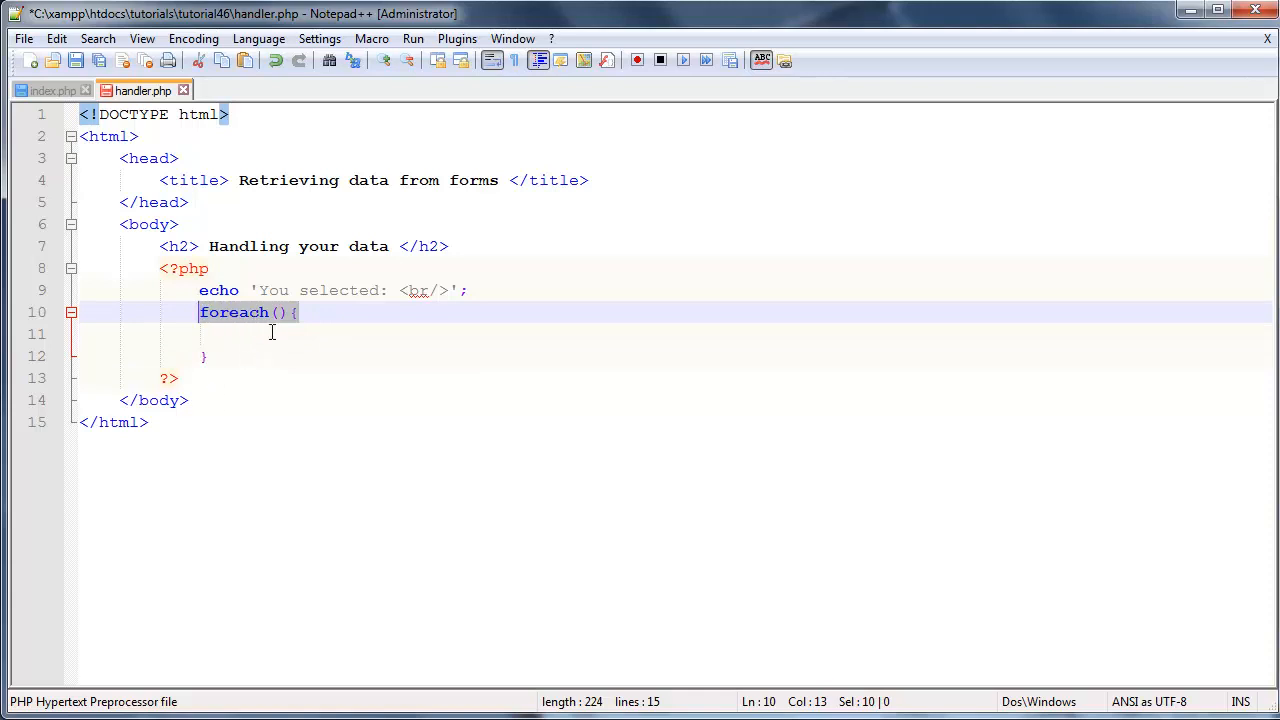
{"action": "left_click", "coordinate": [284, 312]}
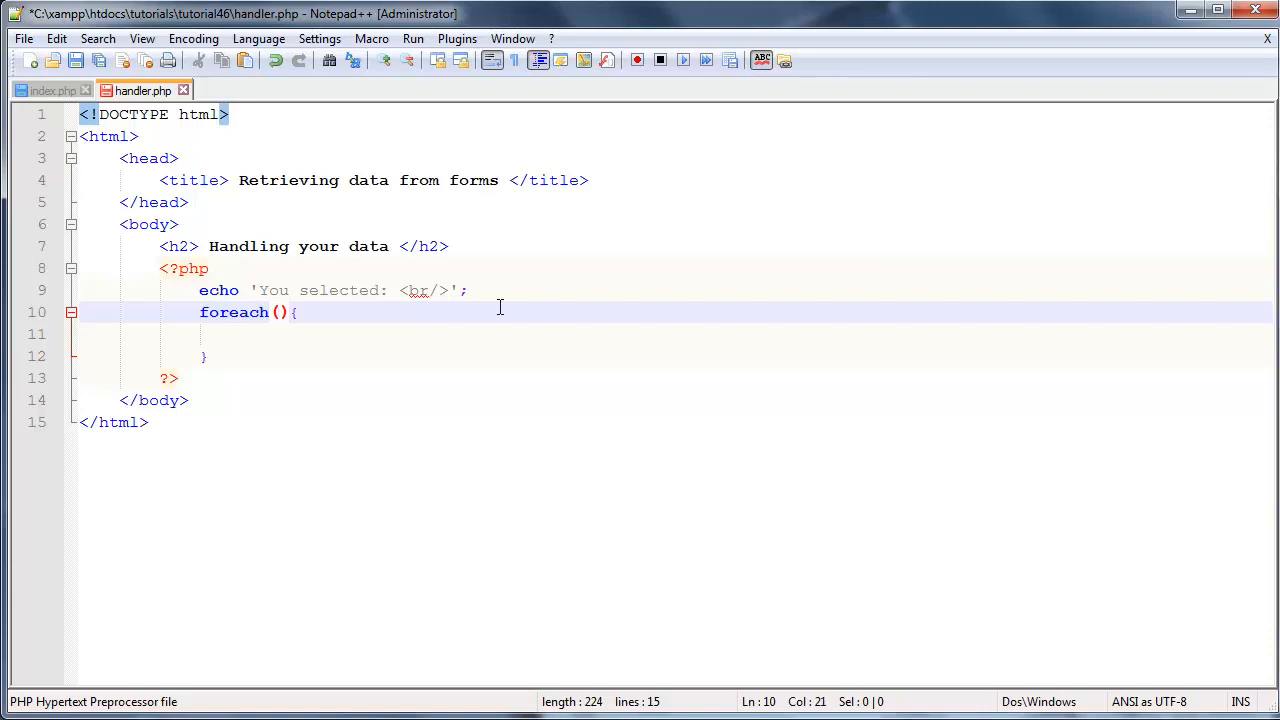
{"action": "mouse_move", "coordinate": [404, 348]}
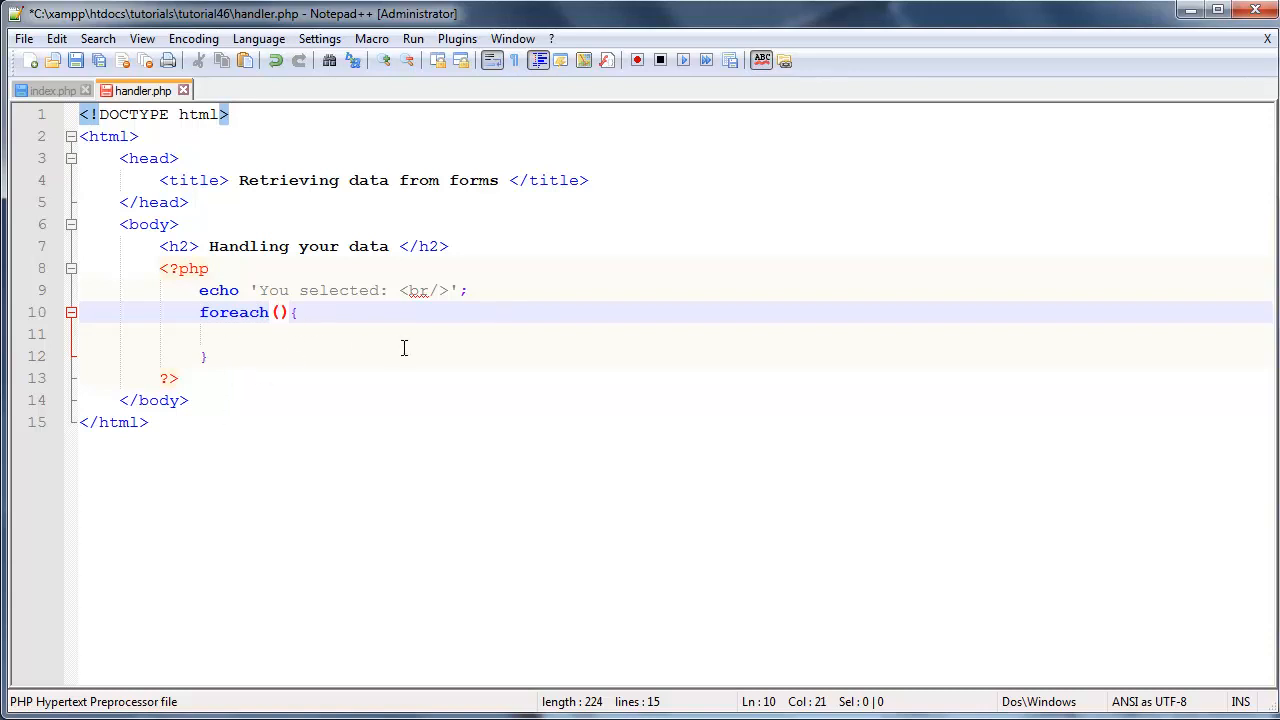
{"action": "mouse_move", "coordinate": [268, 374]}
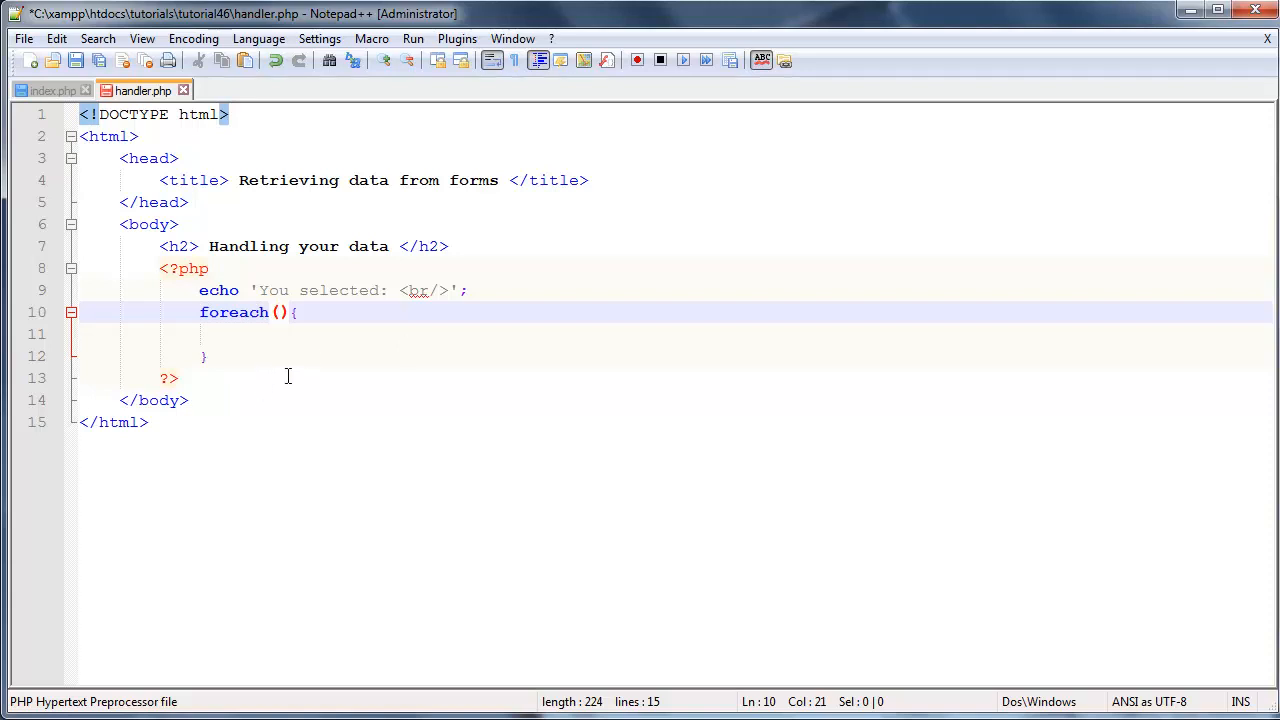
Step: Fill the foreach parentheses with $_POST['food'] and highlight that expression
{"action": "type", "text": "$"}
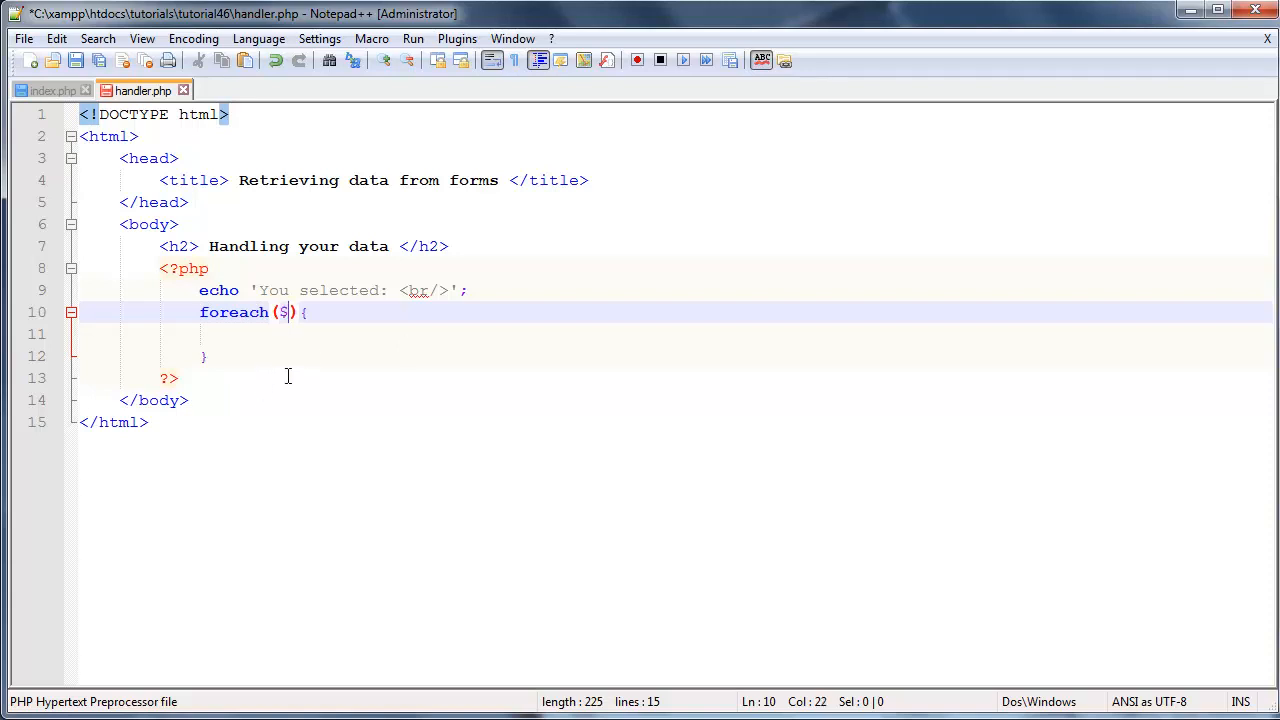
{"action": "type", "text": "_POS"}
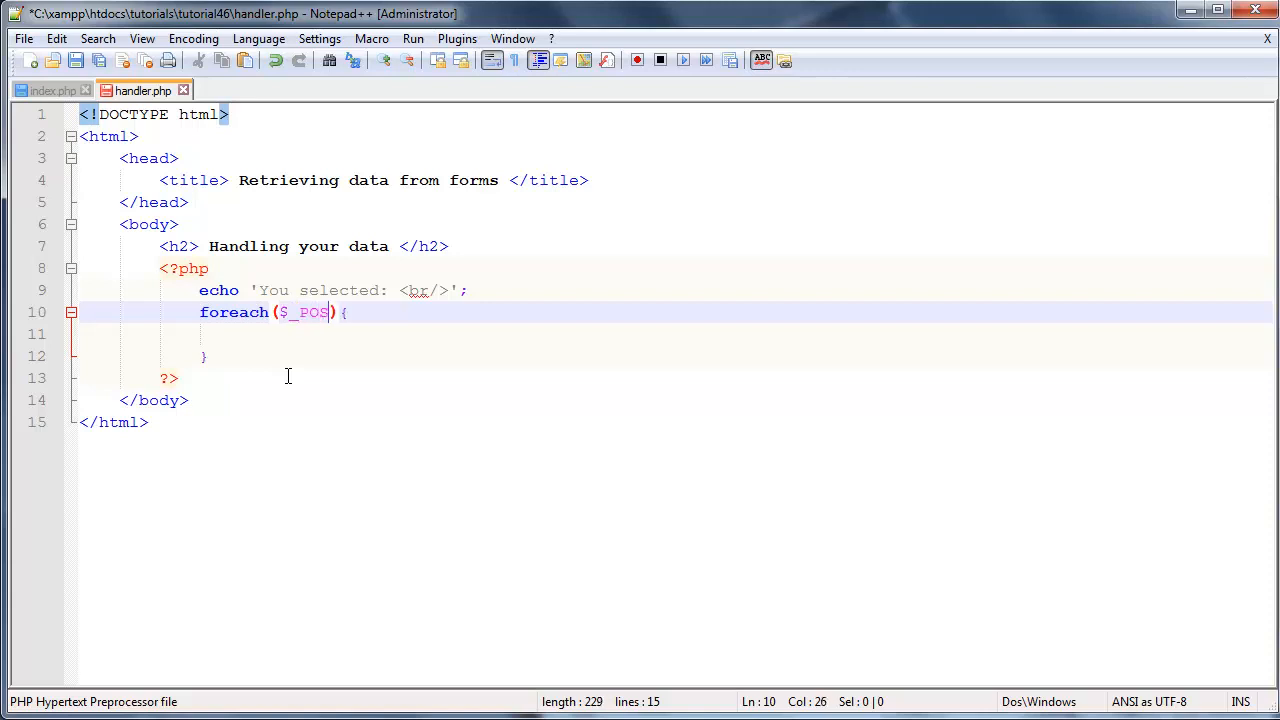
{"action": "type", "text": "[]"}
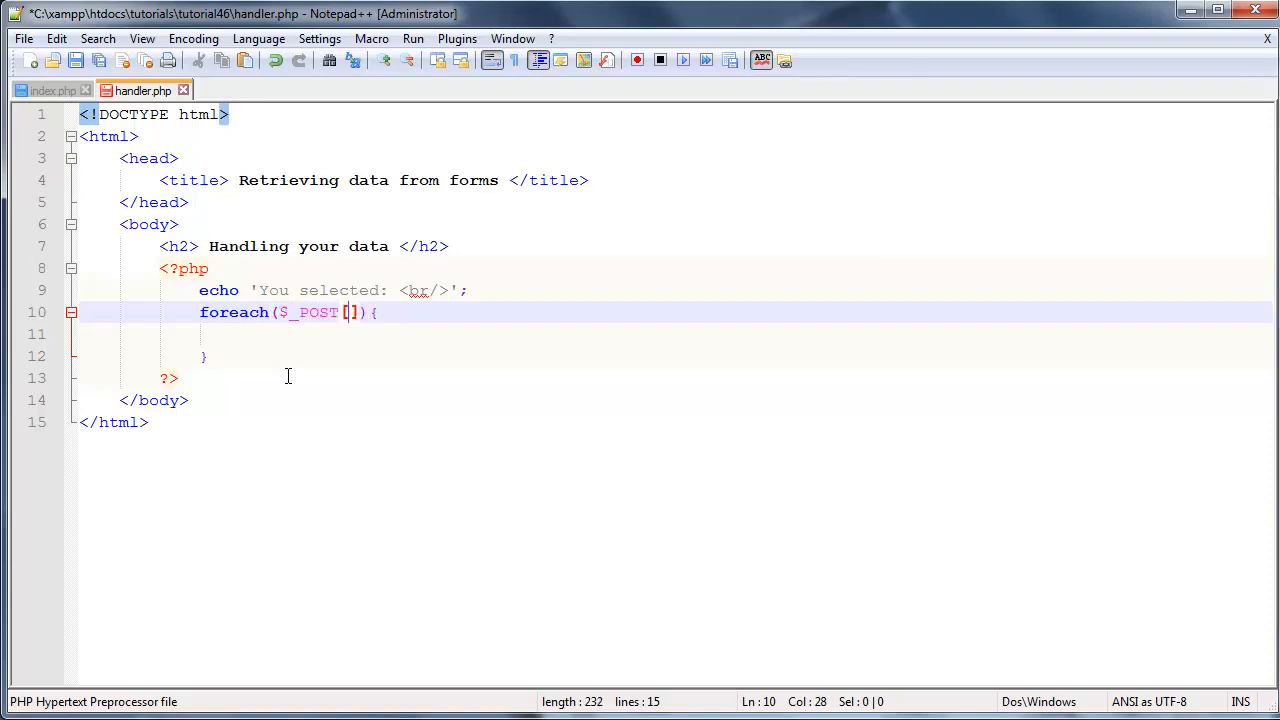
{"action": "type", "text": "food'"}
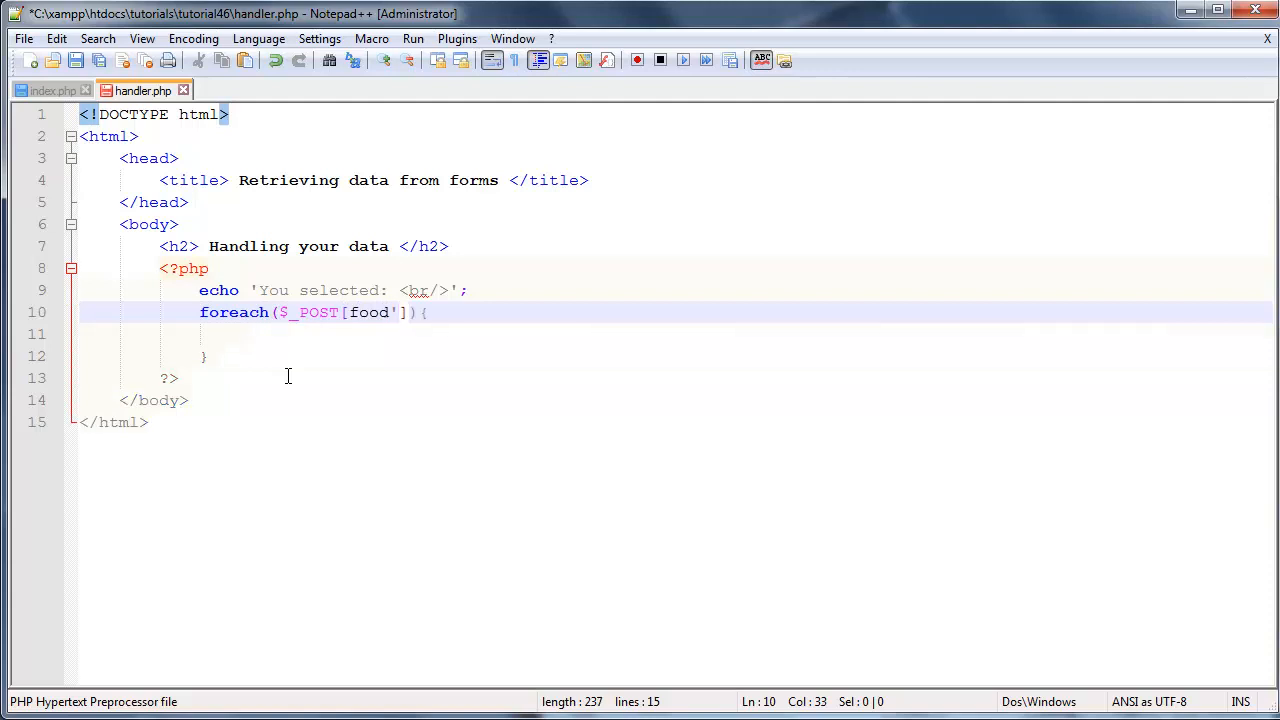
{"action": "type", "text": "'"}
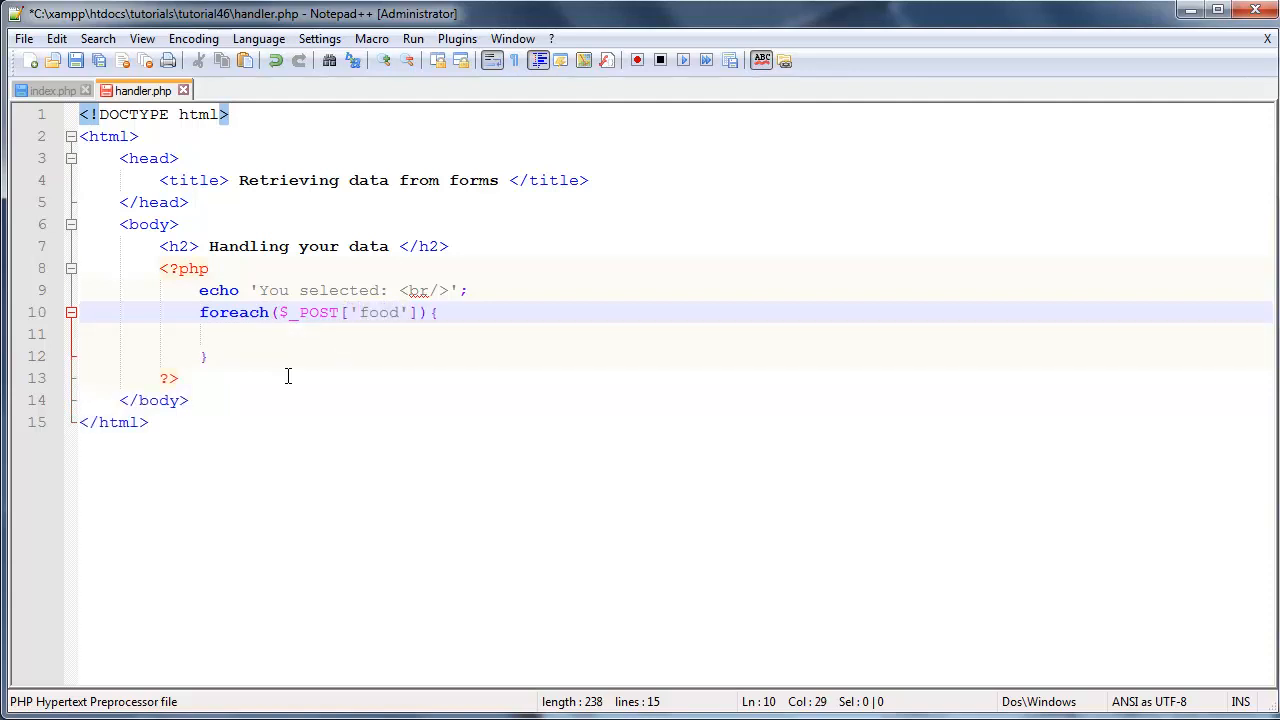
{"action": "left_click", "coordinate": [396, 312]}
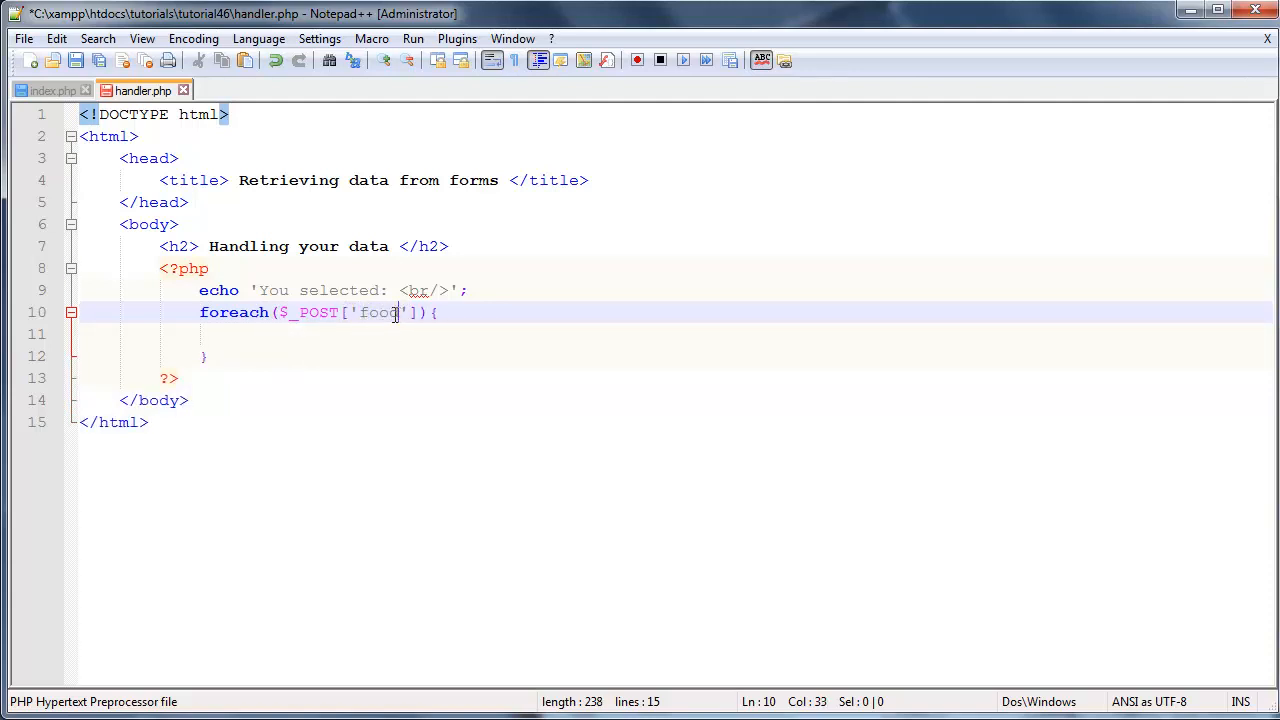
{"action": "double_click", "coordinate": [380, 312]}
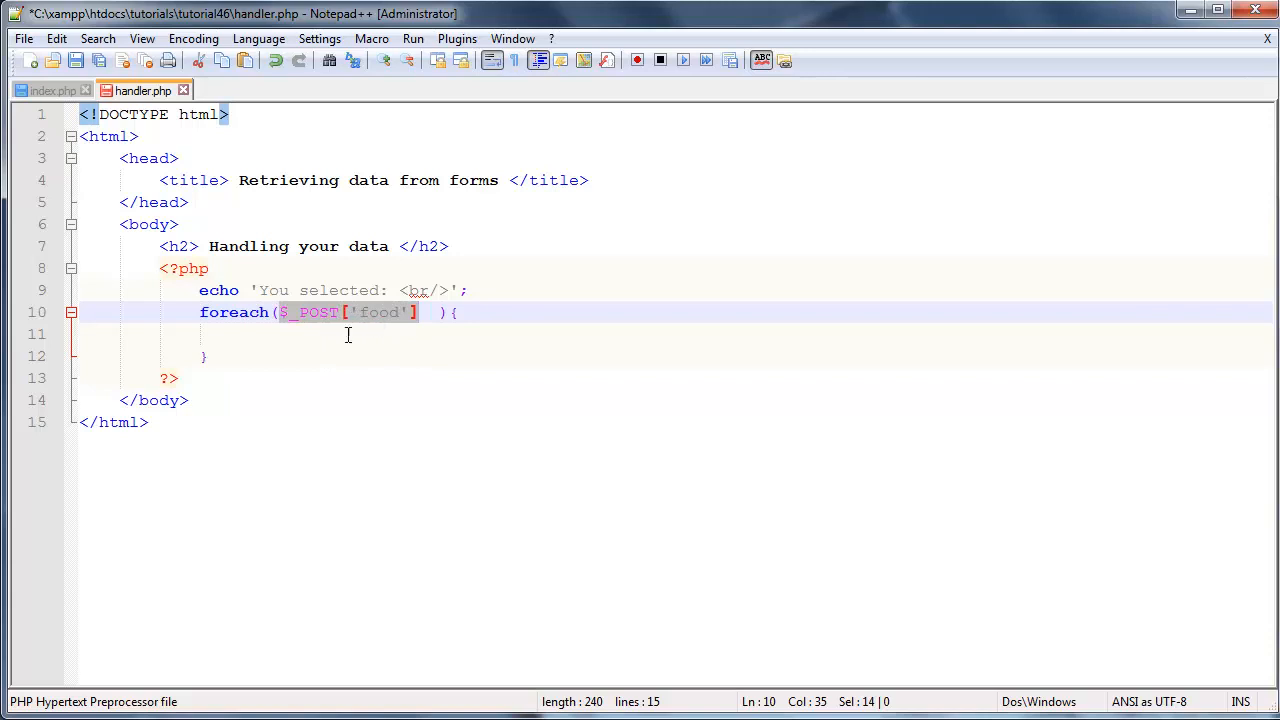
{"action": "mouse_move", "coordinate": [398, 320]}
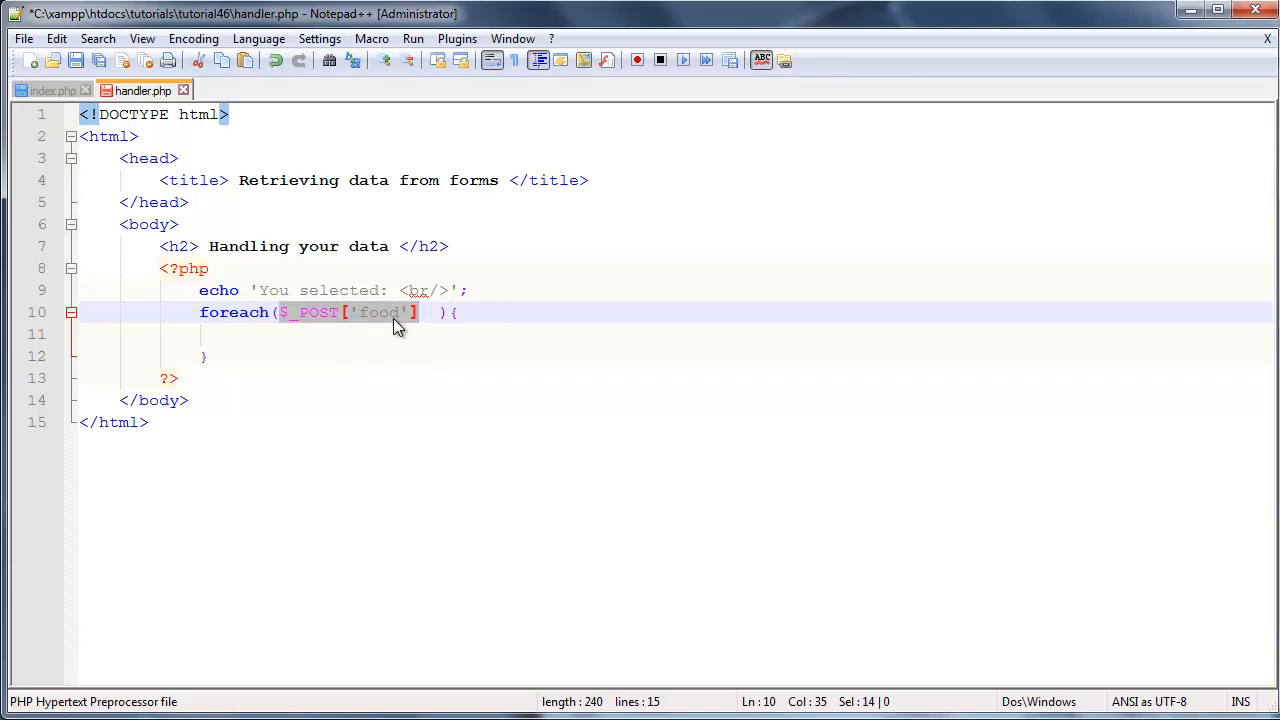
Step: Assign $food = $_POST['food']; and remove $_POST['food'] from the foreach header
{"action": "left_click", "coordinate": [496, 290]}
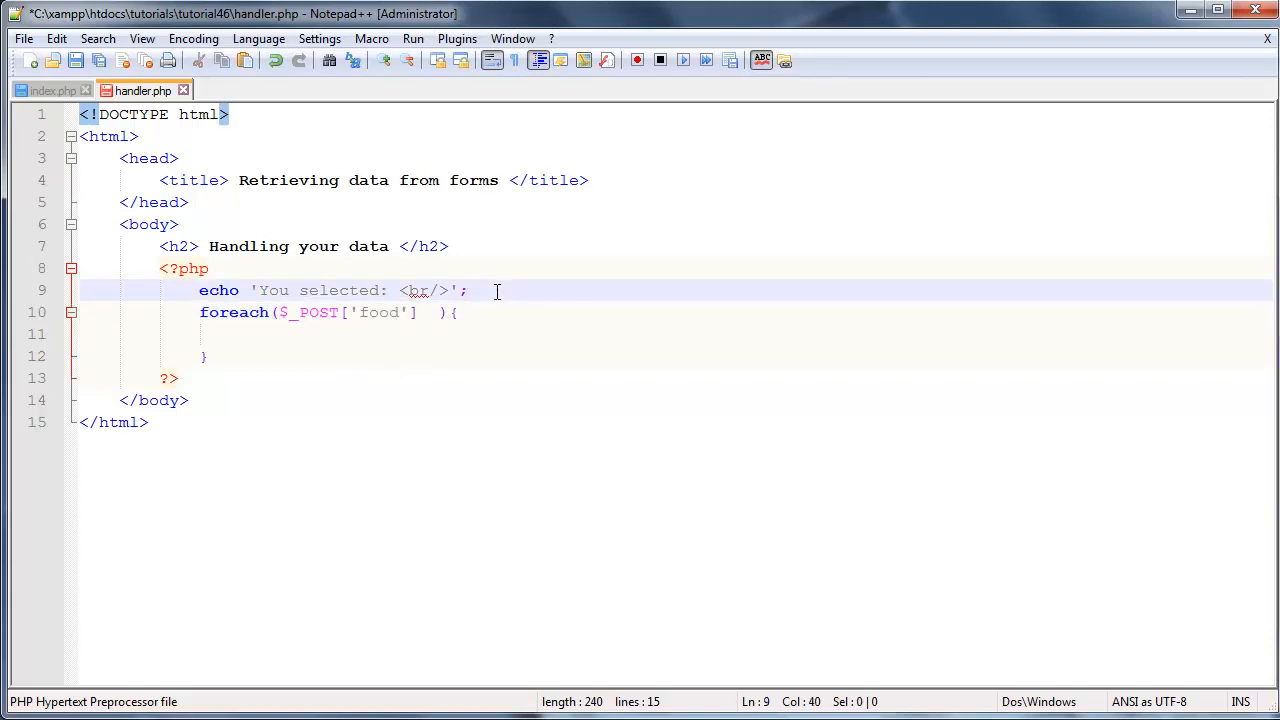
{"action": "type", "text": "$f"}
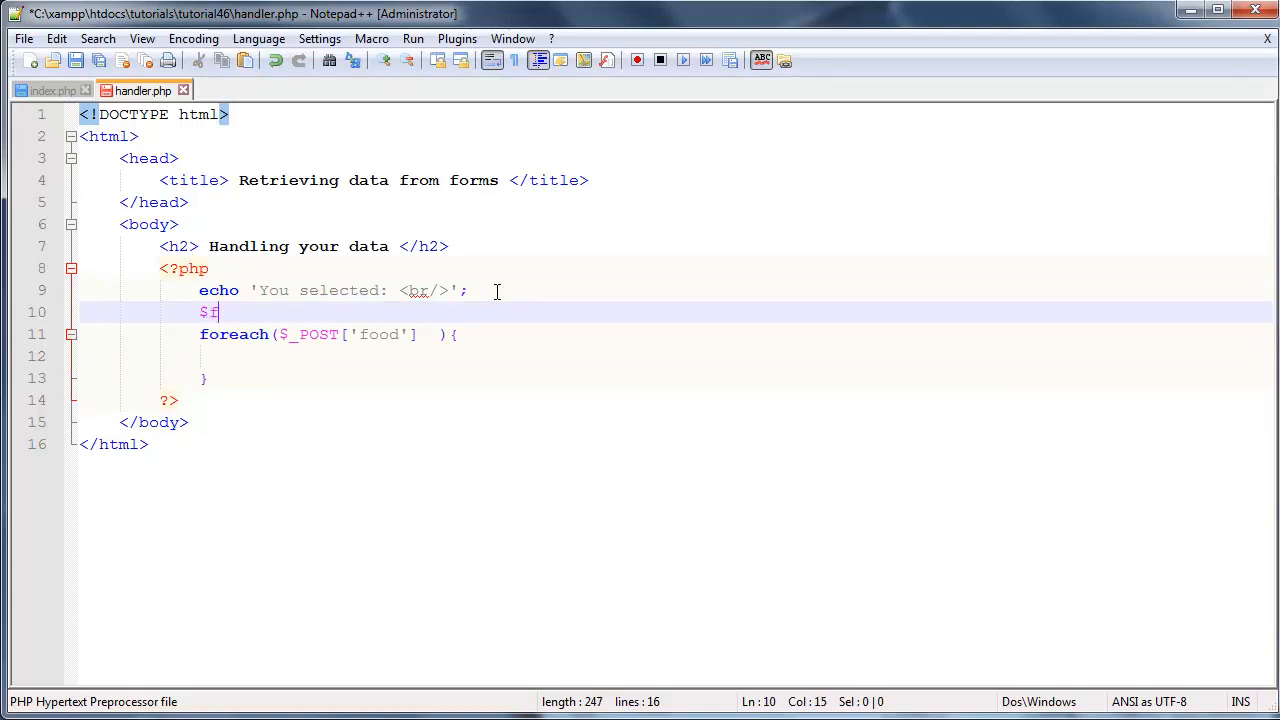
{"action": "type", "text": "ood"}
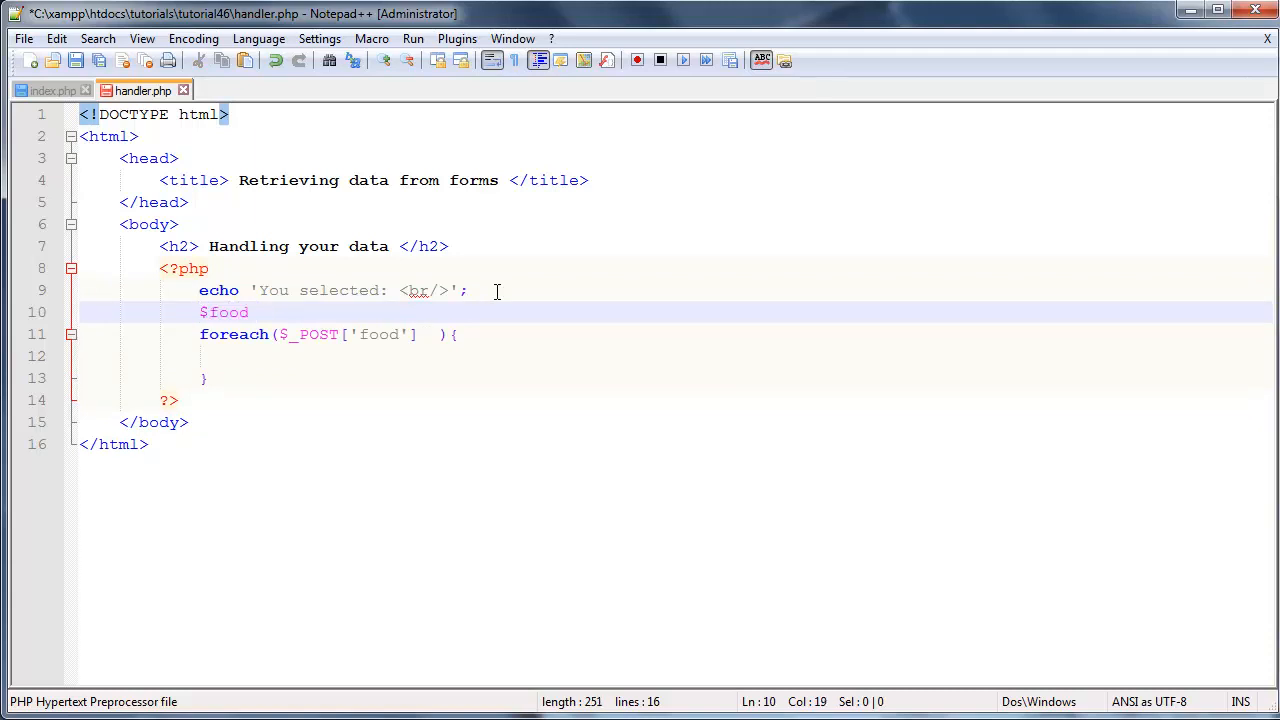
{"action": "type", "text": "= $_POST['food']"}
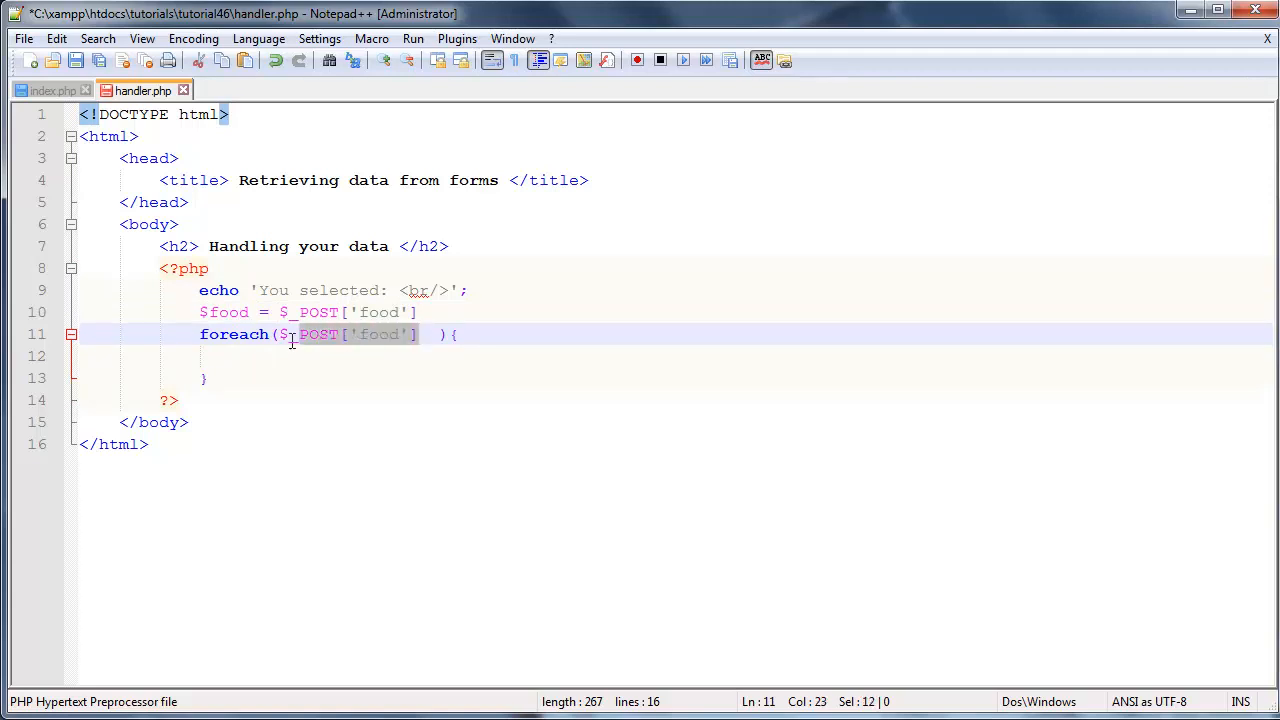
{"action": "key", "text": "Delete"}
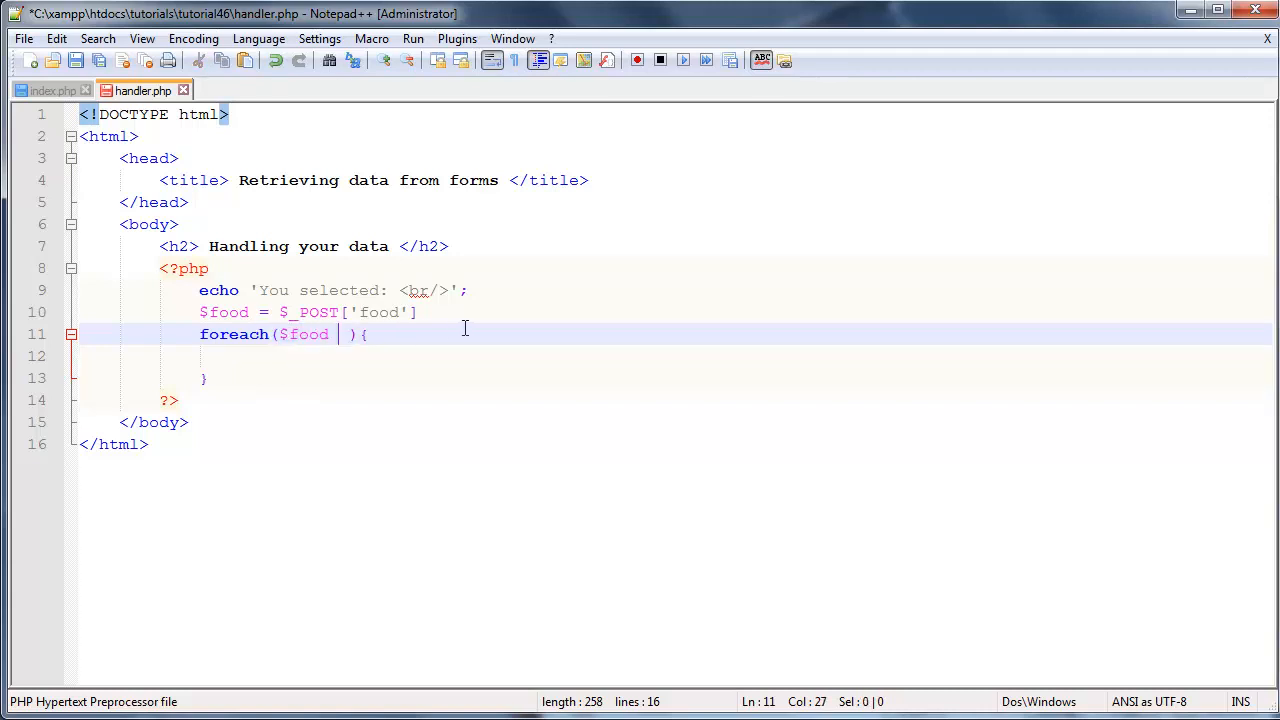
{"action": "type", "text": ";"}
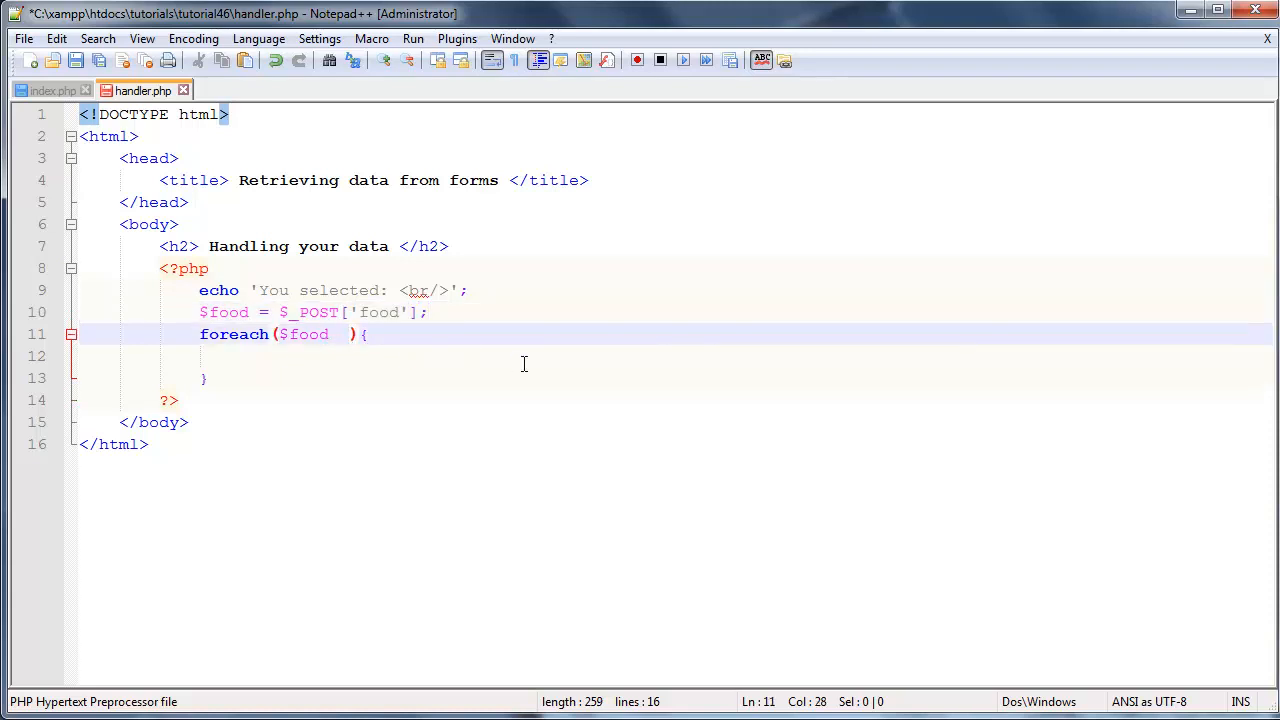
Step: Make the foreach header read $food as $key => $value
{"action": "type", "text": "as"}
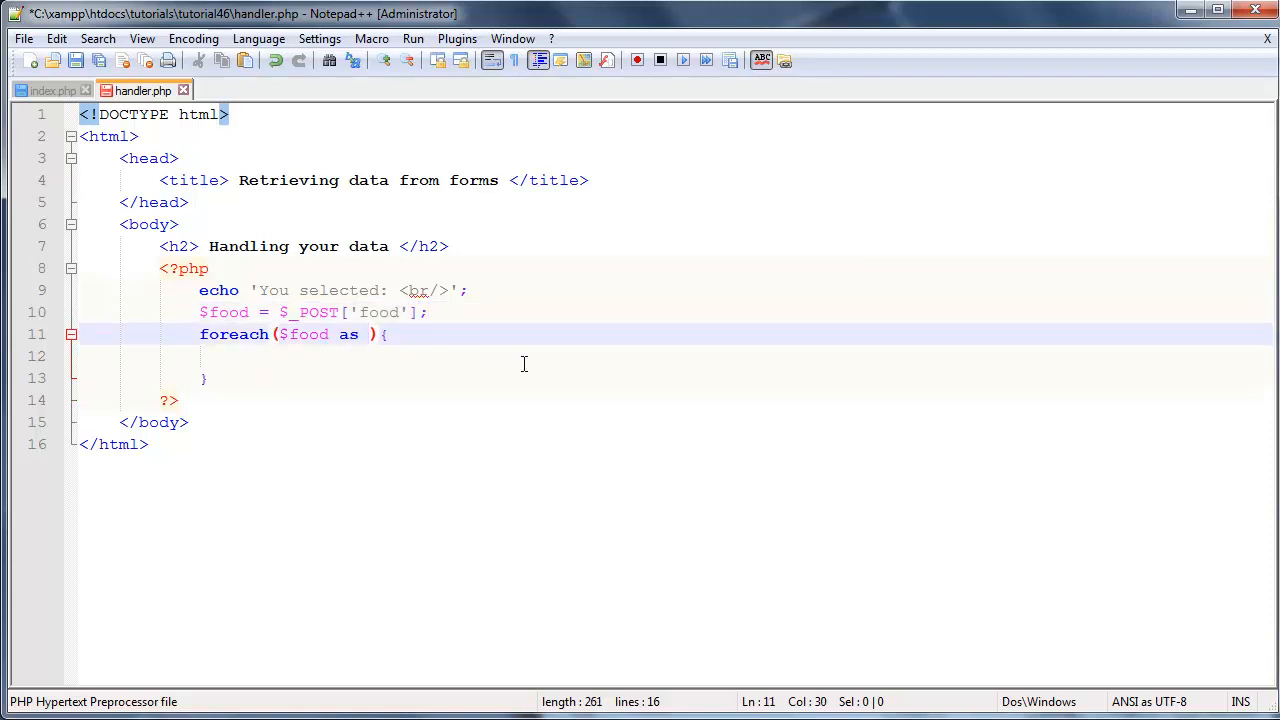
{"action": "type", "text": "$key"}
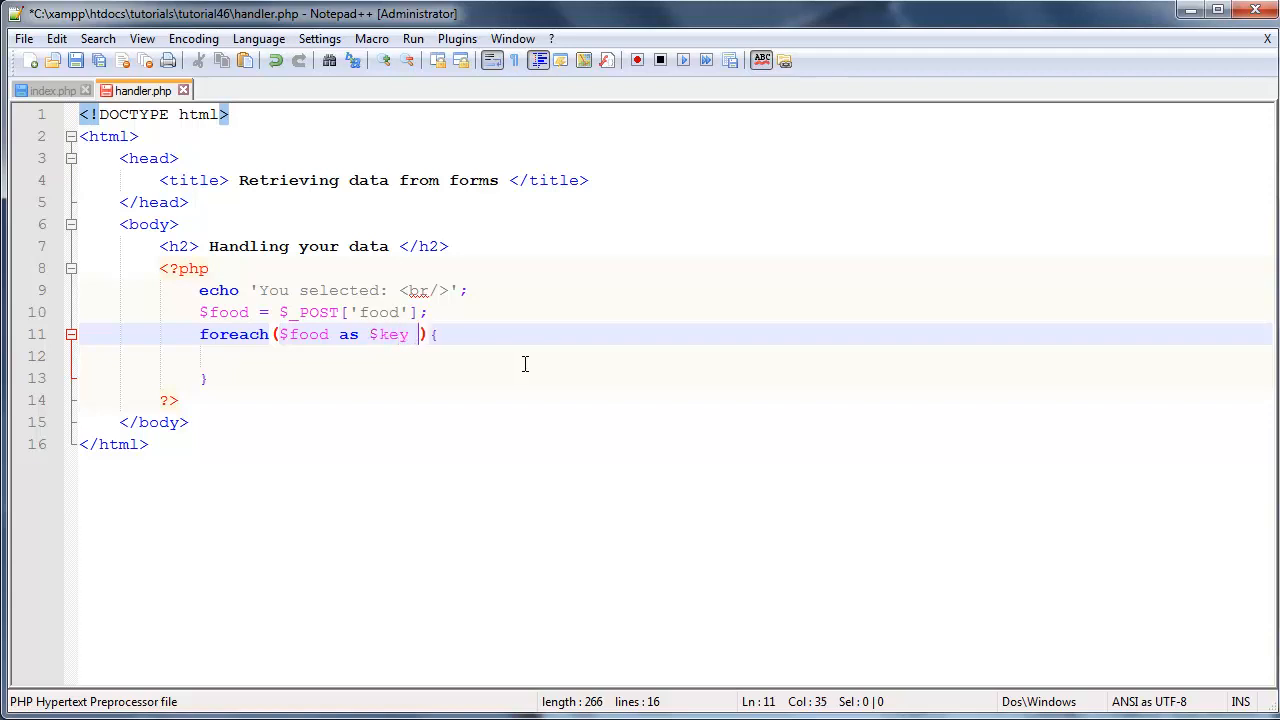
{"action": "type", "text": "=>"}
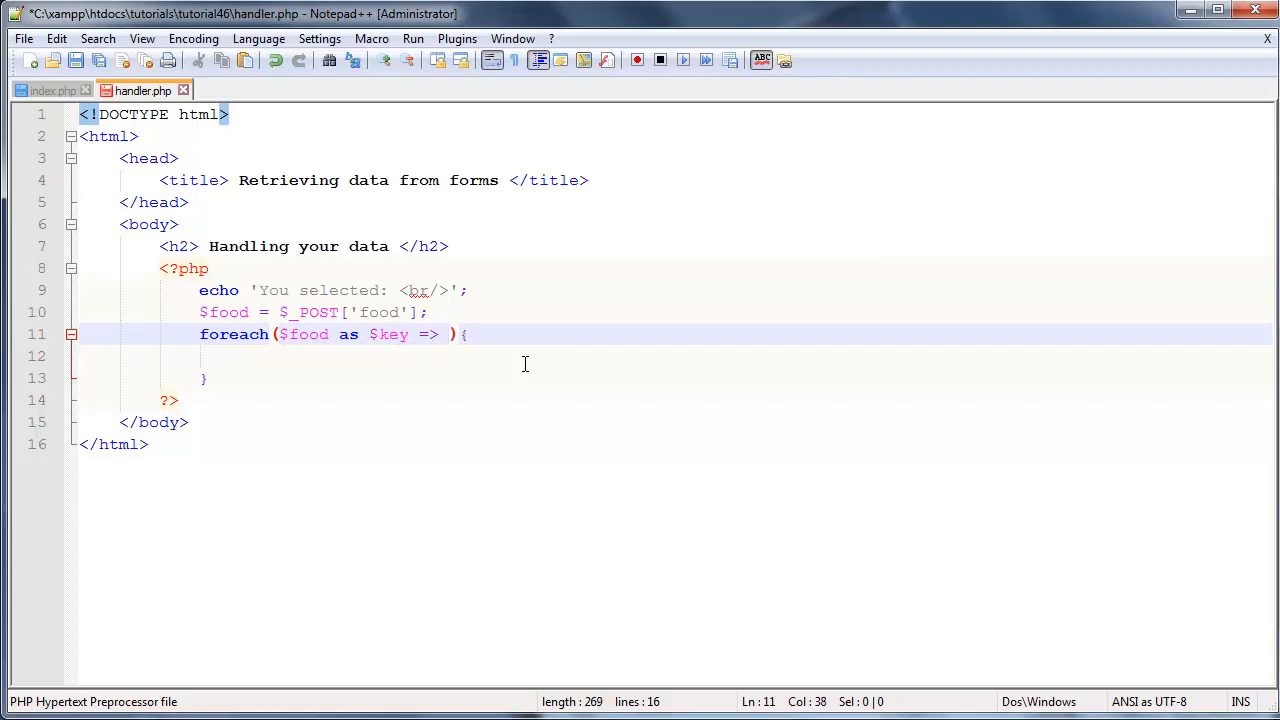
{"action": "type", "text": "$value"}
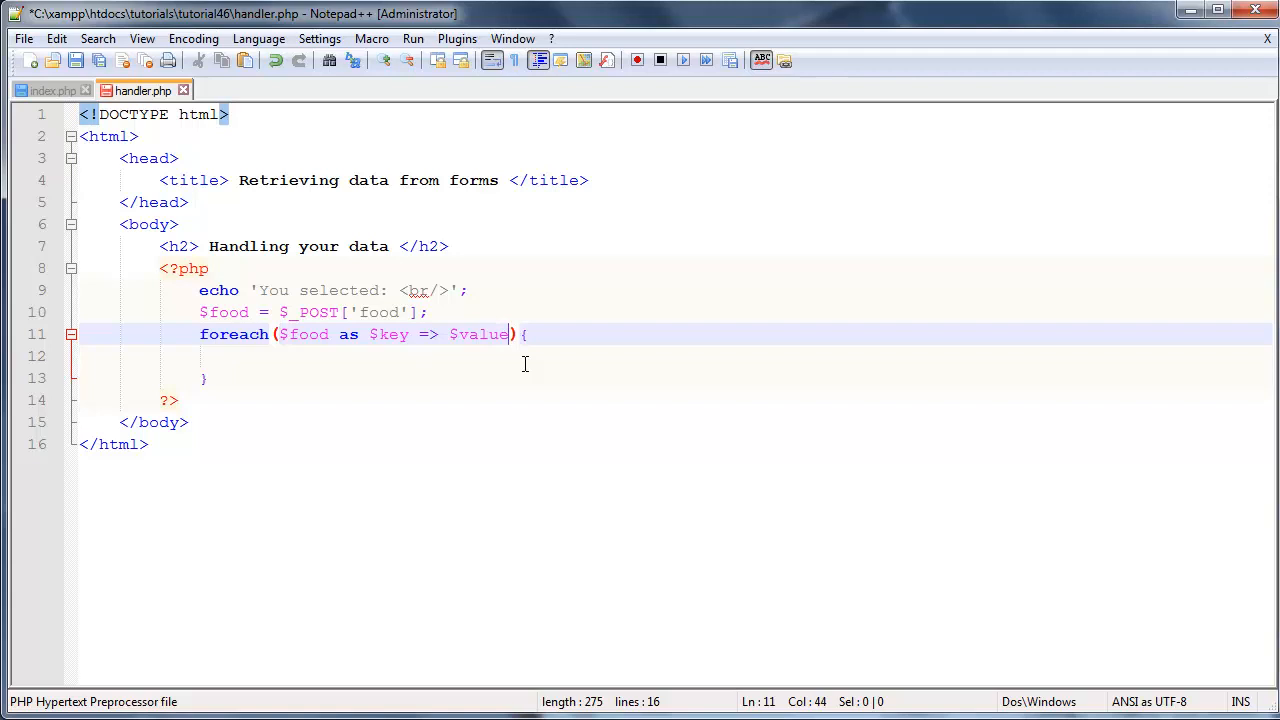
{"action": "mouse_move", "coordinate": [266, 336]}
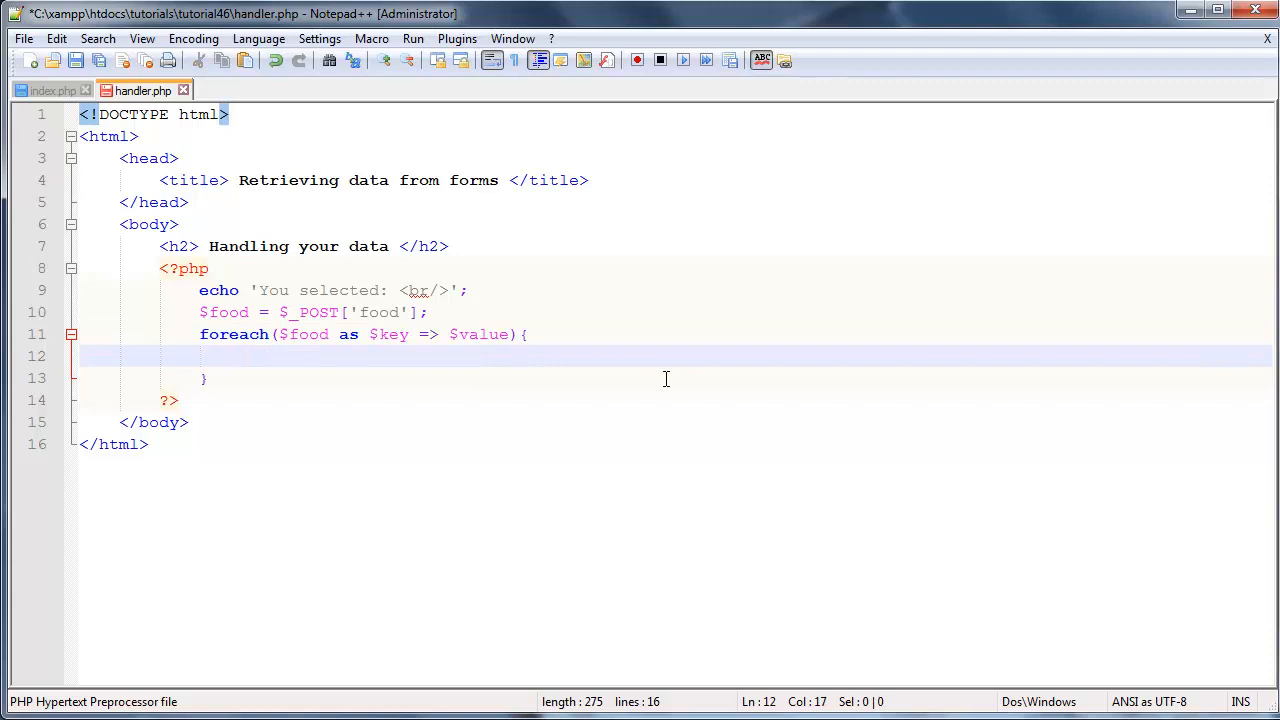
Step: Inside the loop body write echo $value.'<br/>'; to print each food on its own line
{"action": "left_click", "coordinate": [410, 334]}
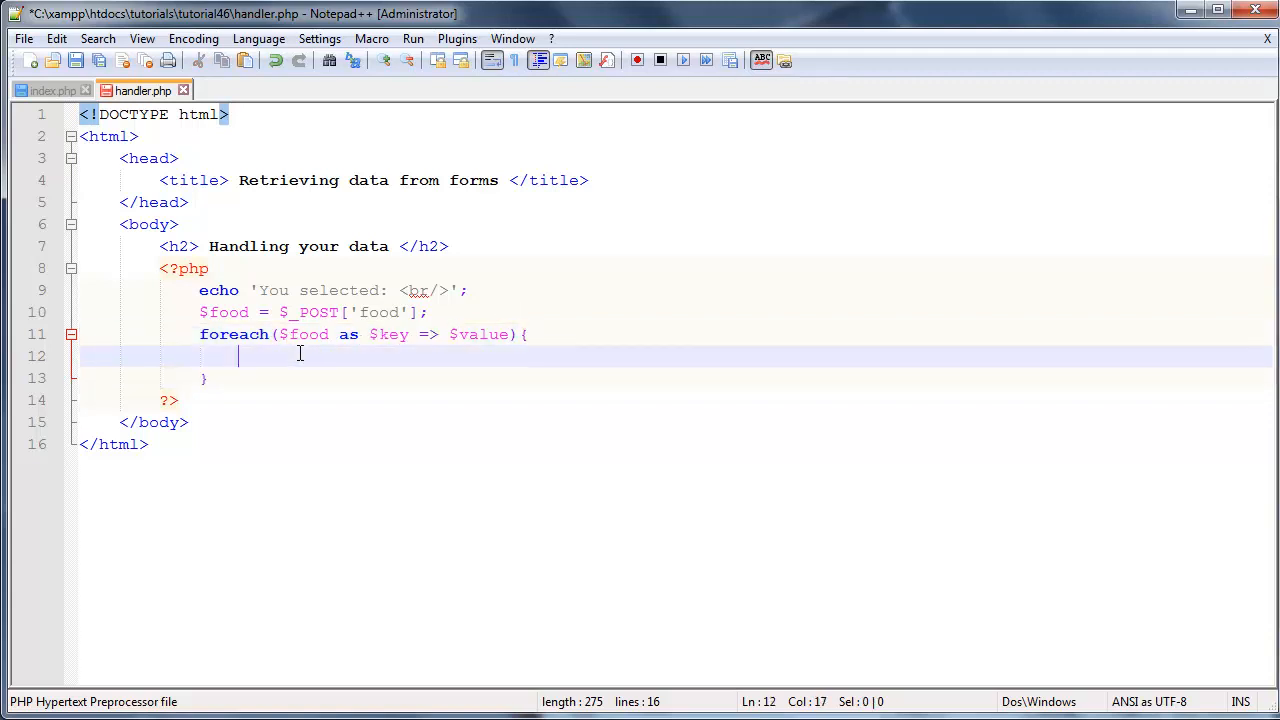
{"action": "mouse_move", "coordinate": [328, 374]}
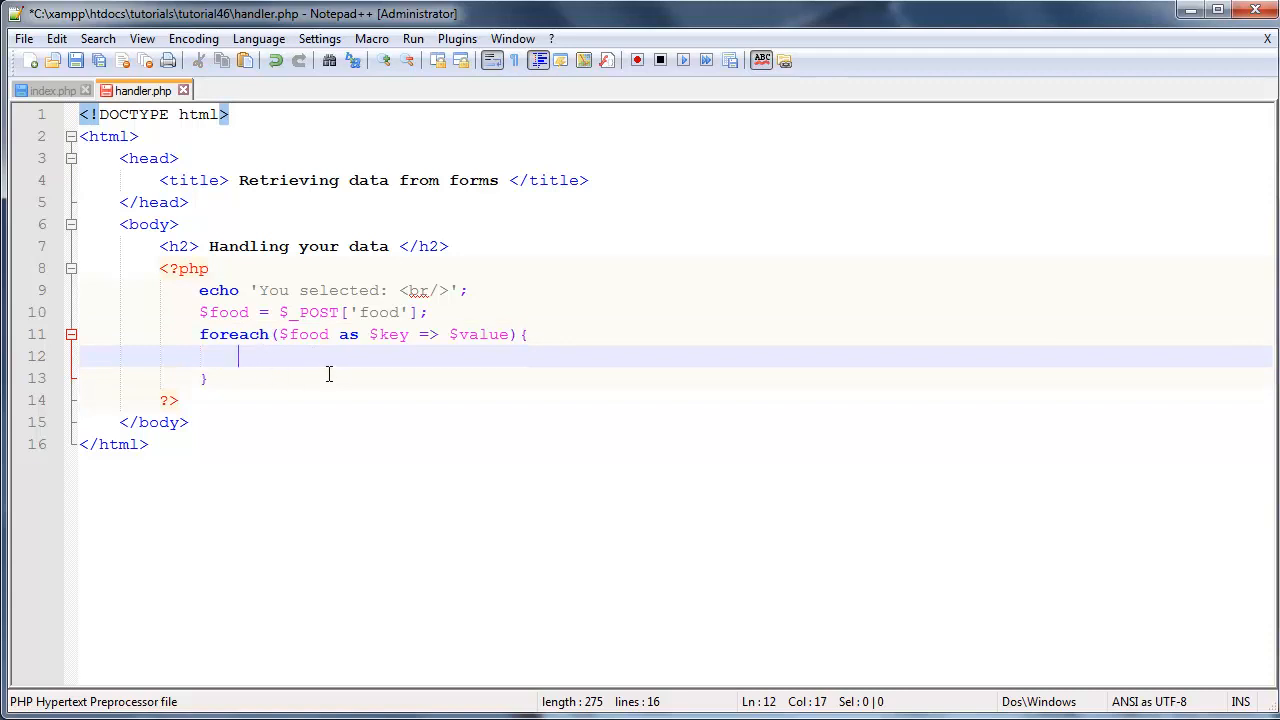
{"action": "type", "text": "echo"}
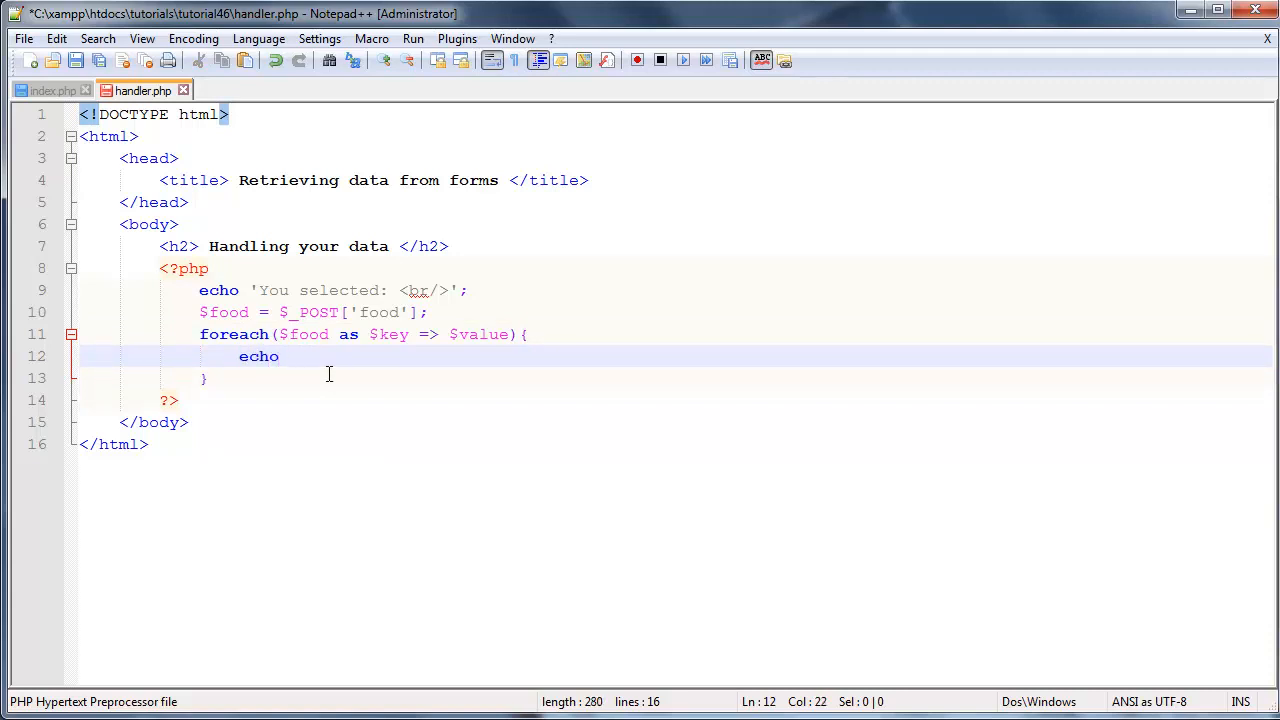
{"action": "type", "text": "$value.<>"}
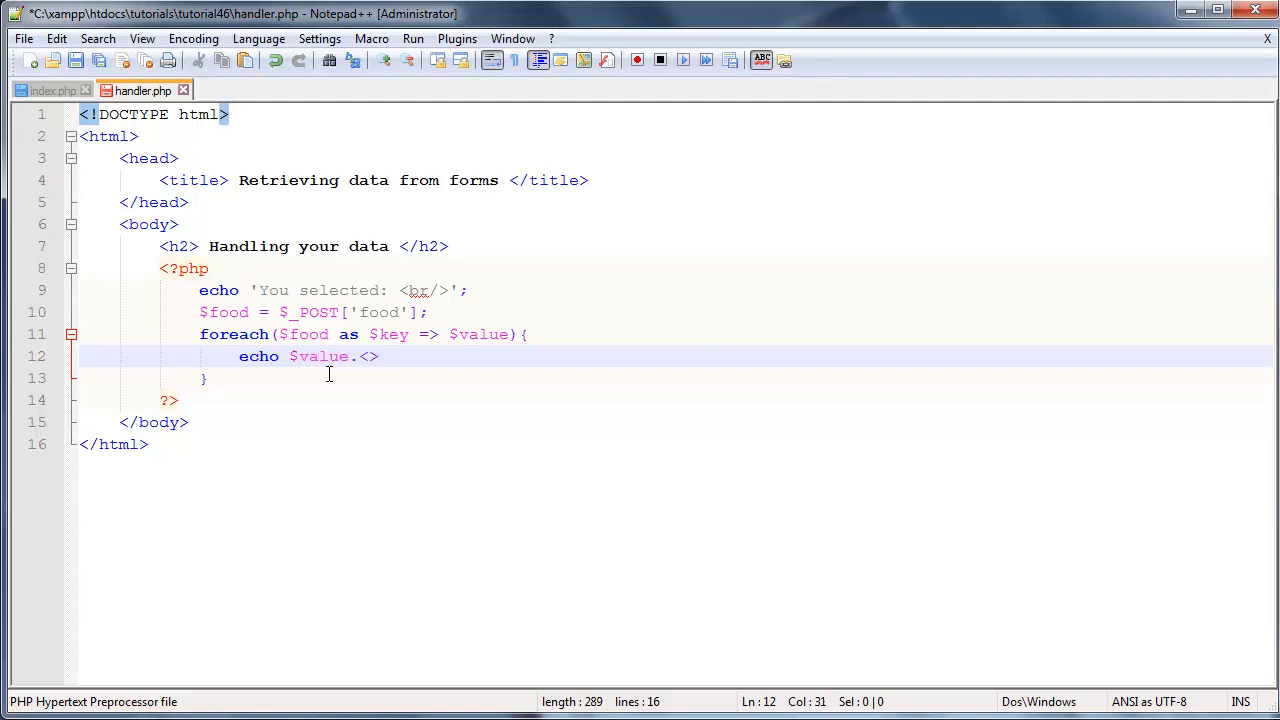
{"action": "type", "text": "br/"}
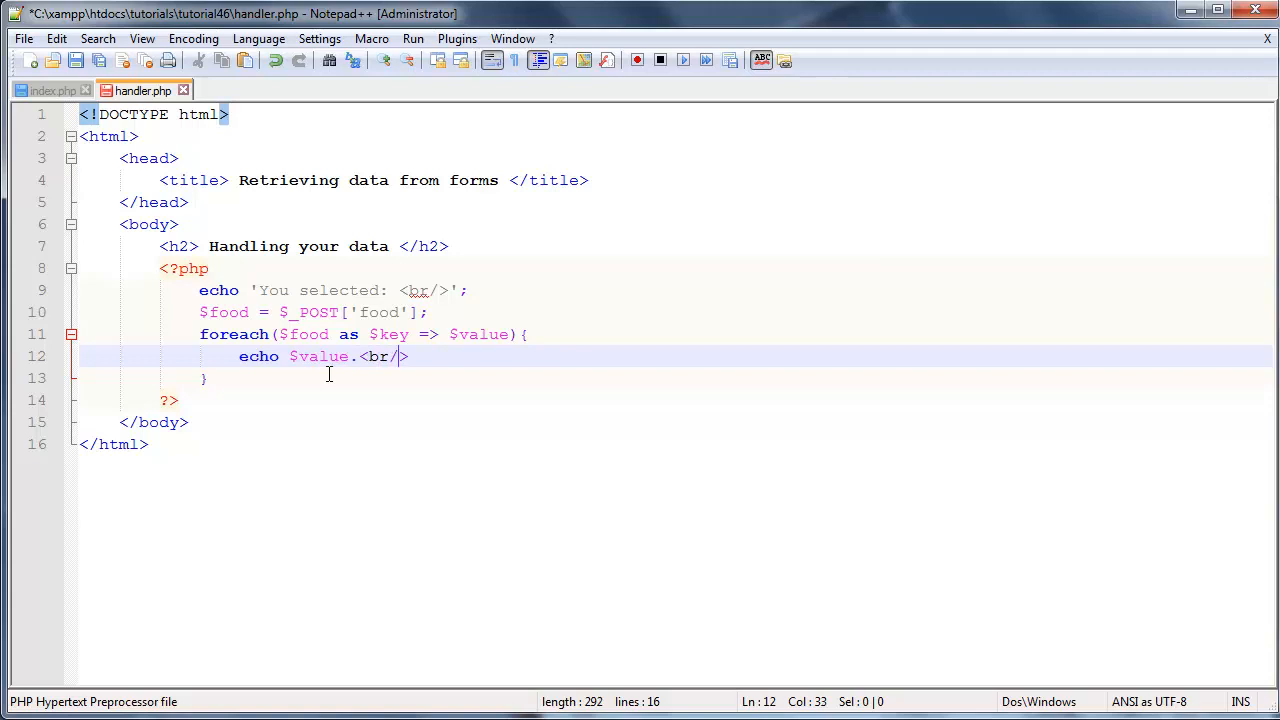
{"action": "type", "text": "'<"}
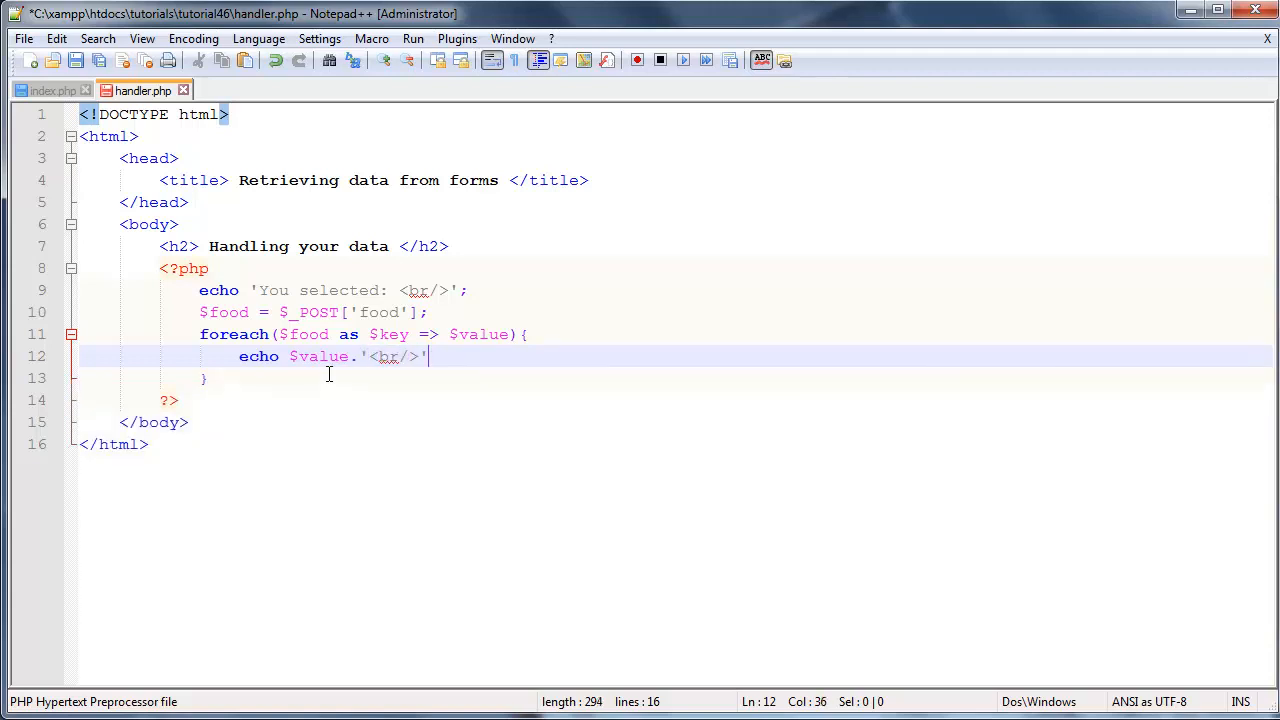
{"action": "type", "text": ";"}
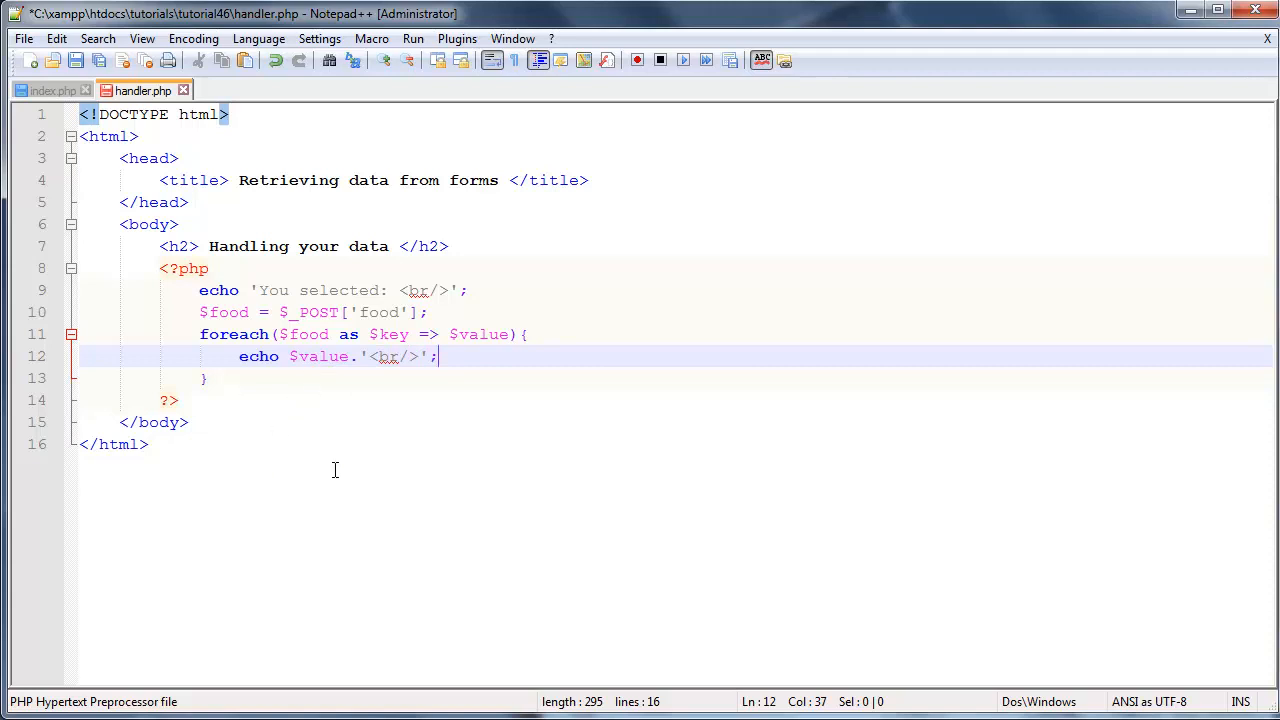
{"action": "mouse_move", "coordinate": [294, 392]}
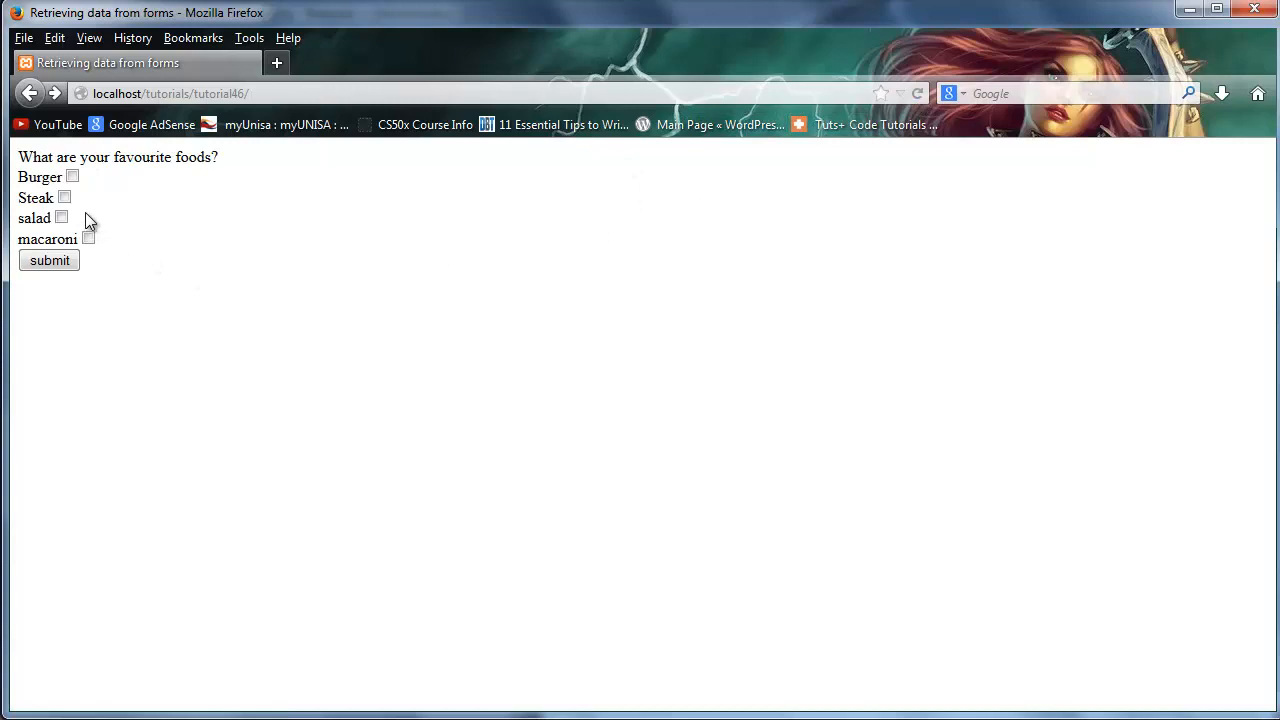
{"action": "mouse_move", "coordinate": [108, 196]}
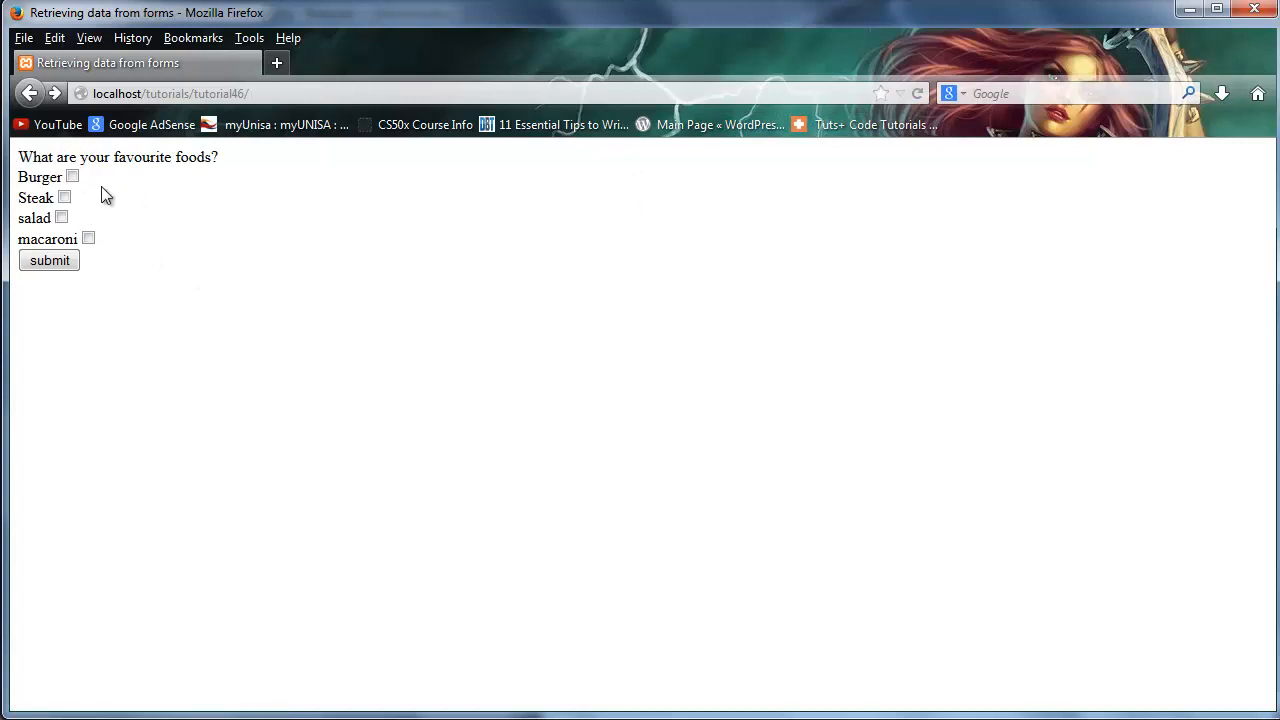
{"action": "mouse_move", "coordinate": [24, 224]}
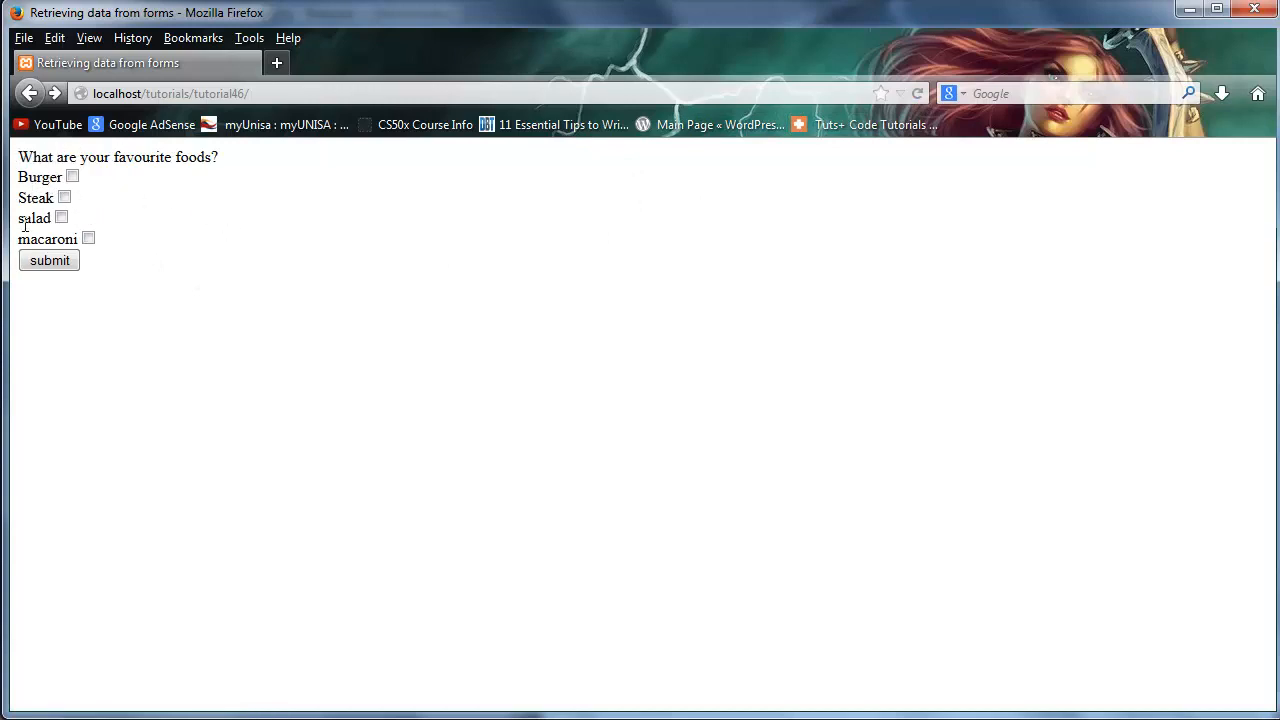
Step: Tick Steak and Burger, submit, and see them listed under 'You selected:'
{"action": "left_click", "coordinate": [64, 198]}
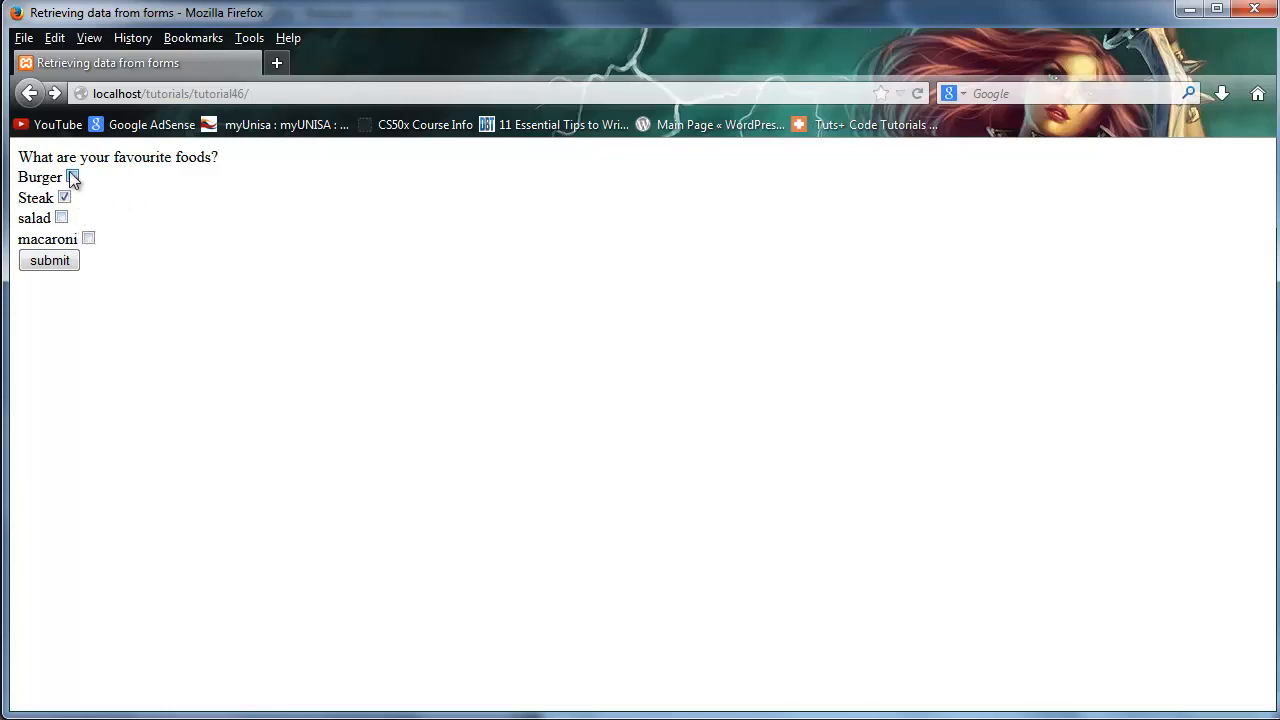
{"action": "left_click", "coordinate": [72, 176]}
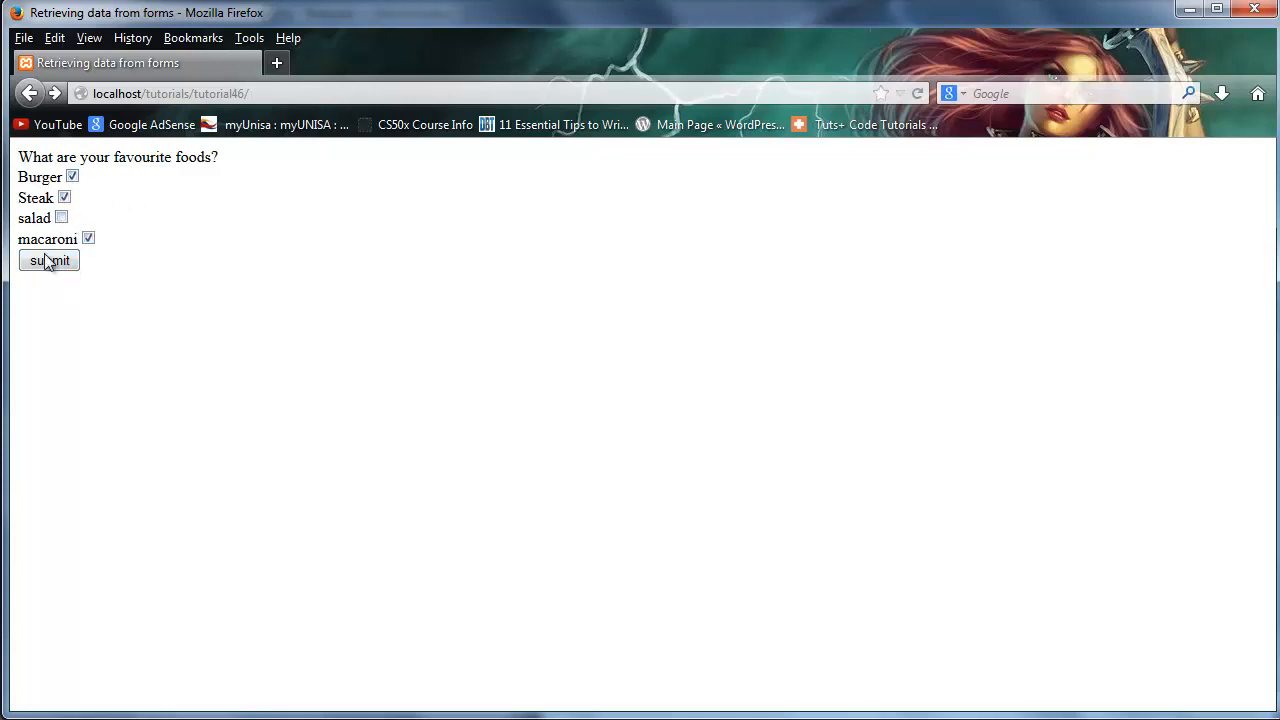
{"action": "left_click", "coordinate": [48, 260]}
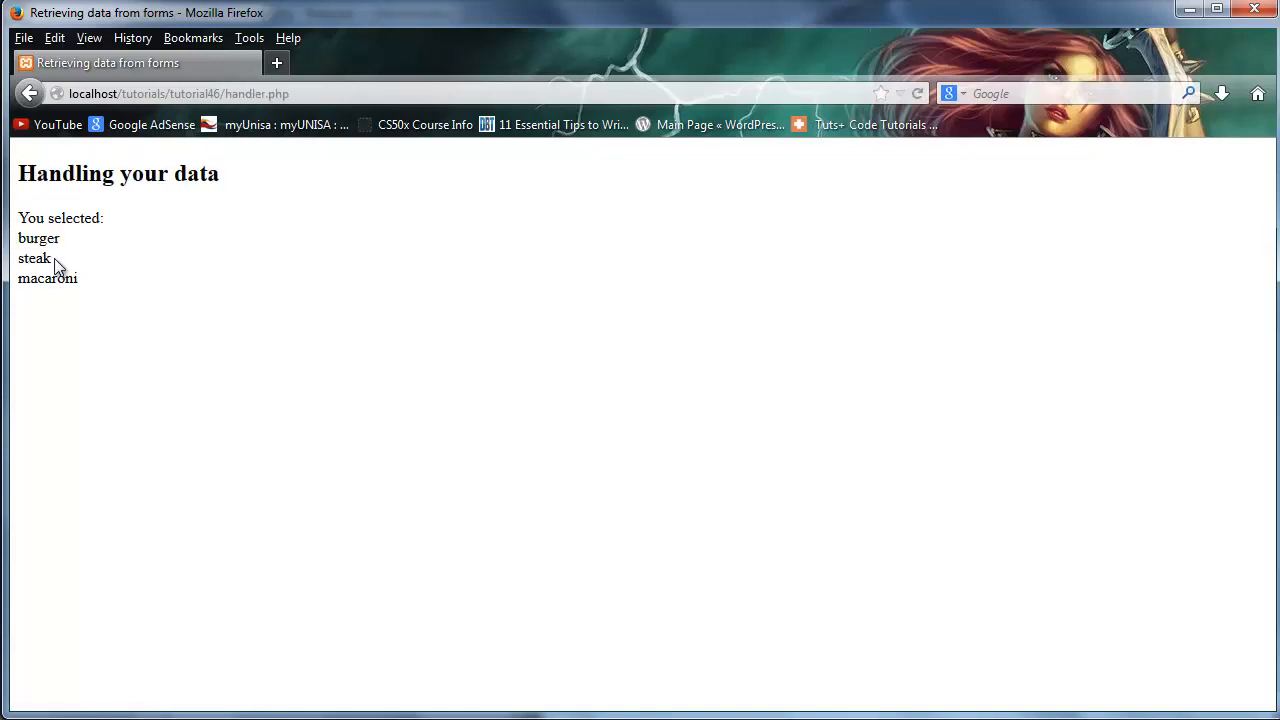
{"action": "double_click", "coordinate": [60, 218]}
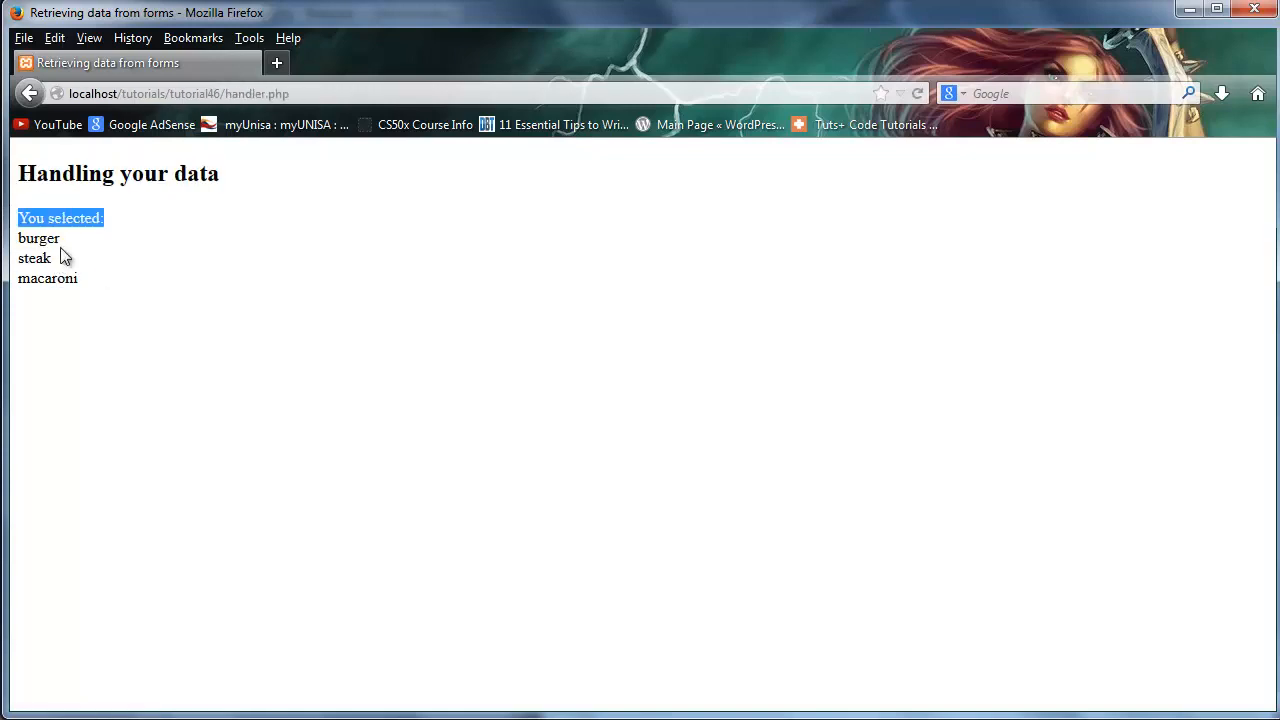
Step: Go back, tick salad as well and submit again to see the new list
{"action": "left_click", "coordinate": [28, 94]}
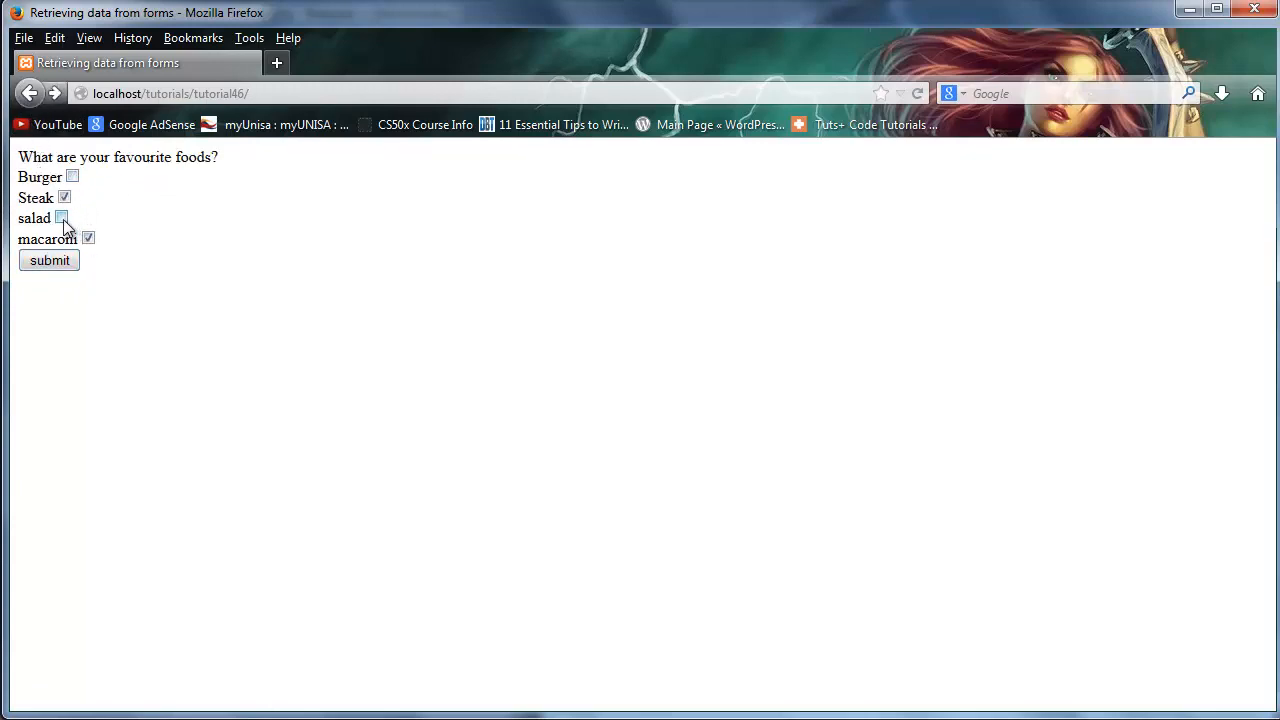
{"action": "left_click", "coordinate": [60, 218]}
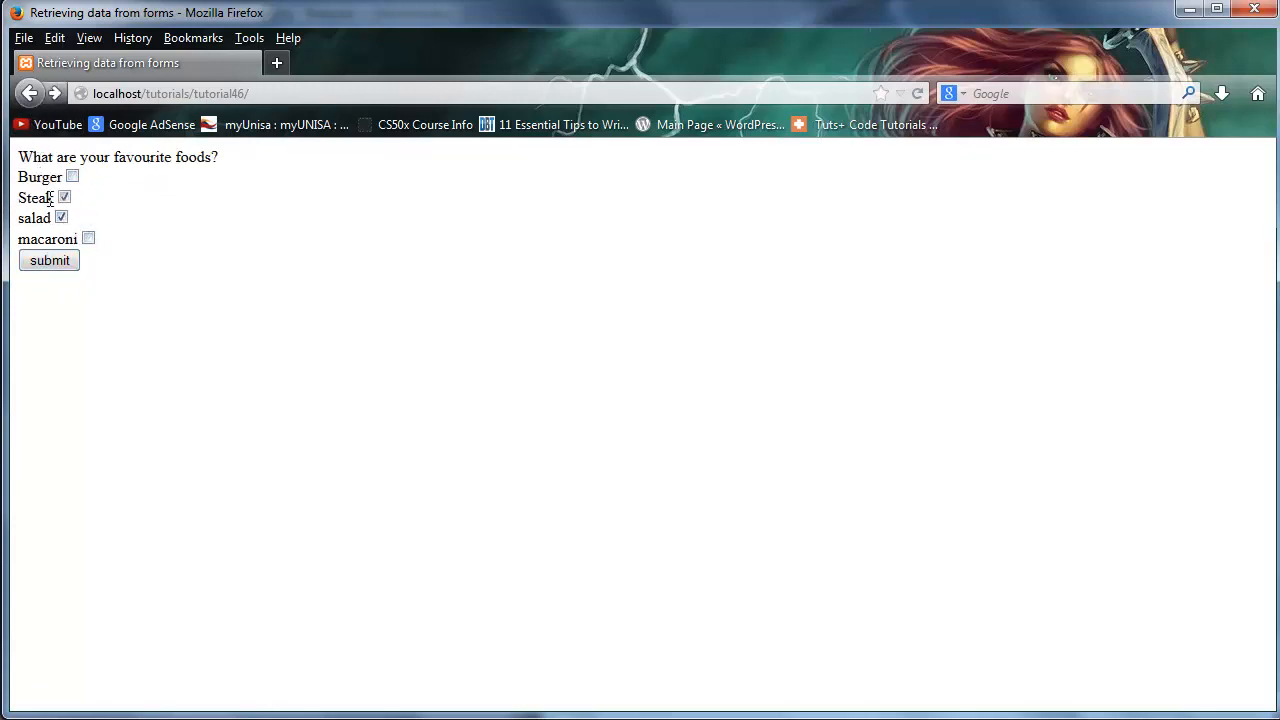
{"action": "left_click", "coordinate": [48, 260]}
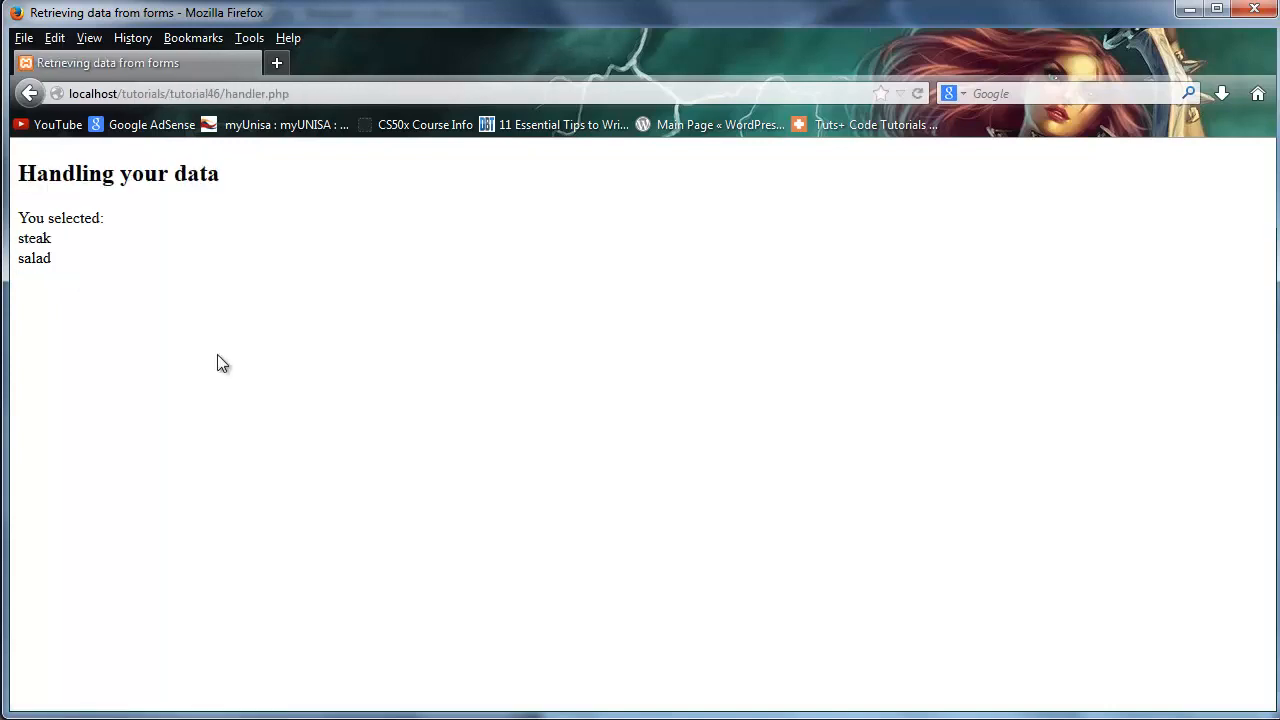
{"action": "mouse_move", "coordinate": [64, 264]}
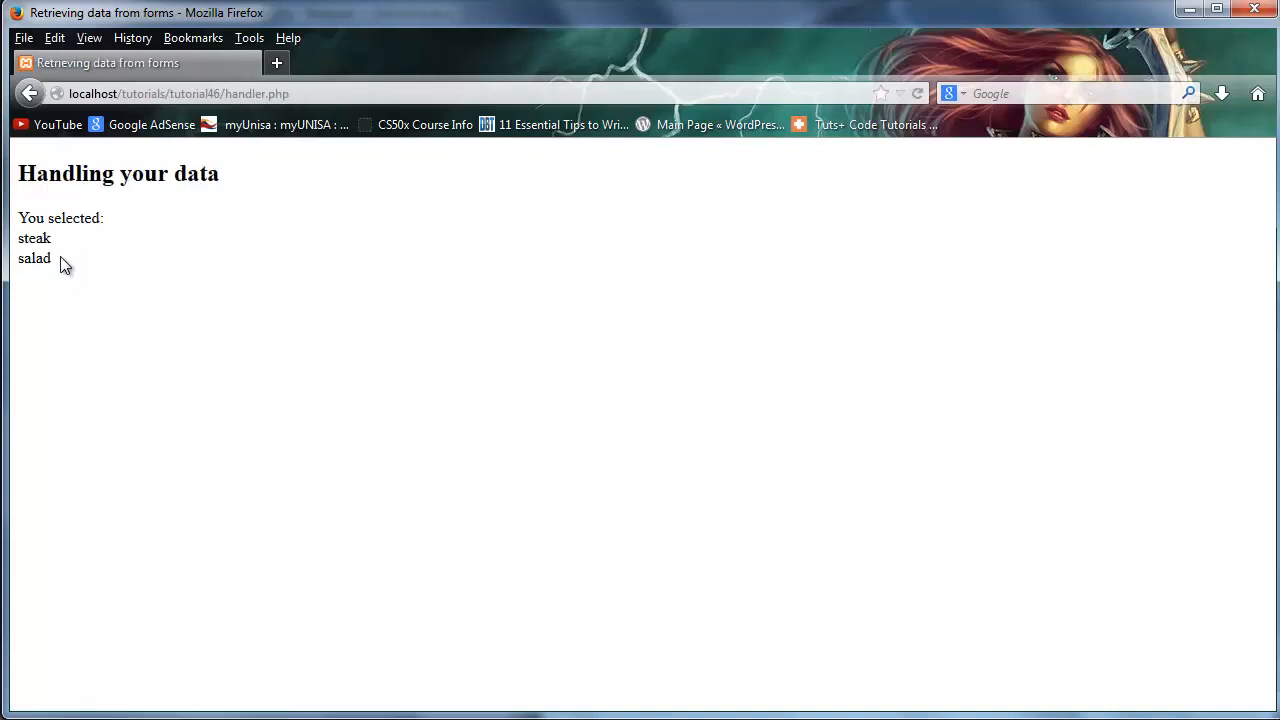
{"action": "mouse_move", "coordinate": [236, 302]}
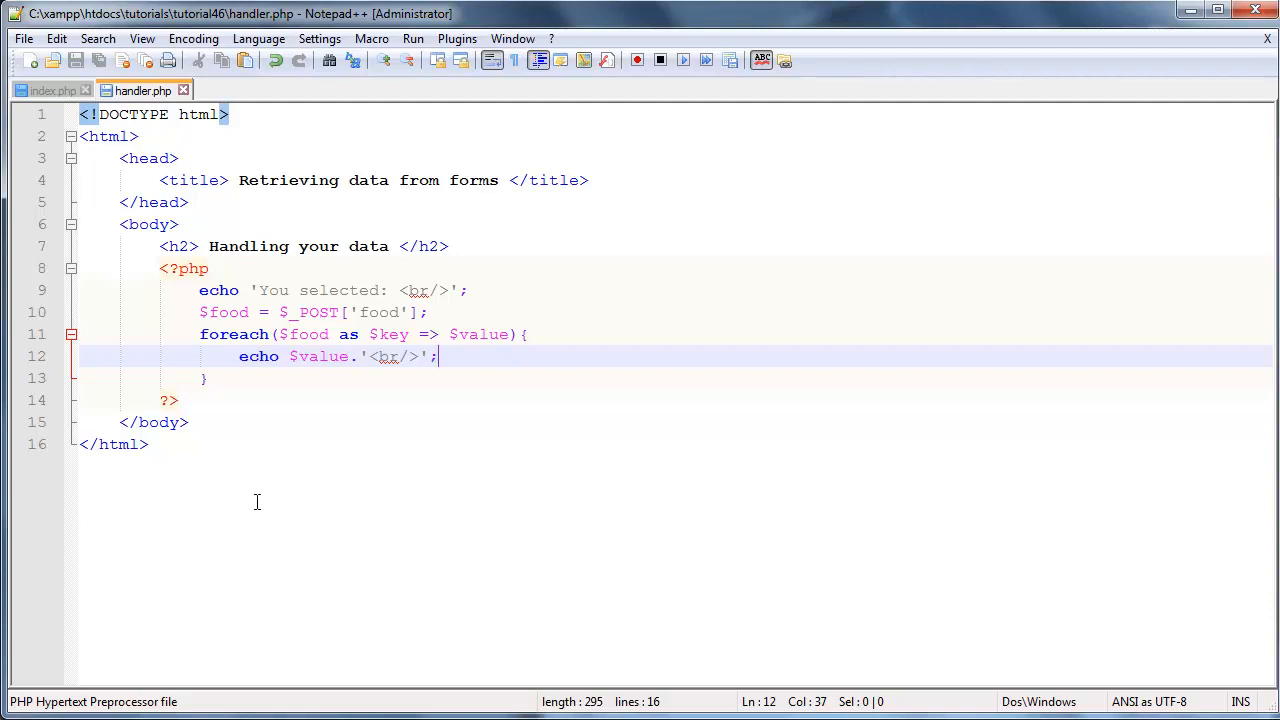
Step: Switch back to the index.php tab showing the four food checkboxes
{"action": "left_click", "coordinate": [50, 90]}
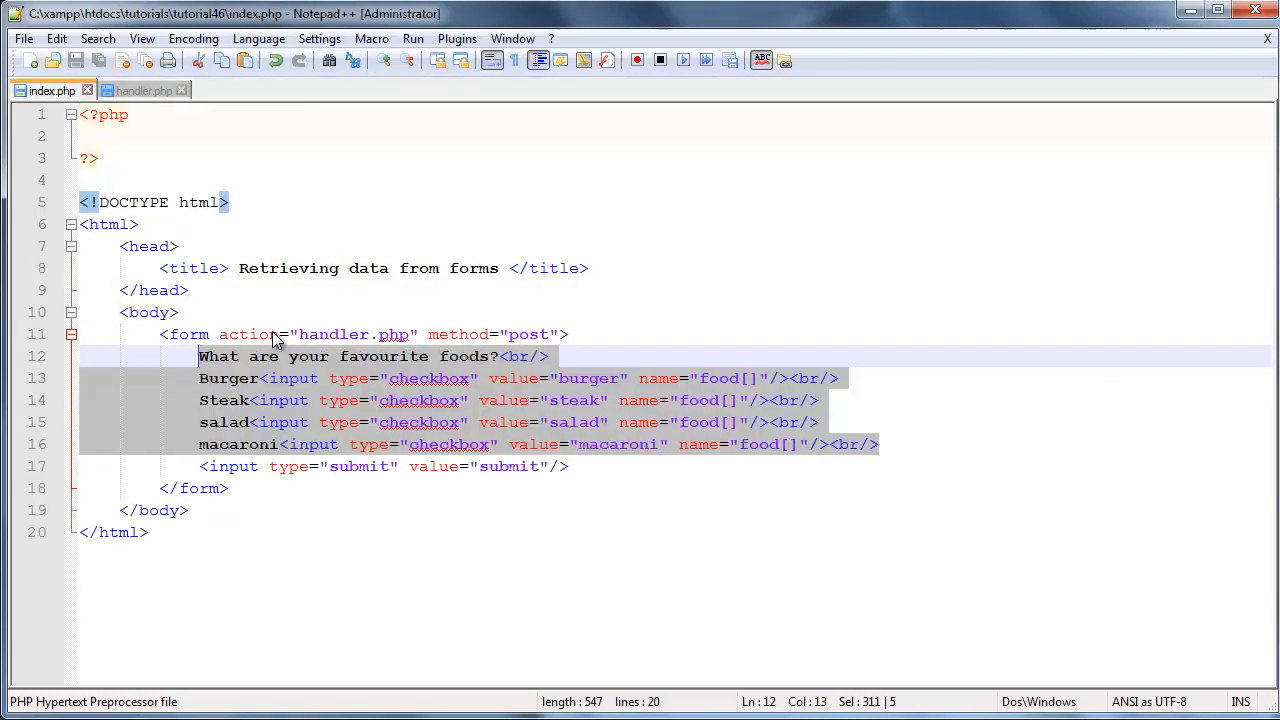